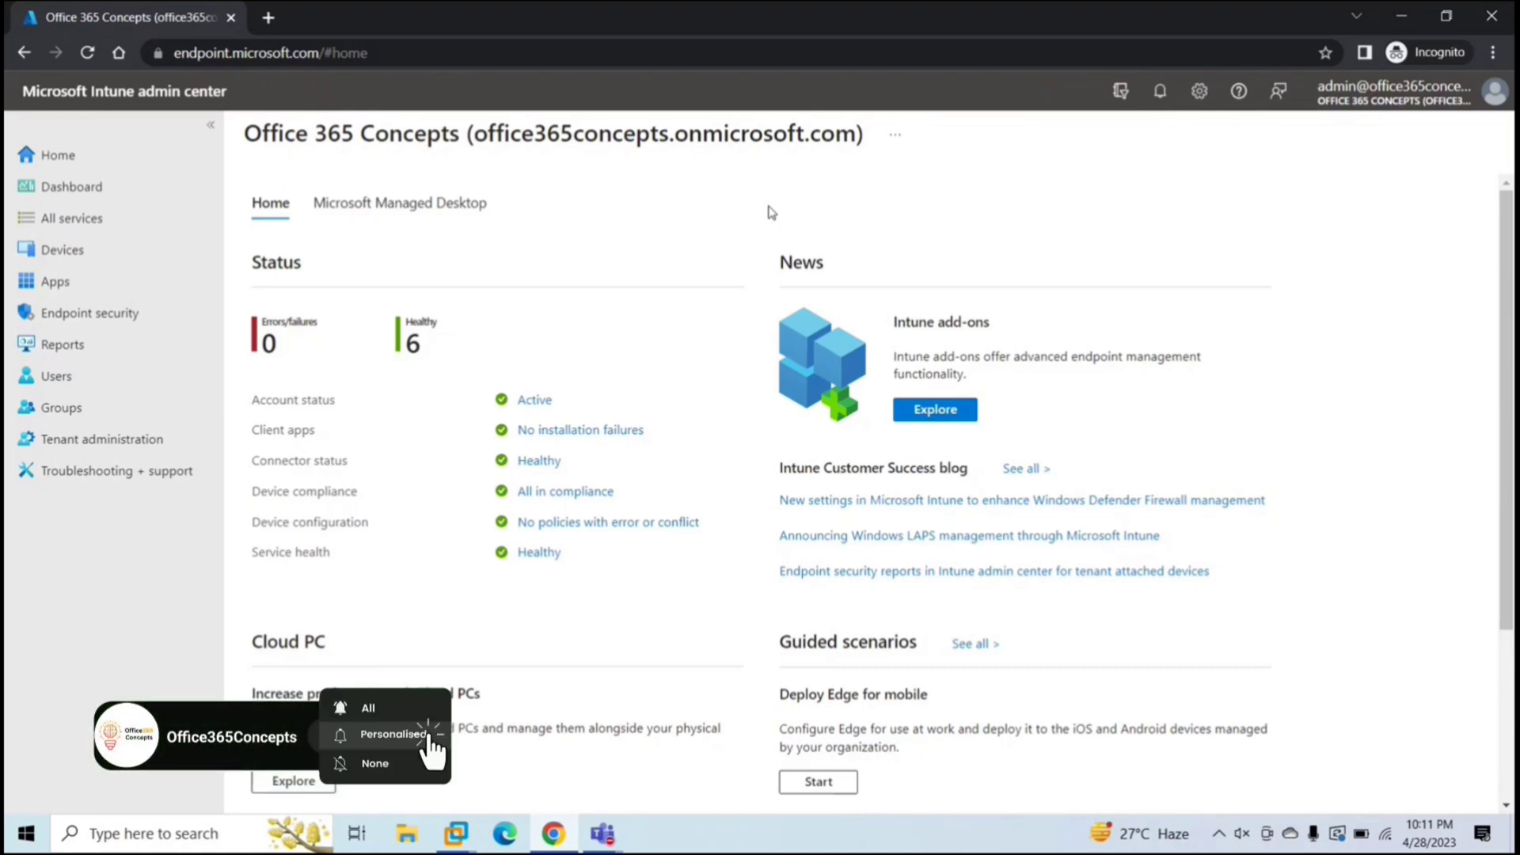
- Minimize the Chrome admin center window to reveal the Folder and popup scripts on the desktop
click(393, 734)
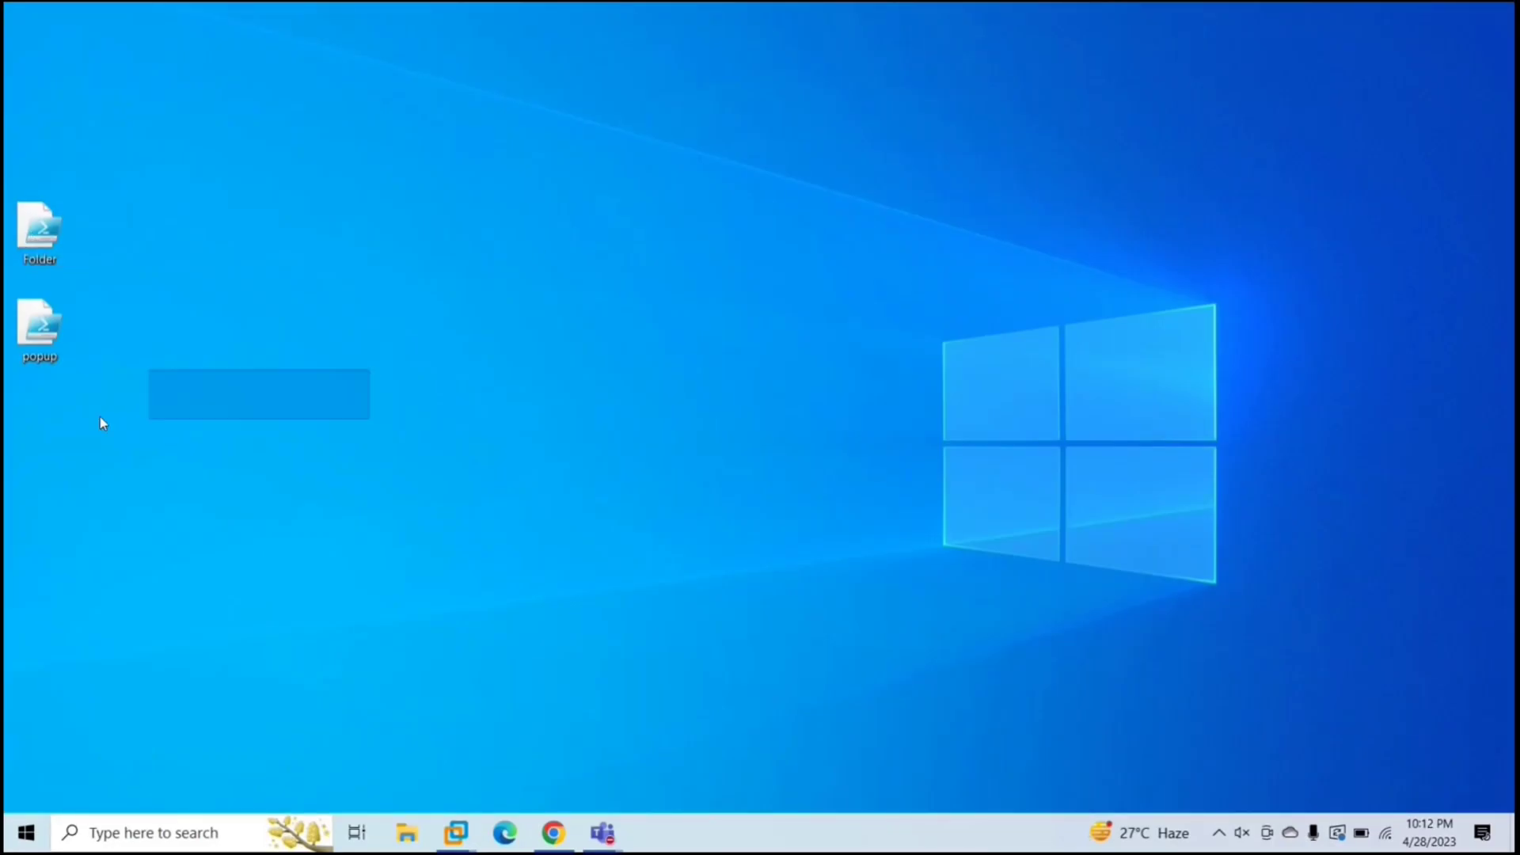
click(39, 228)
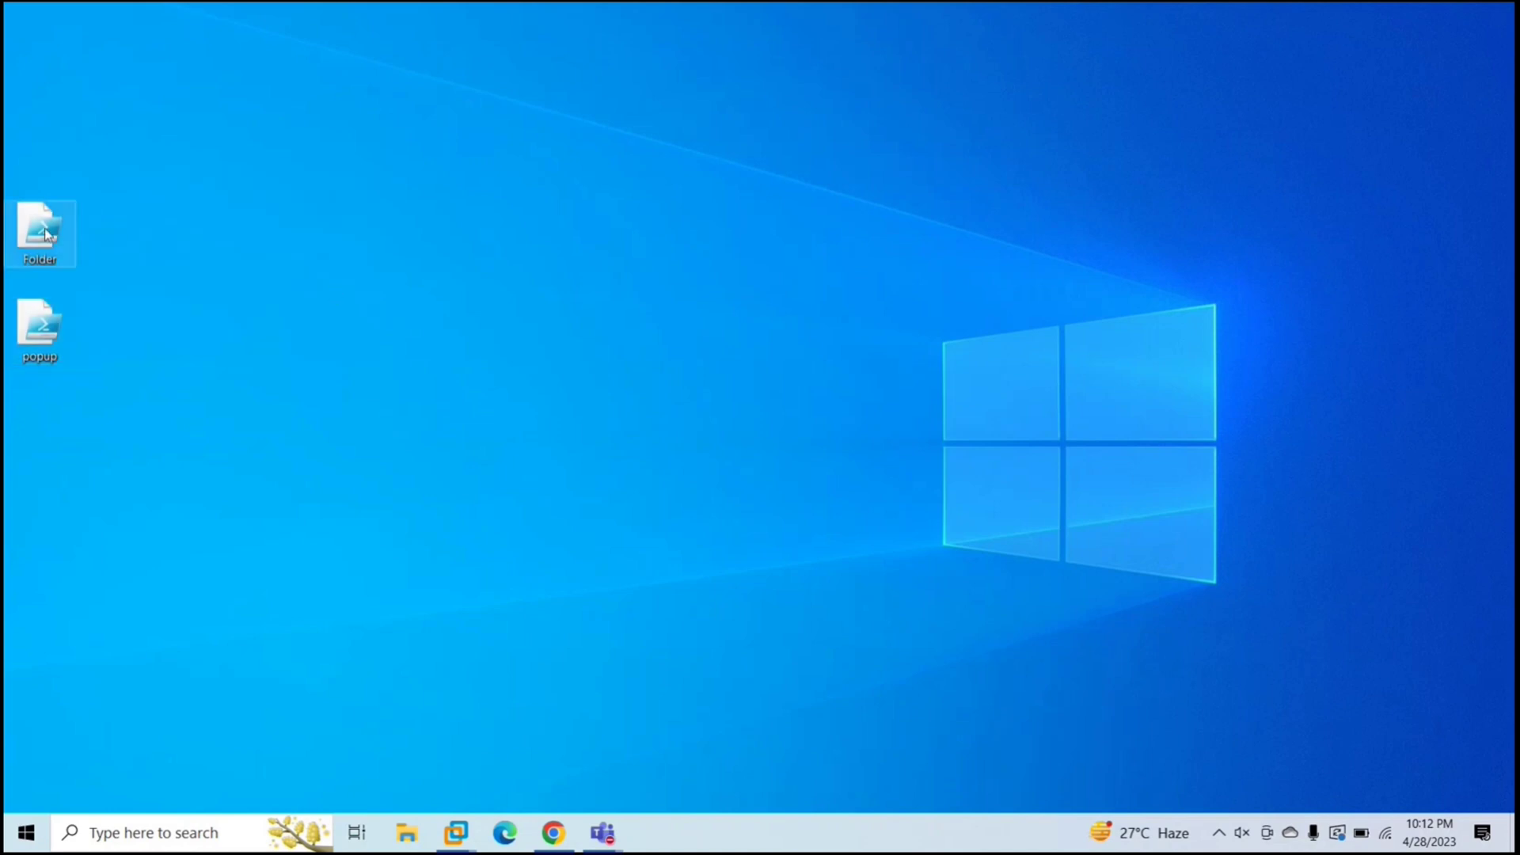
double_click(40, 224)
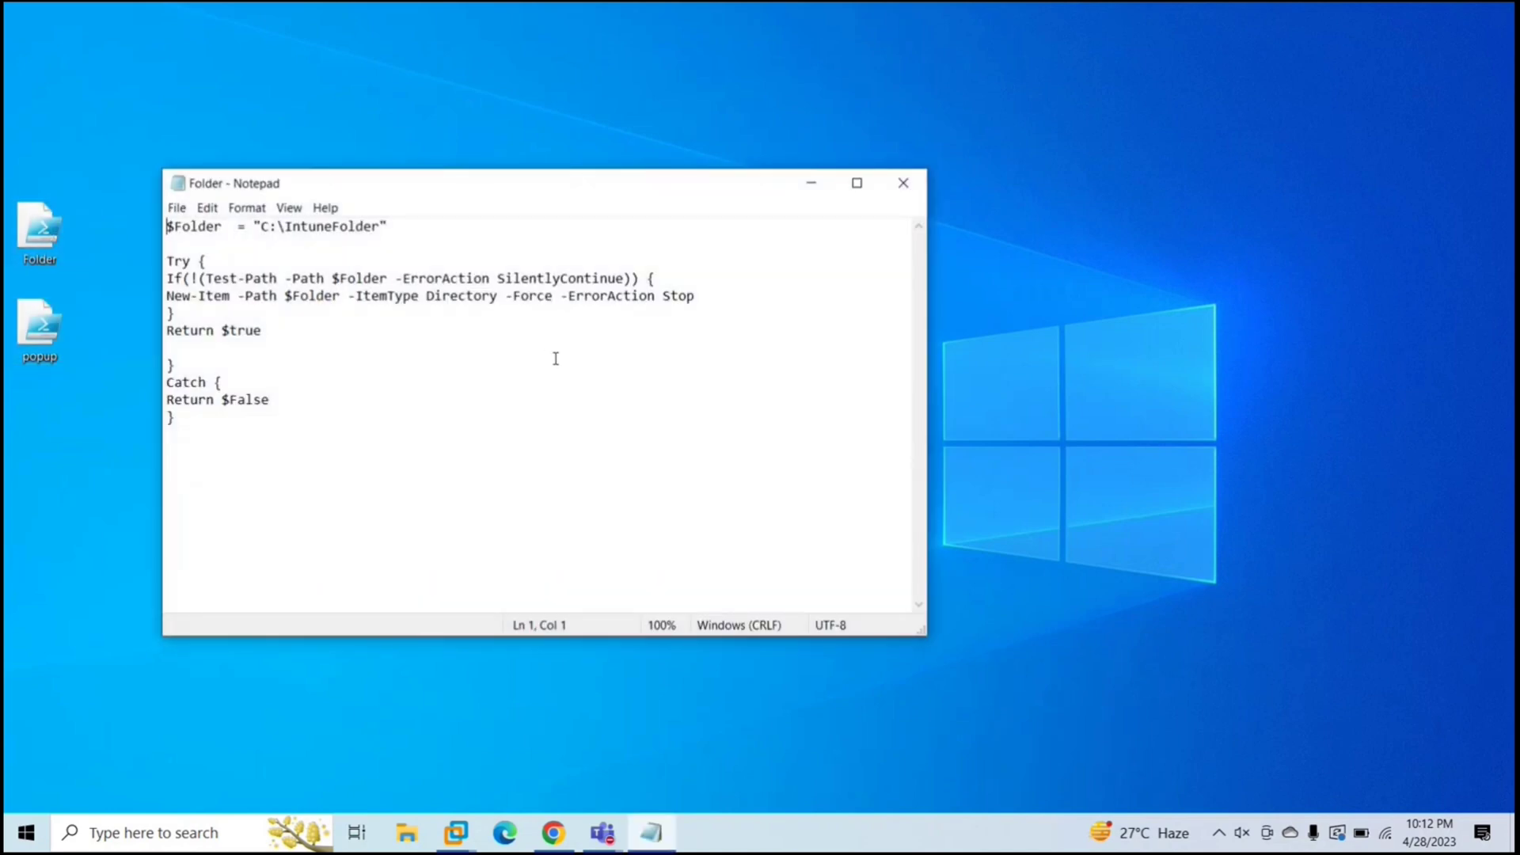
mouse_move(242, 291)
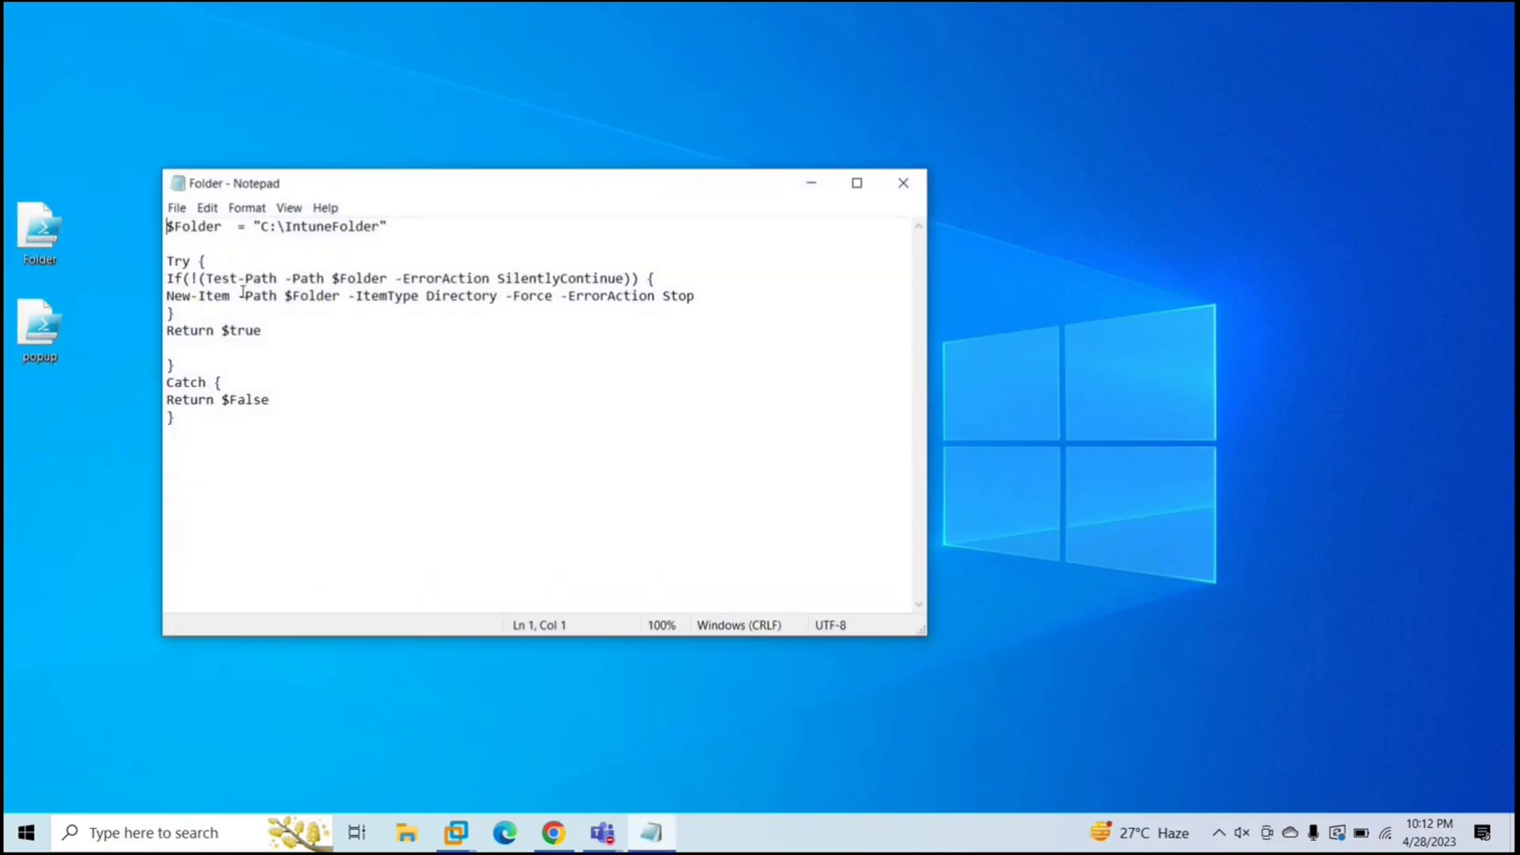
click(284, 225)
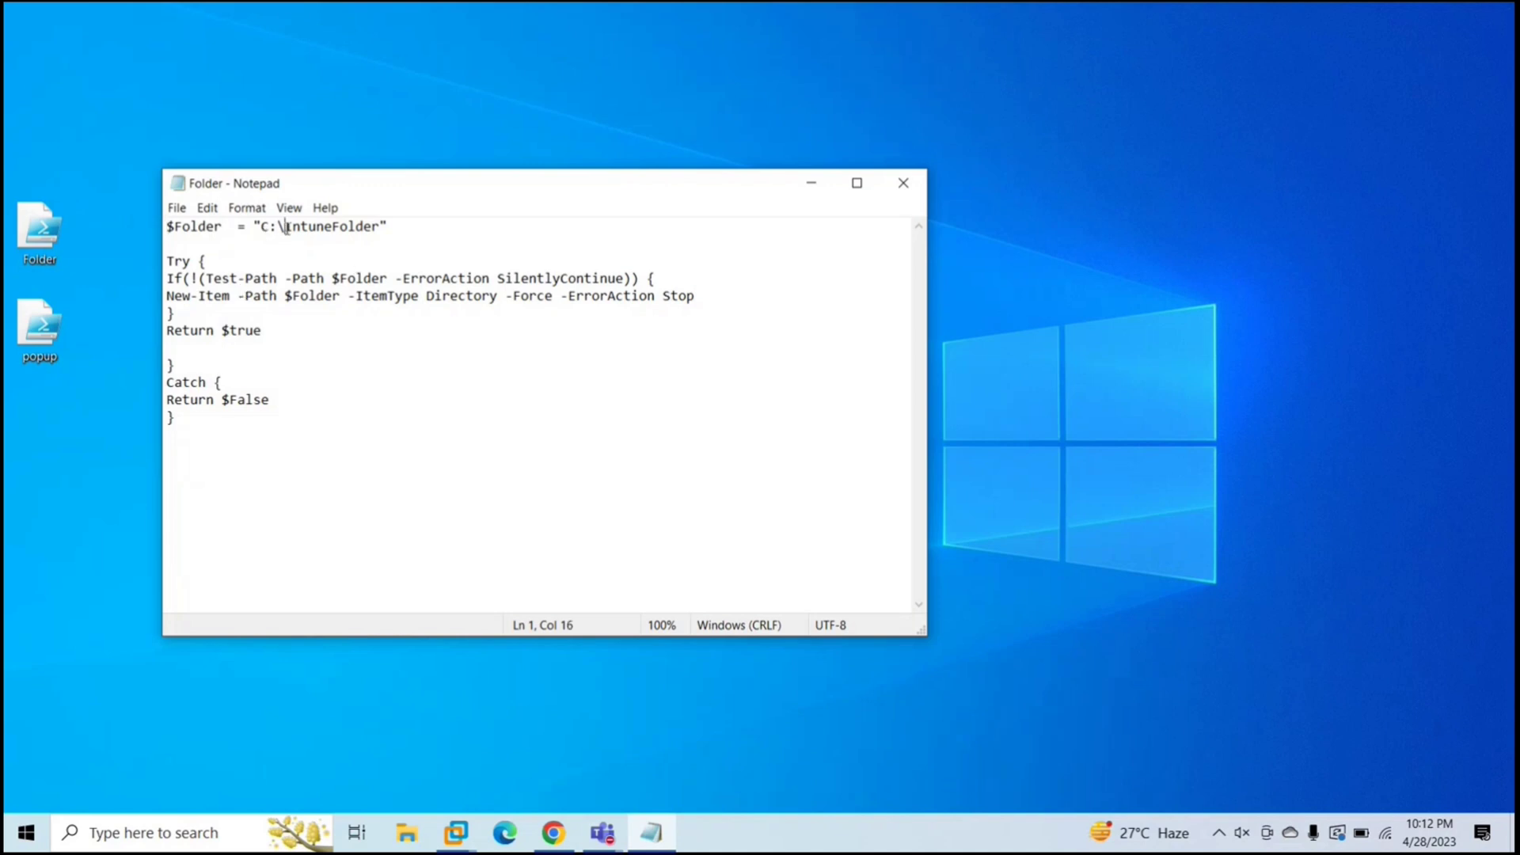
double_click(331, 225)
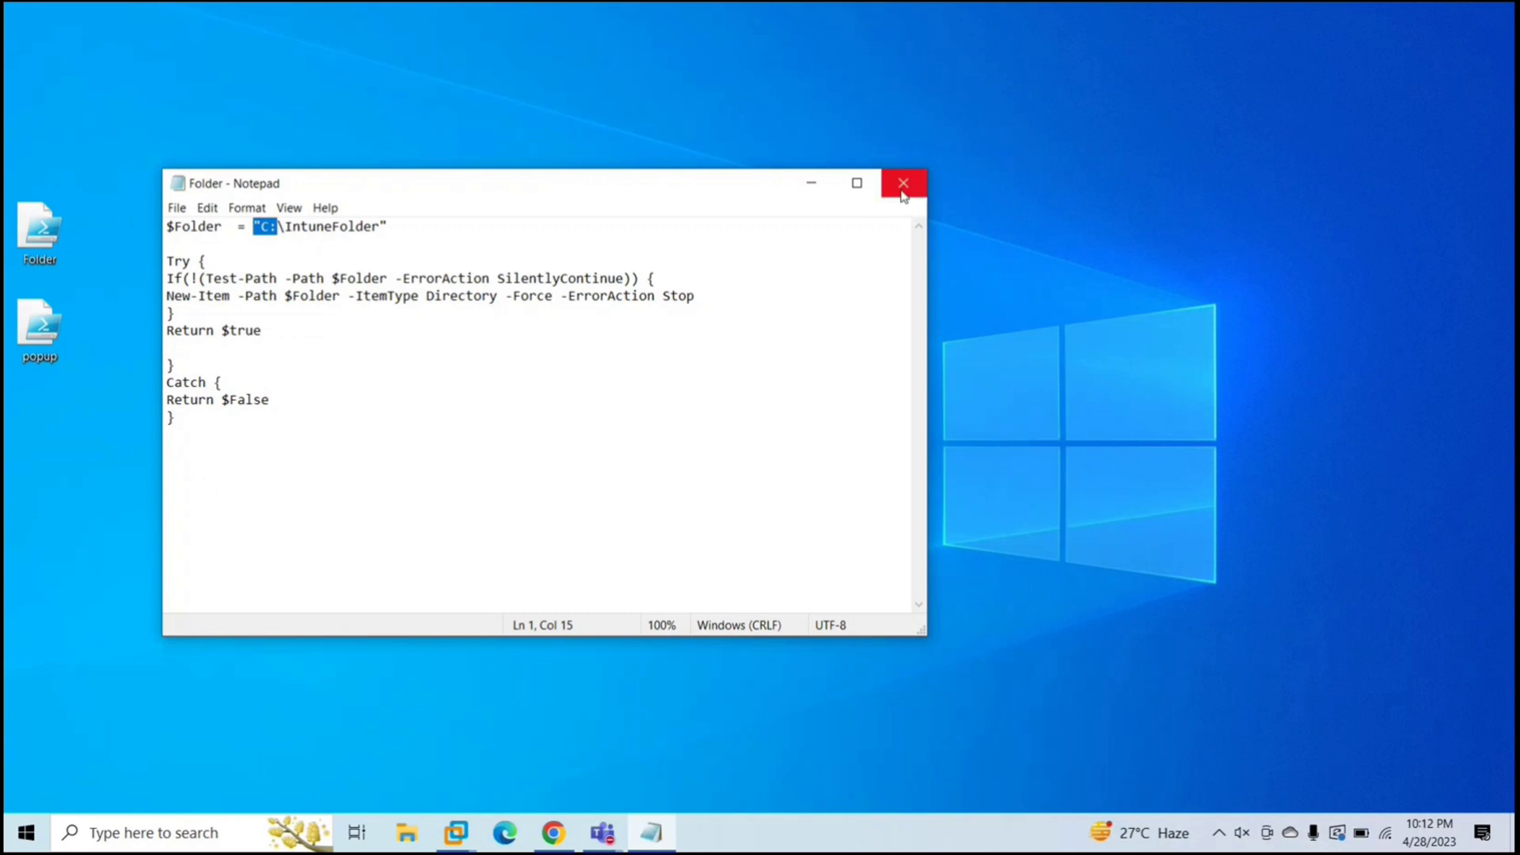
click(901, 183)
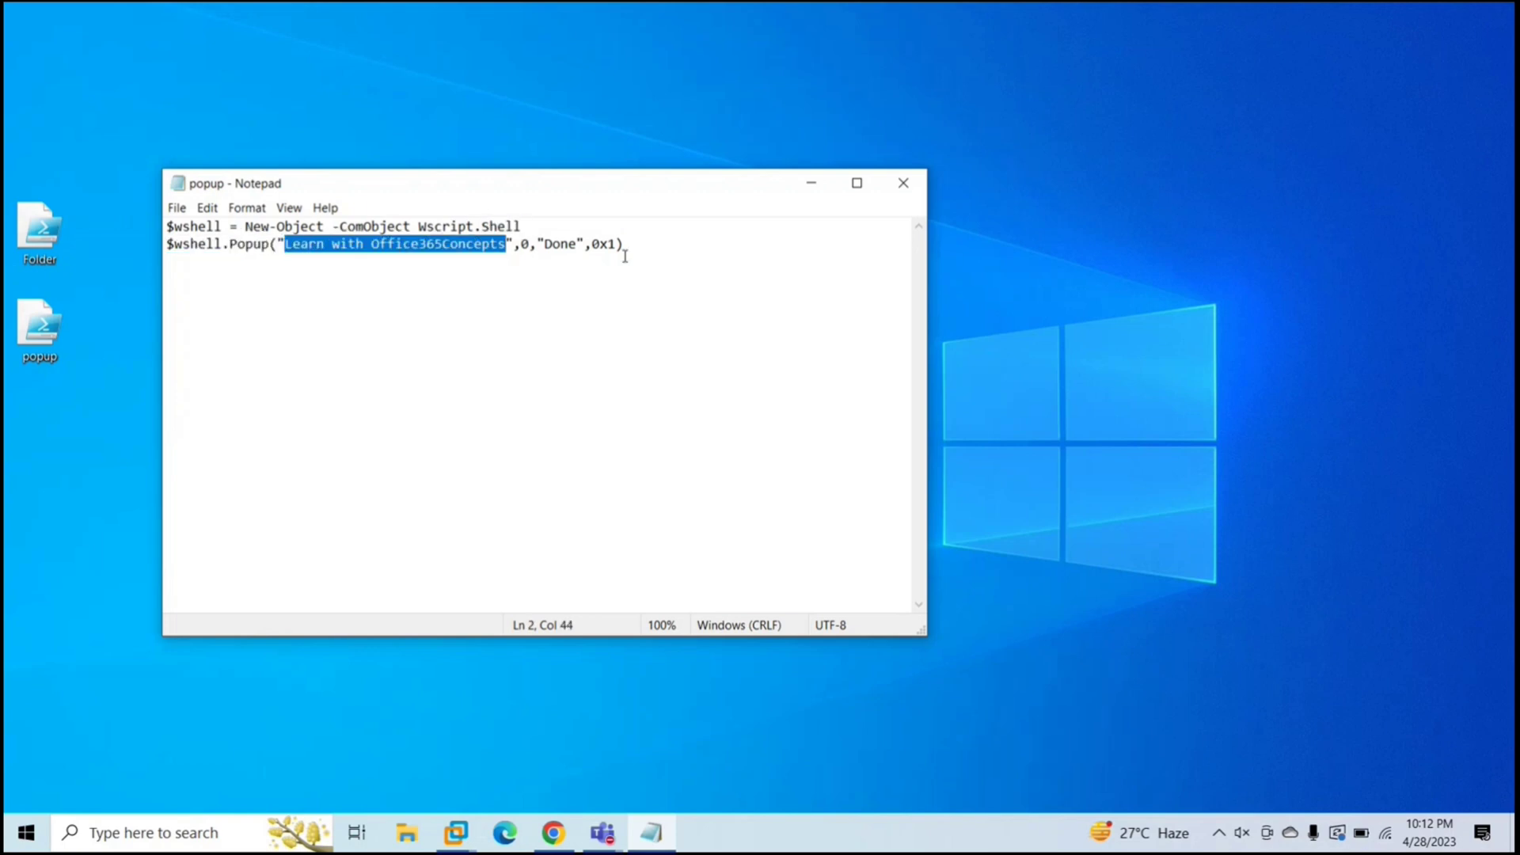
click(901, 182)
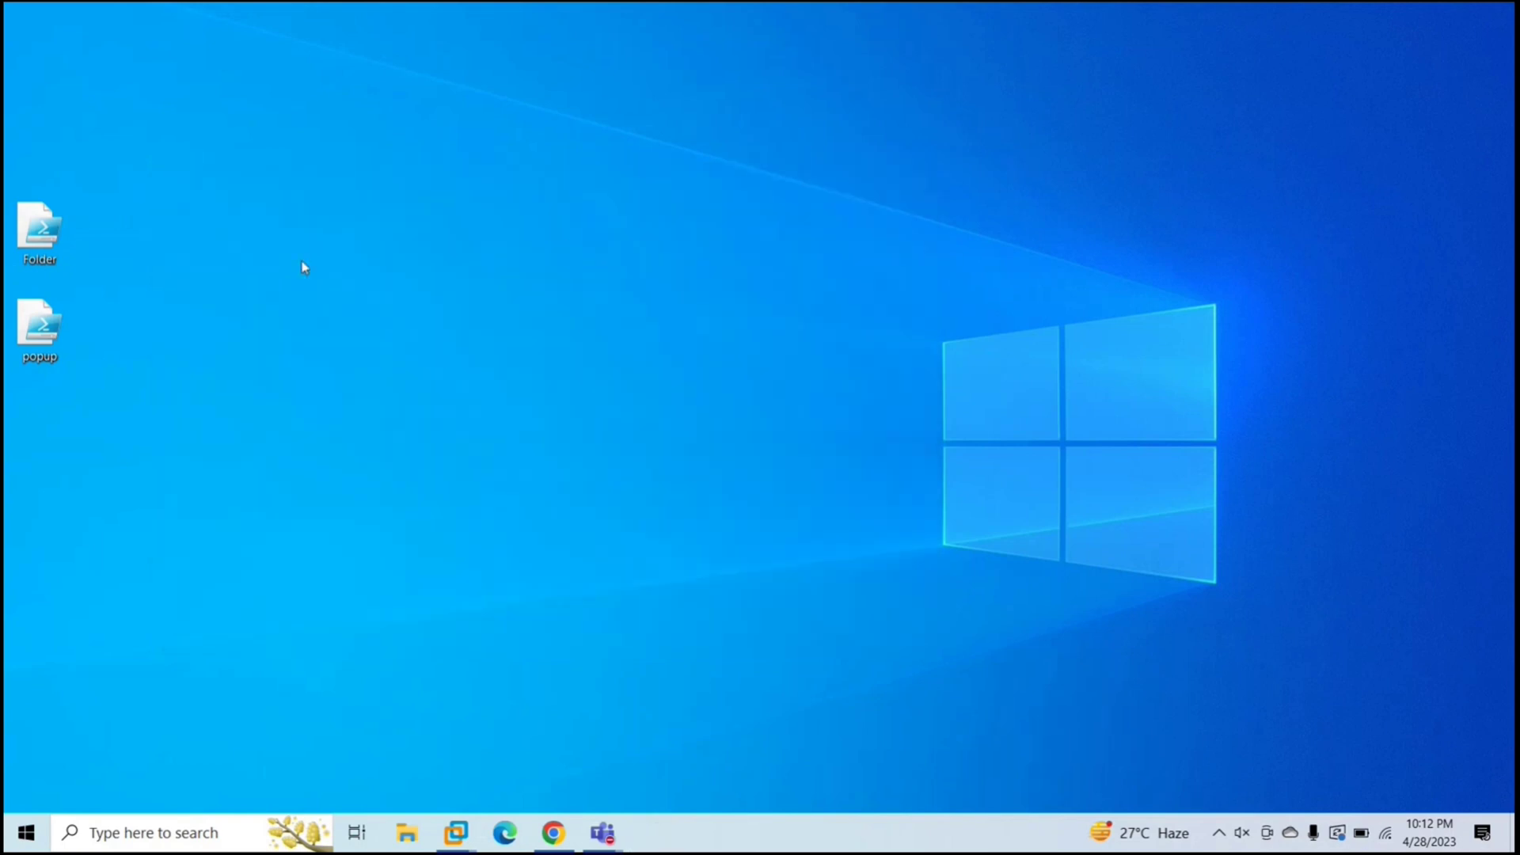
mouse_move(684, 340)
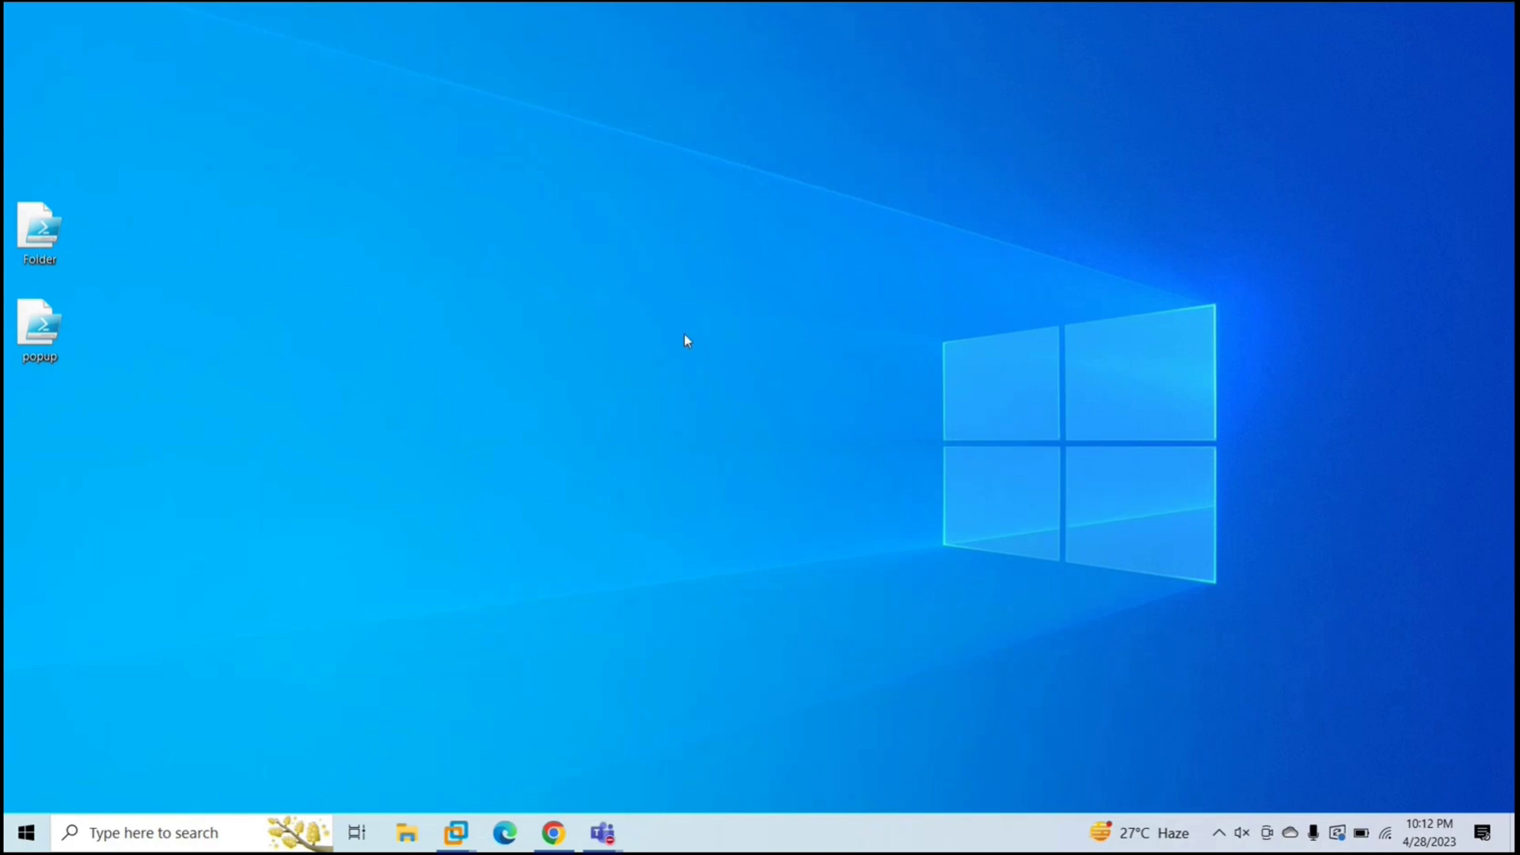
mouse_move(725, 361)
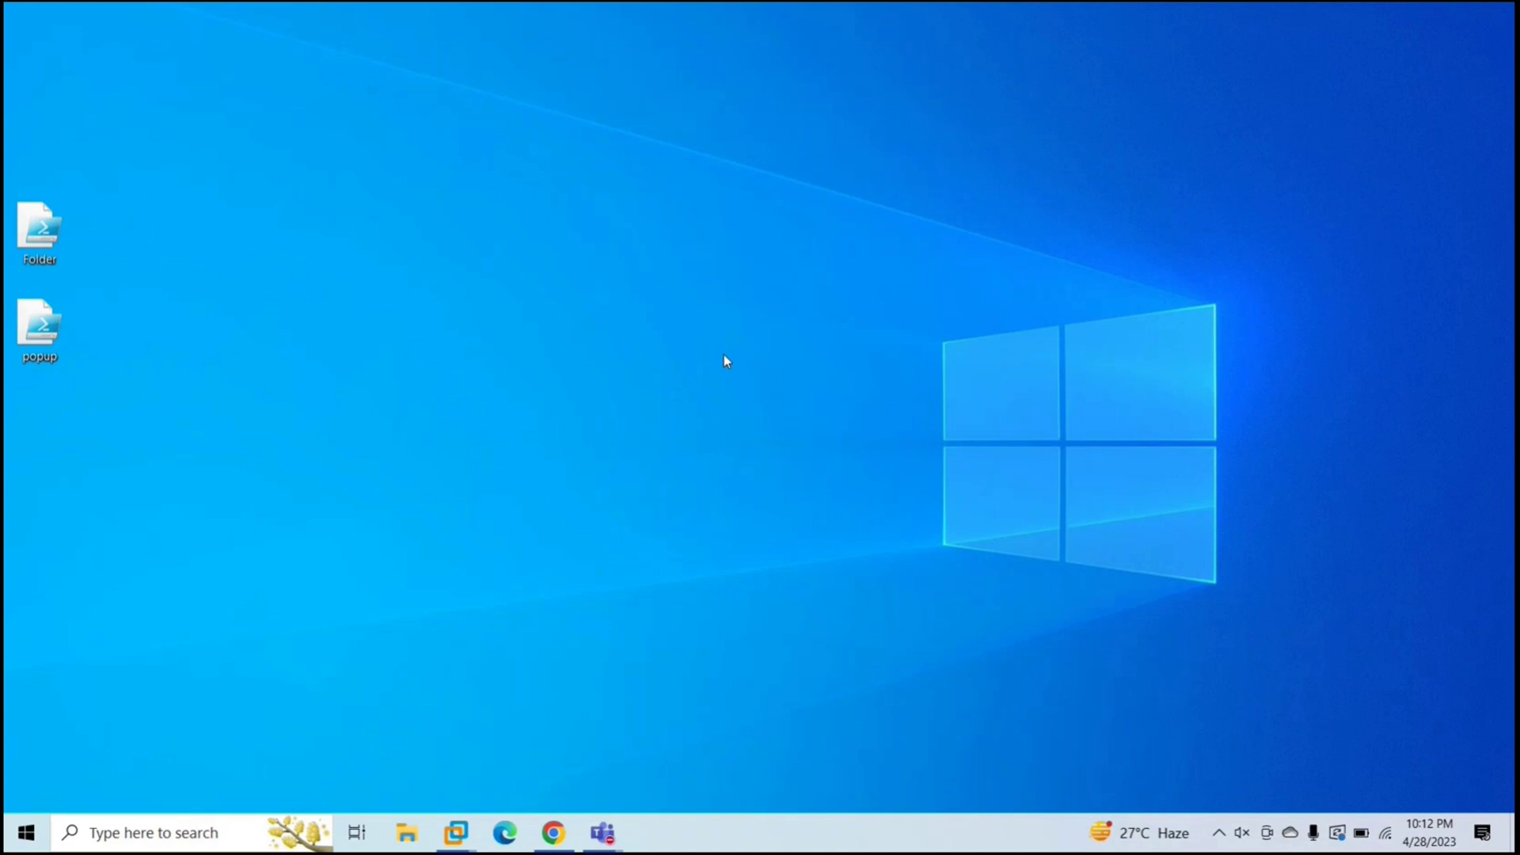
mouse_move(547, 841)
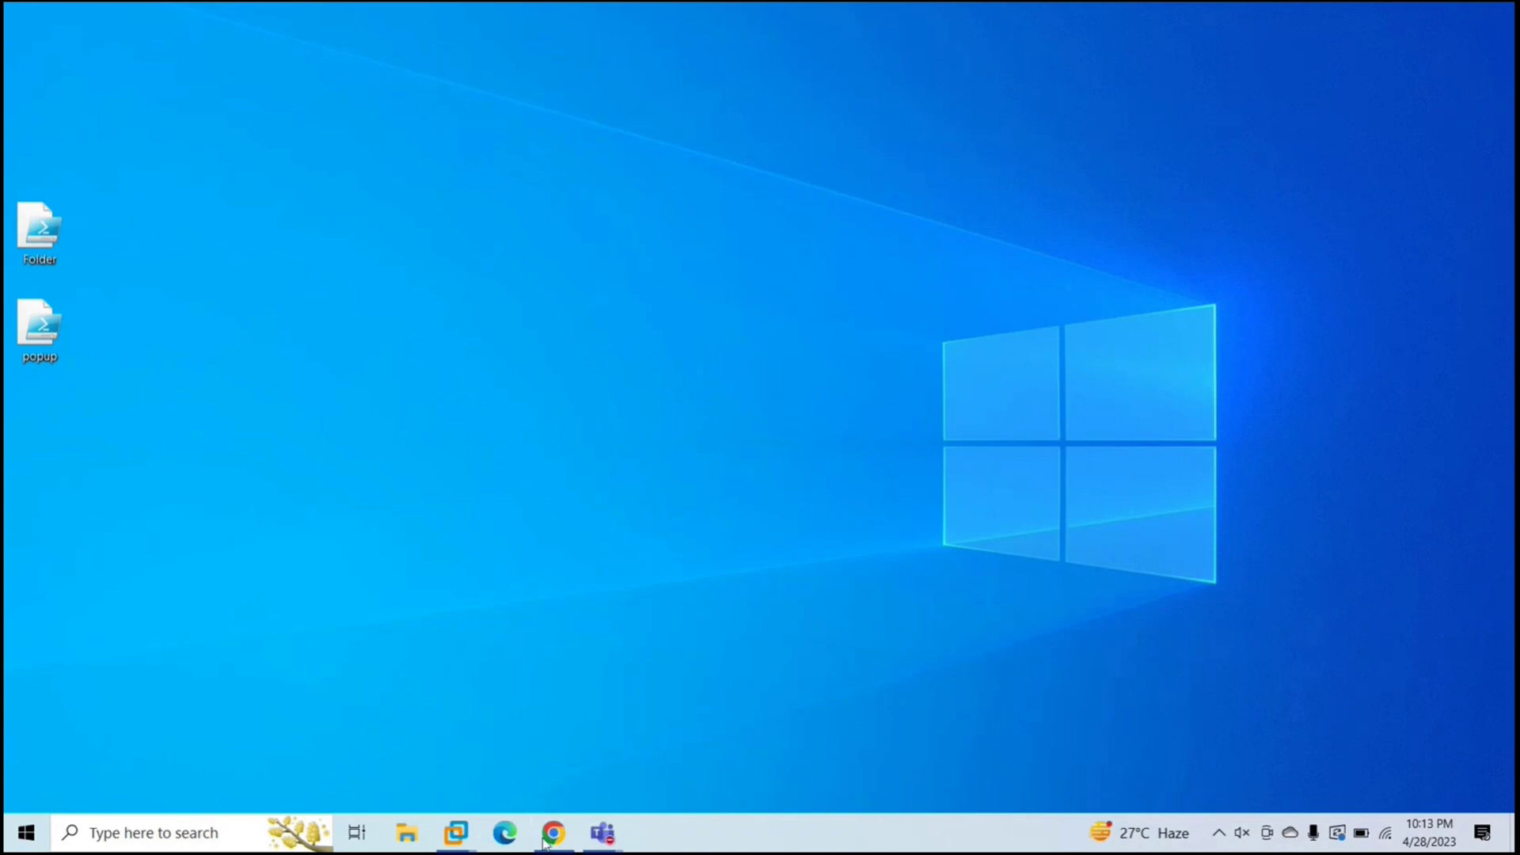
- Restore Chrome and navigate to Devices > Windows > PowerShell scripts
click(553, 833)
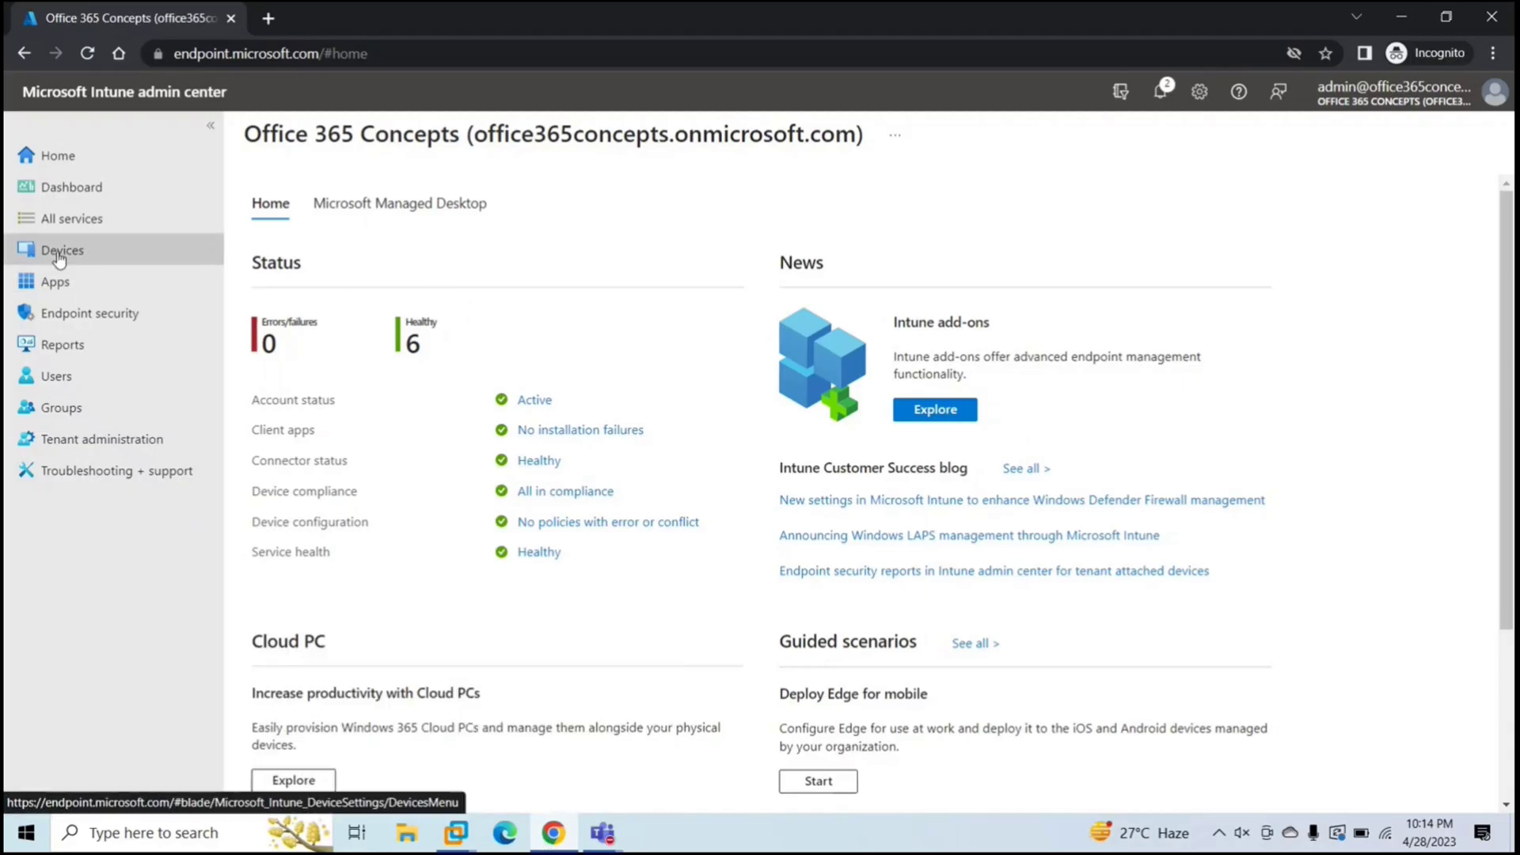
click(61, 250)
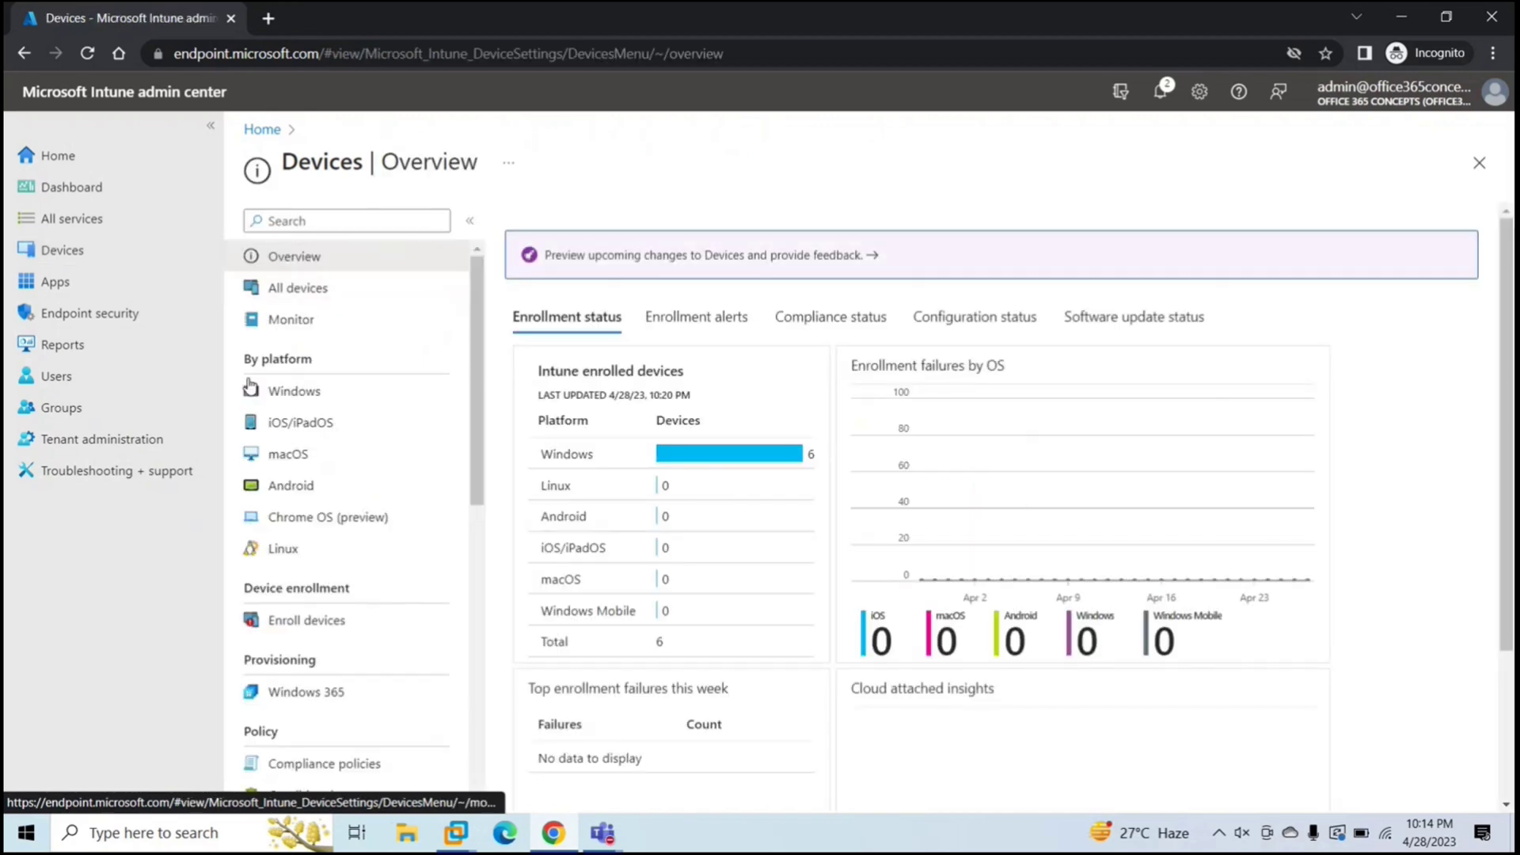
click(293, 390)
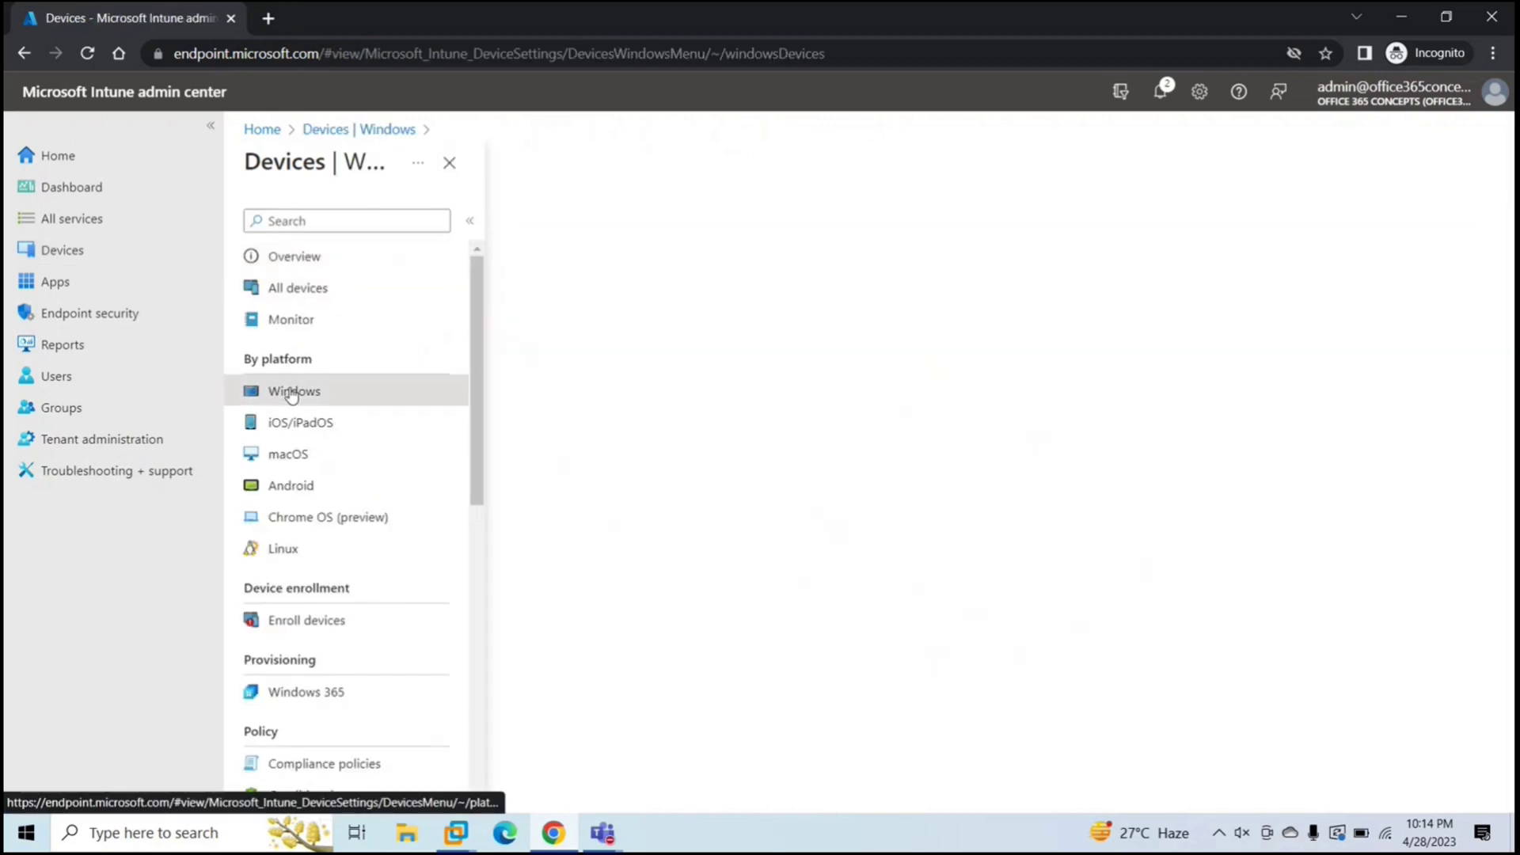
click(293, 390)
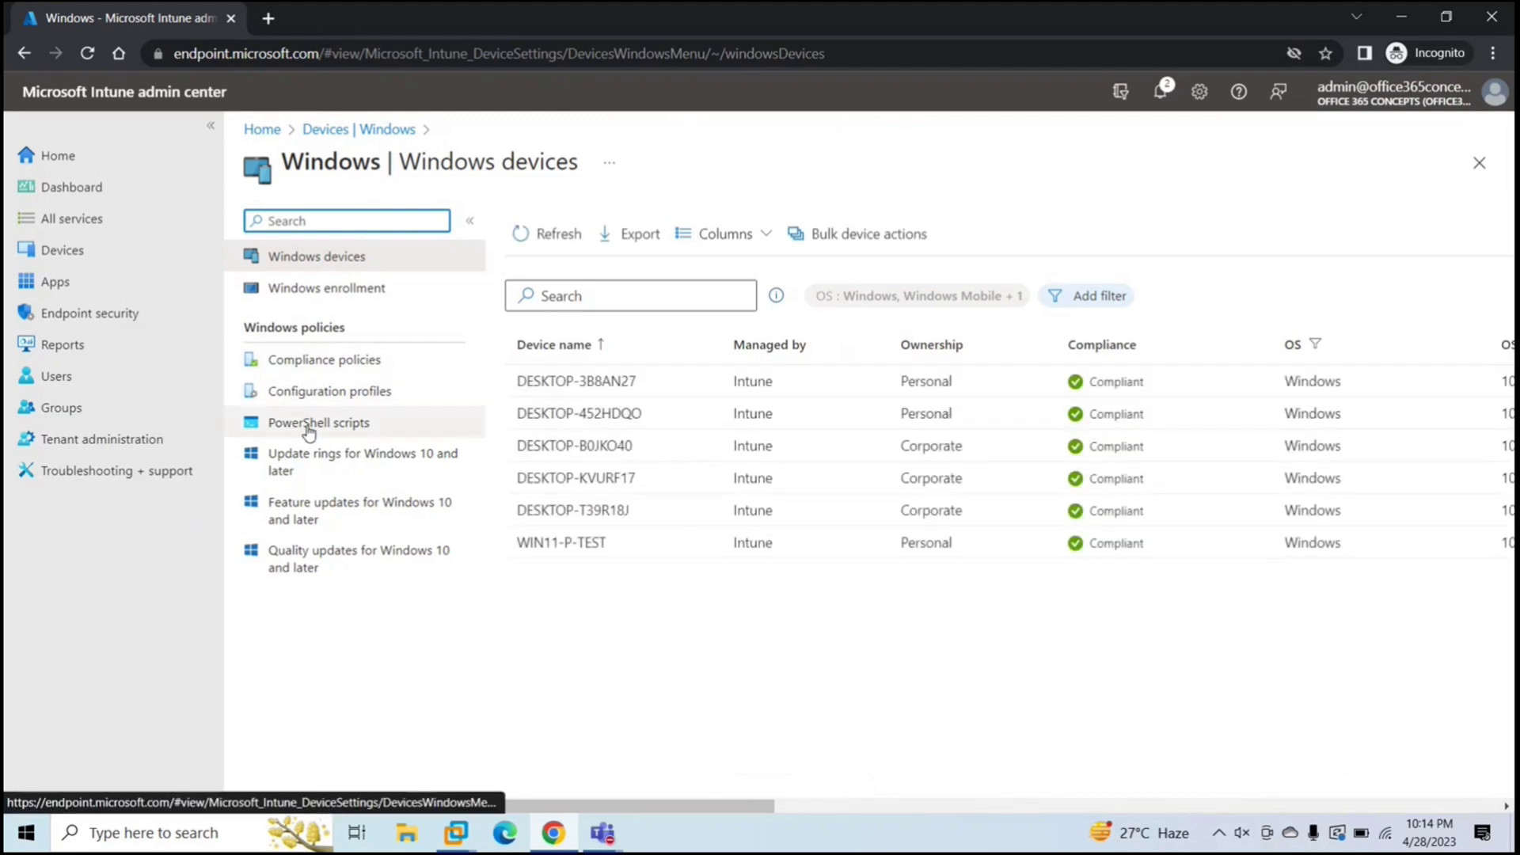
click(318, 422)
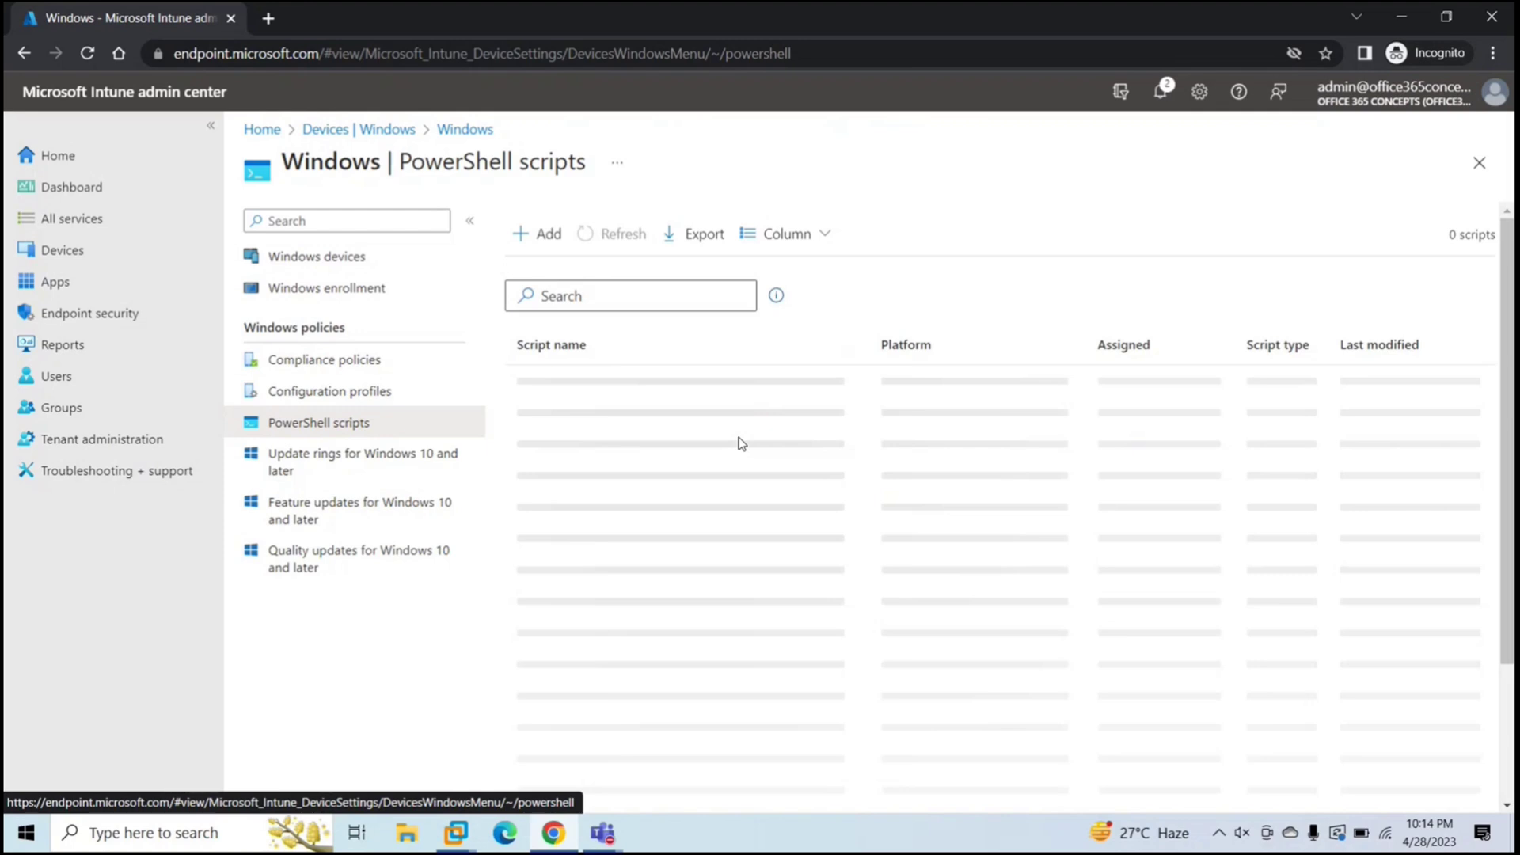
- Add a new PowerShell script named 'Create Folder' and proceed to script settings
click(536, 234)
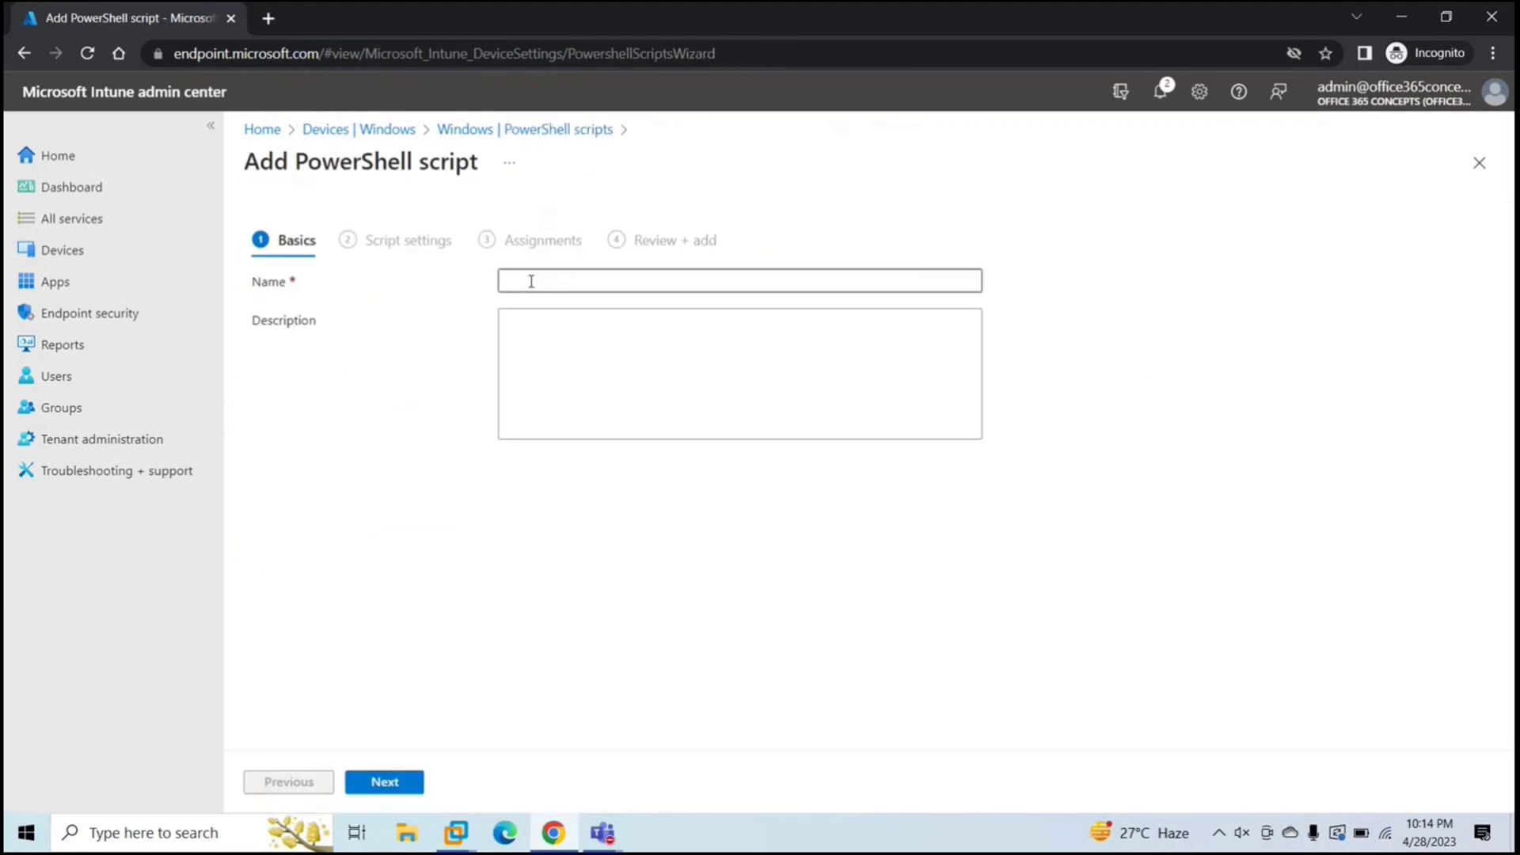
text(Scrip)
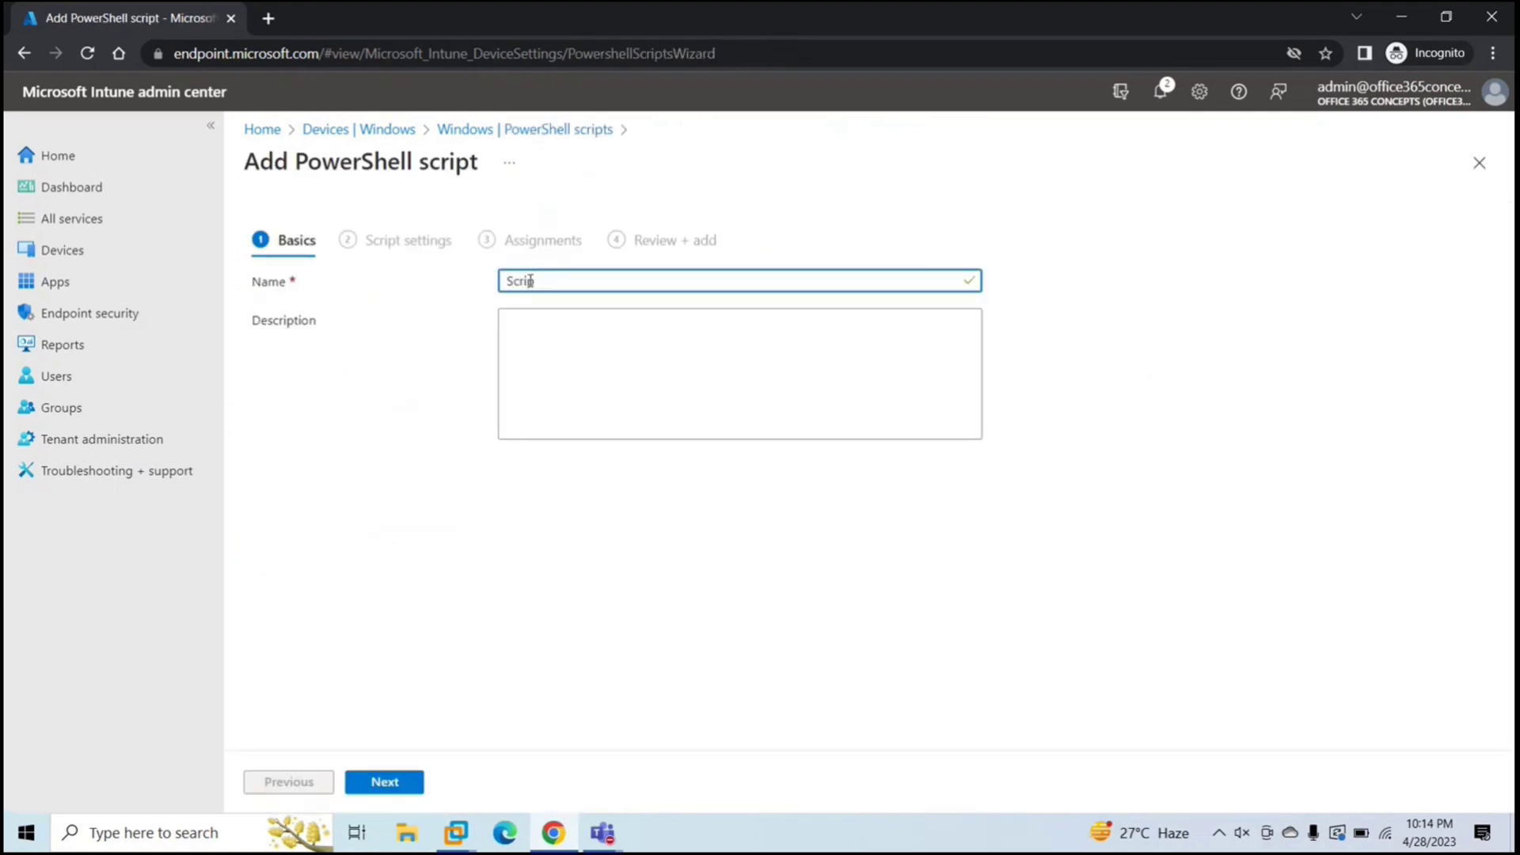
text(Create)
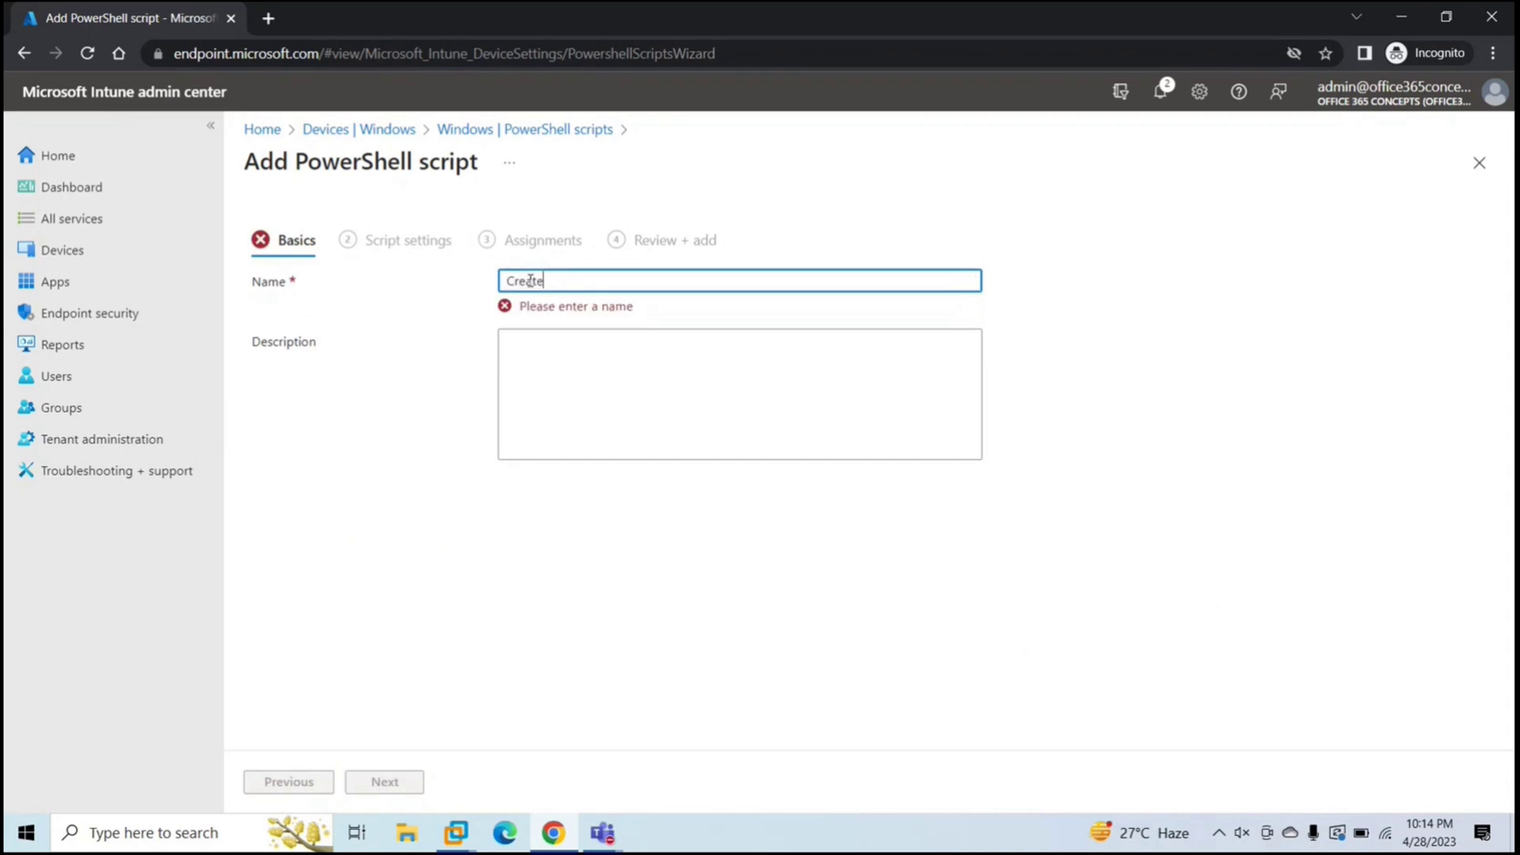
text(Folder)
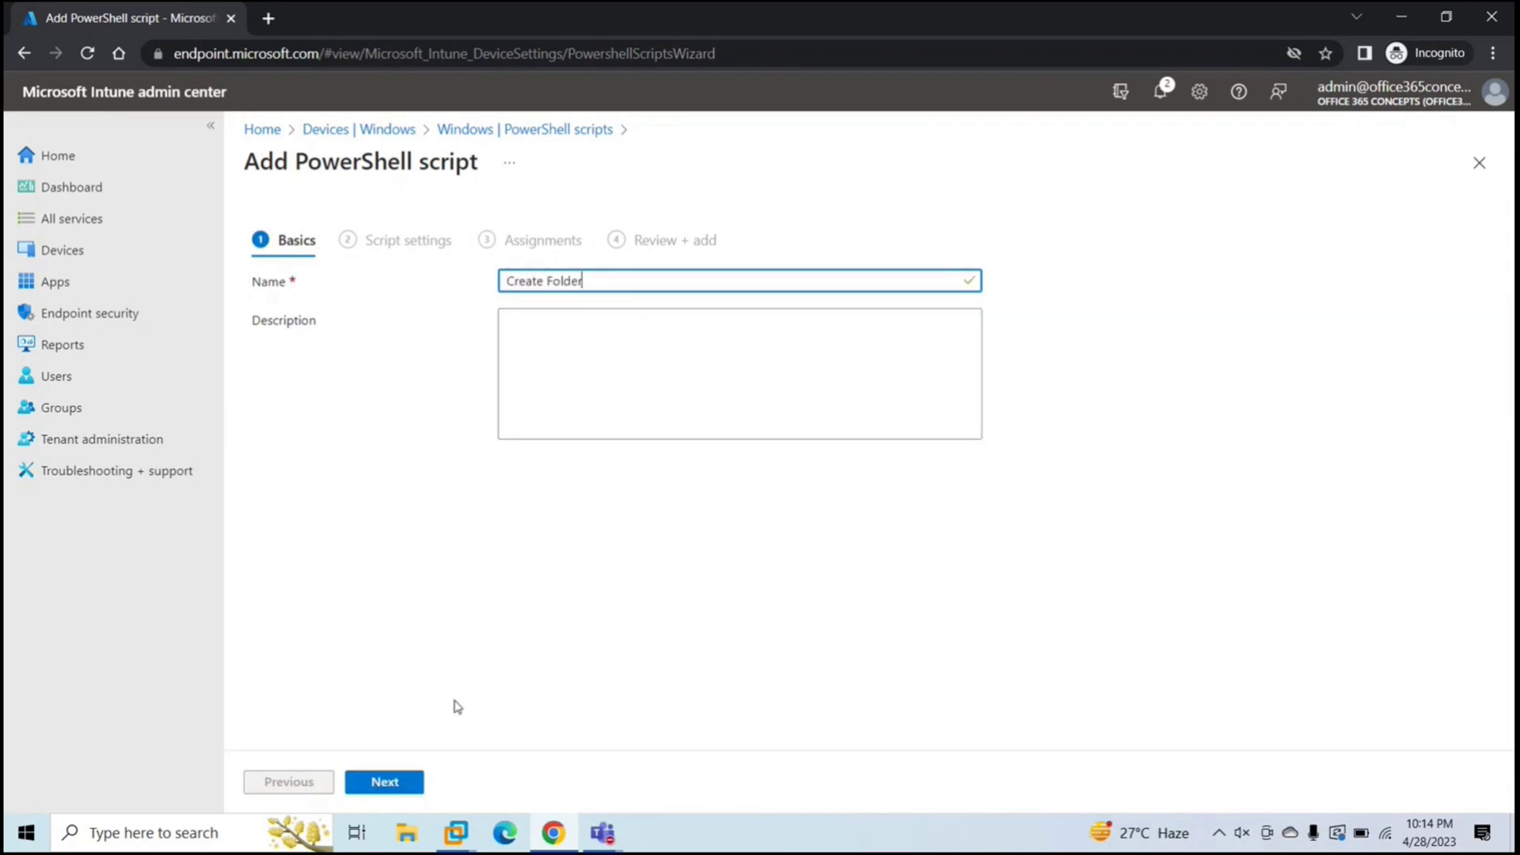
click(384, 782)
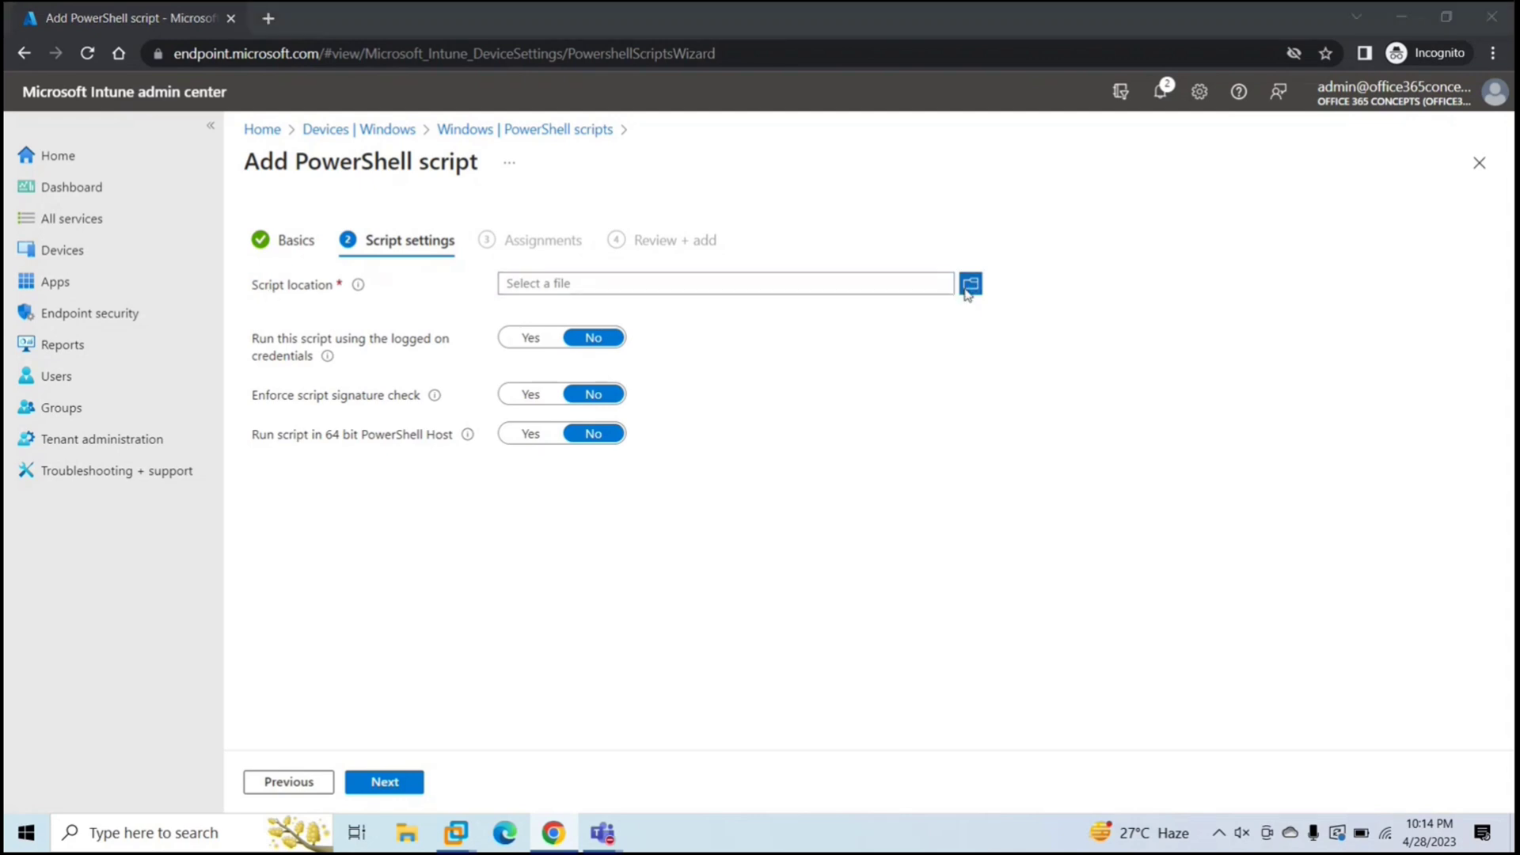
- Upload Folder.ps1 and set 'Run this script using the logged on credentials' to Yes
click(969, 284)
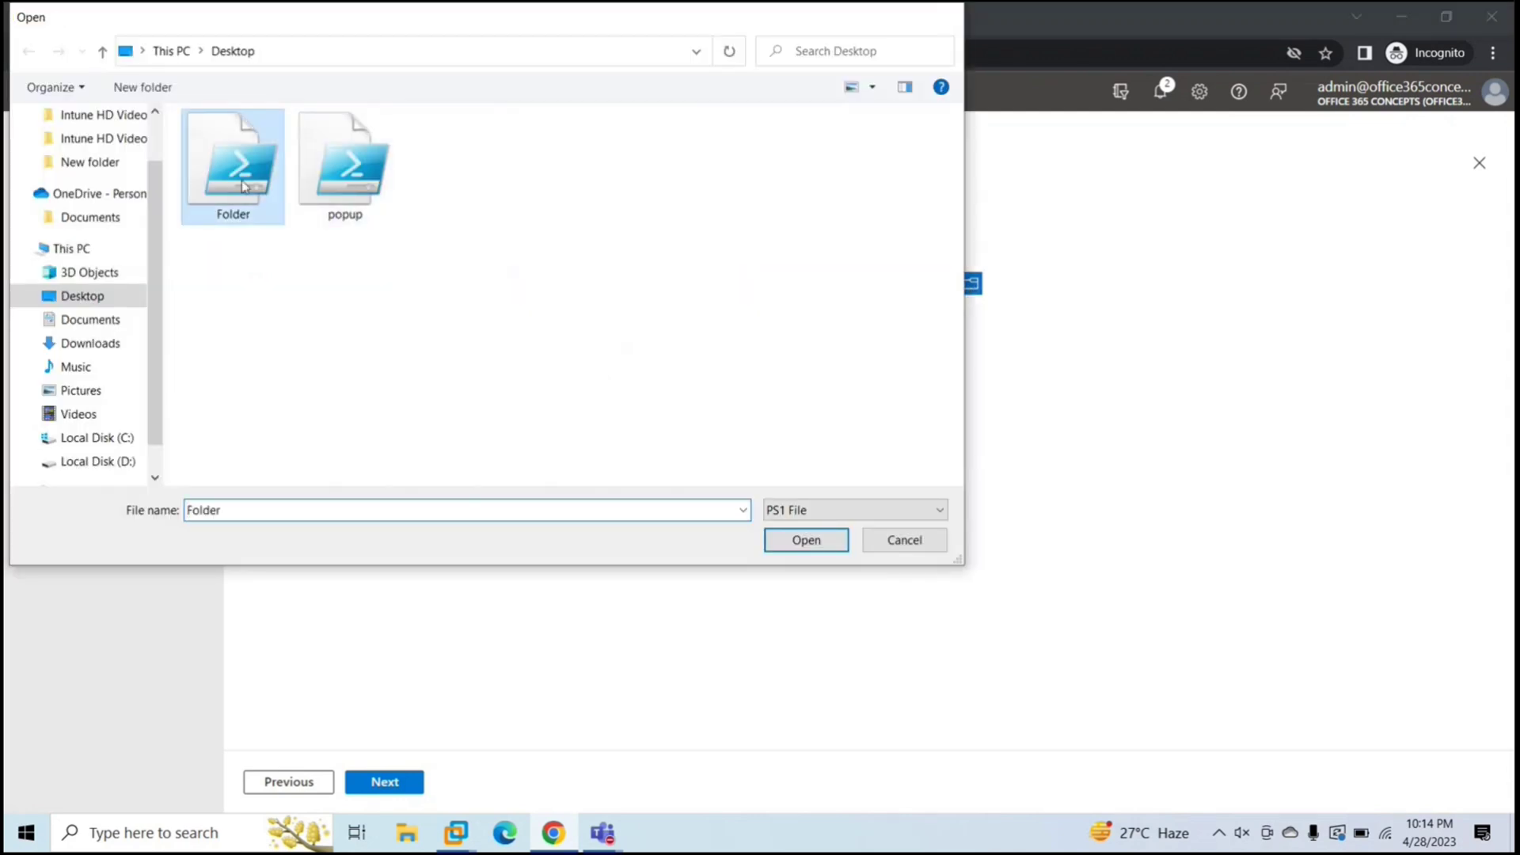
click(804, 540)
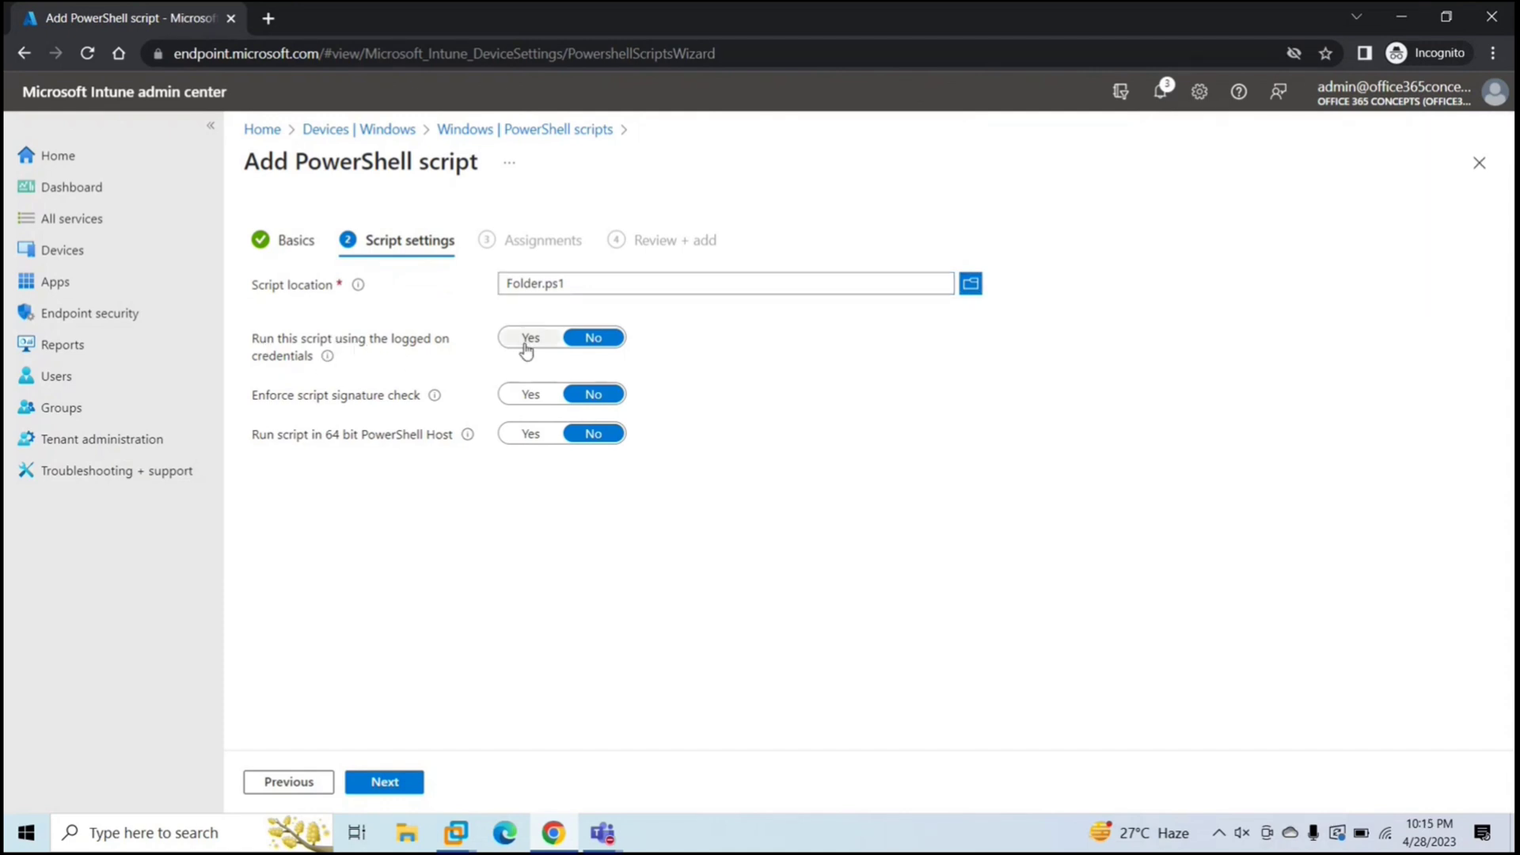
click(529, 336)
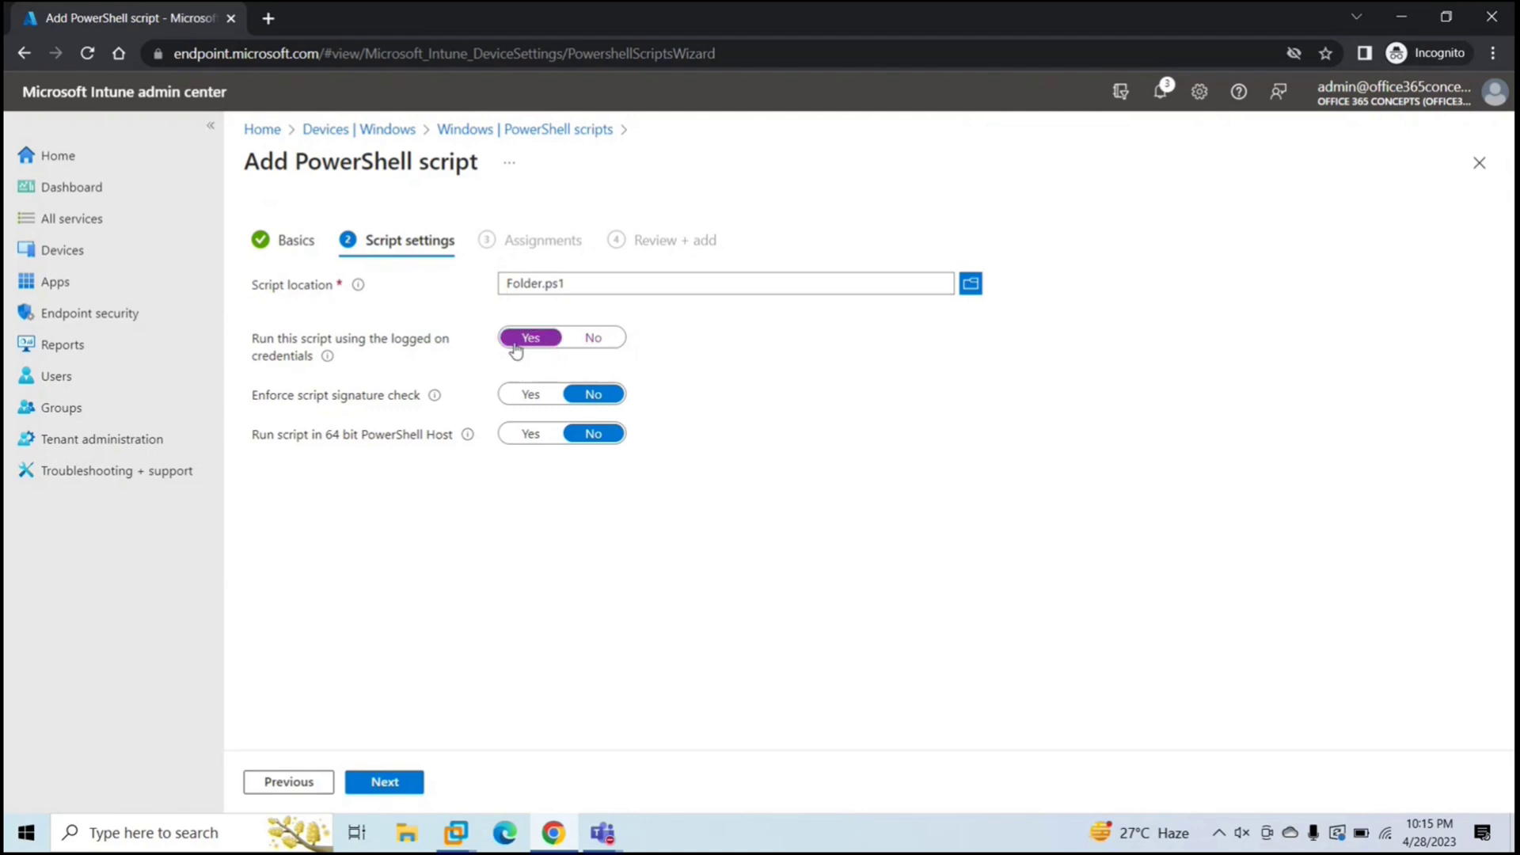
mouse_move(612, 349)
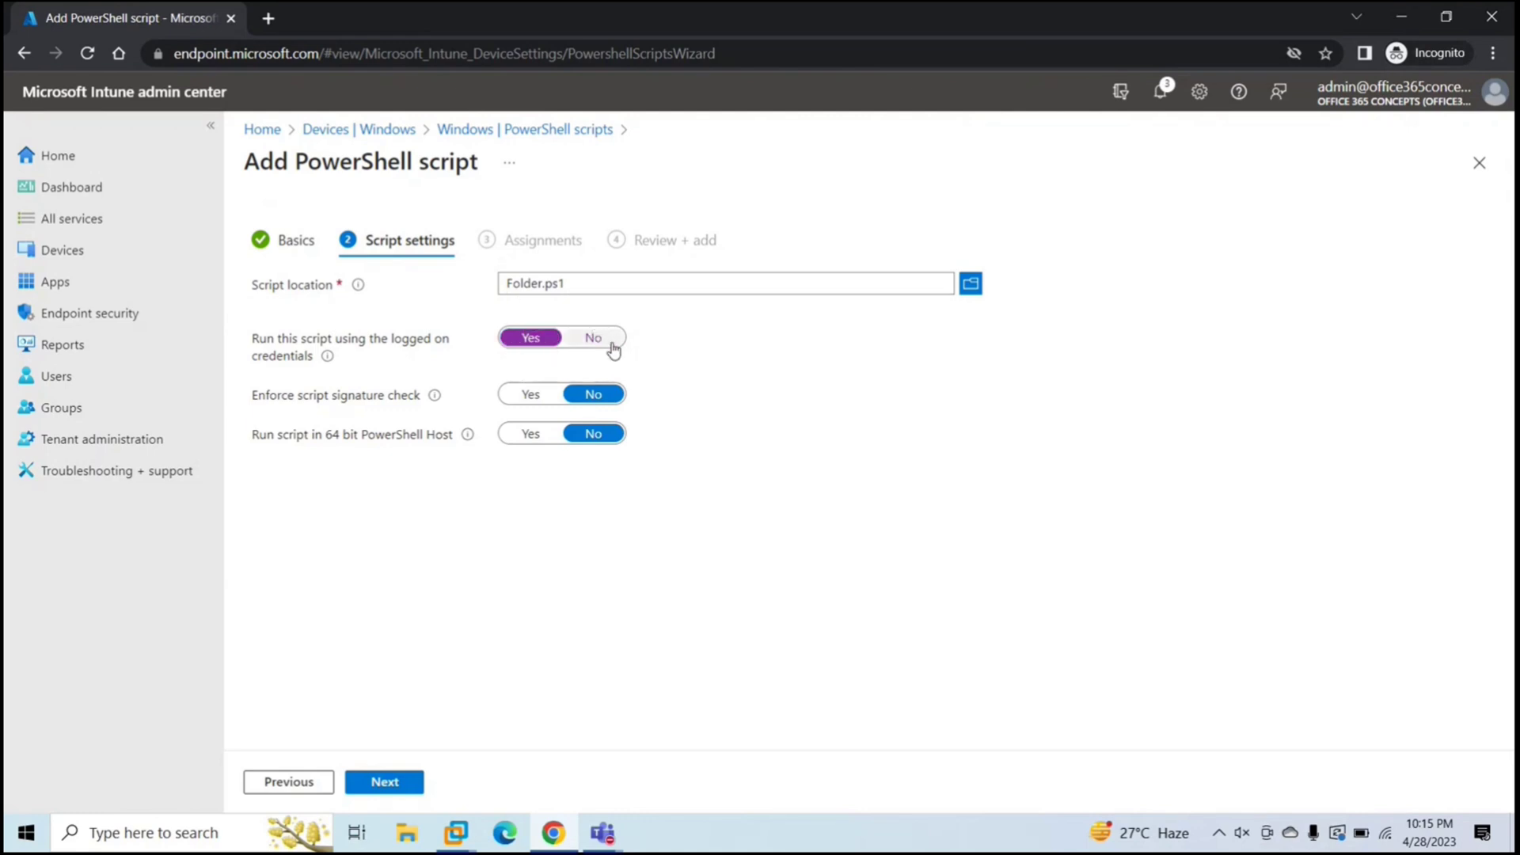
mouse_move(642, 341)
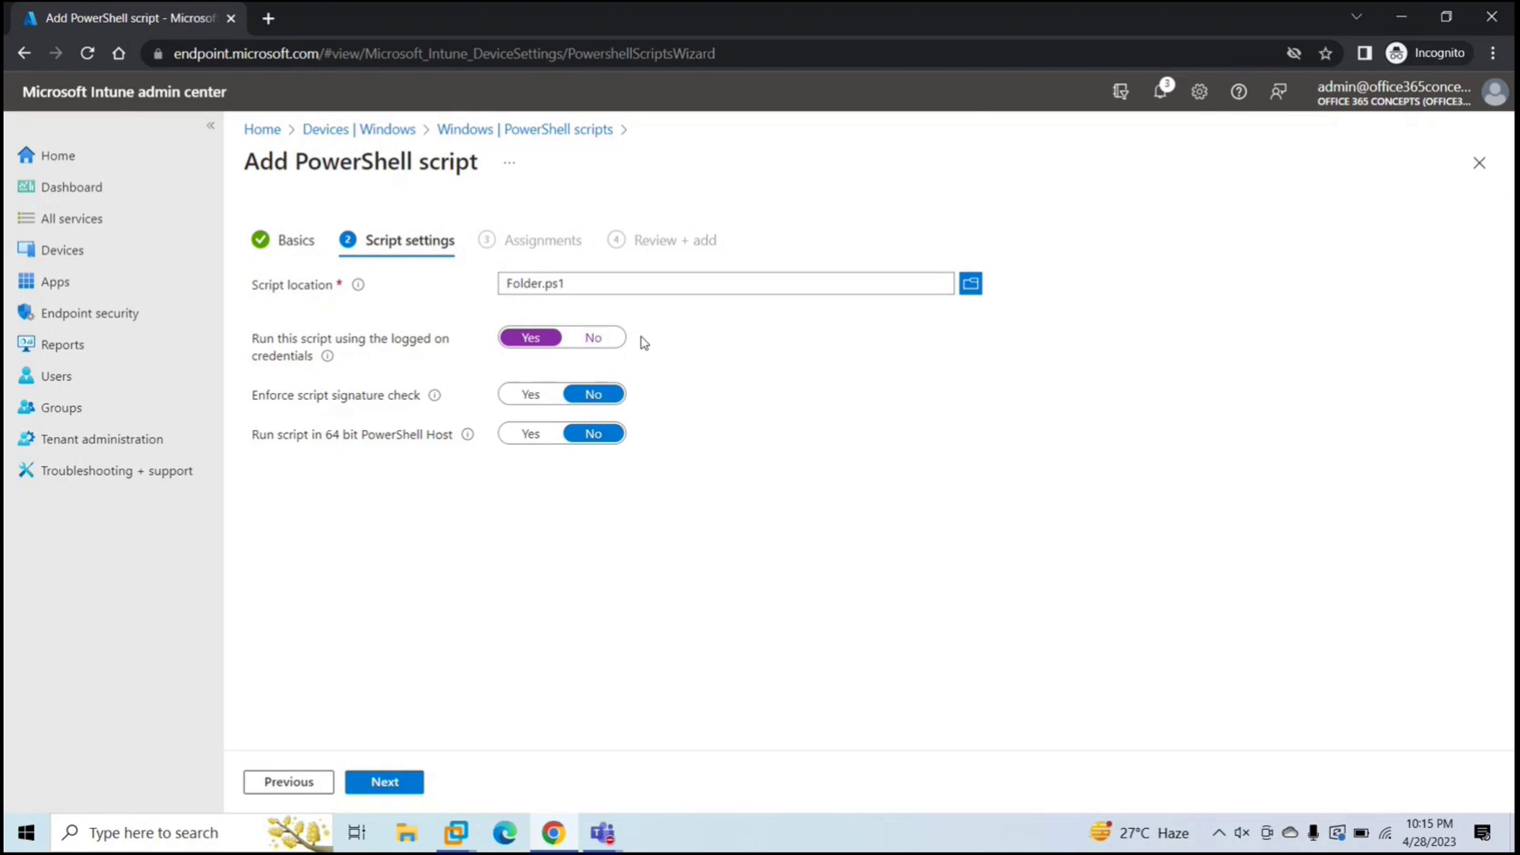
mouse_move(366, 424)
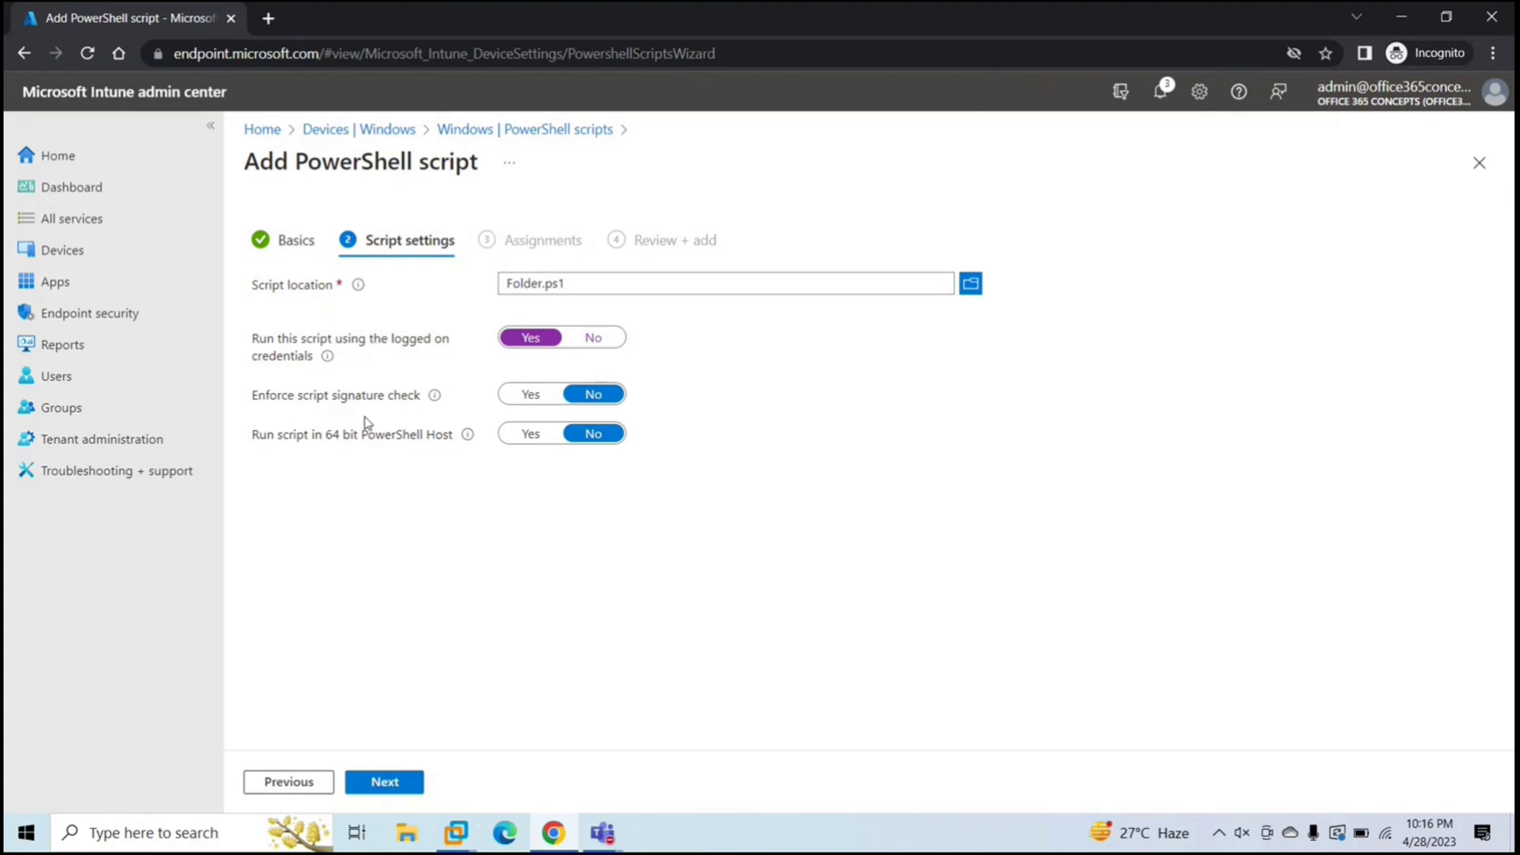
mouse_move(468, 379)
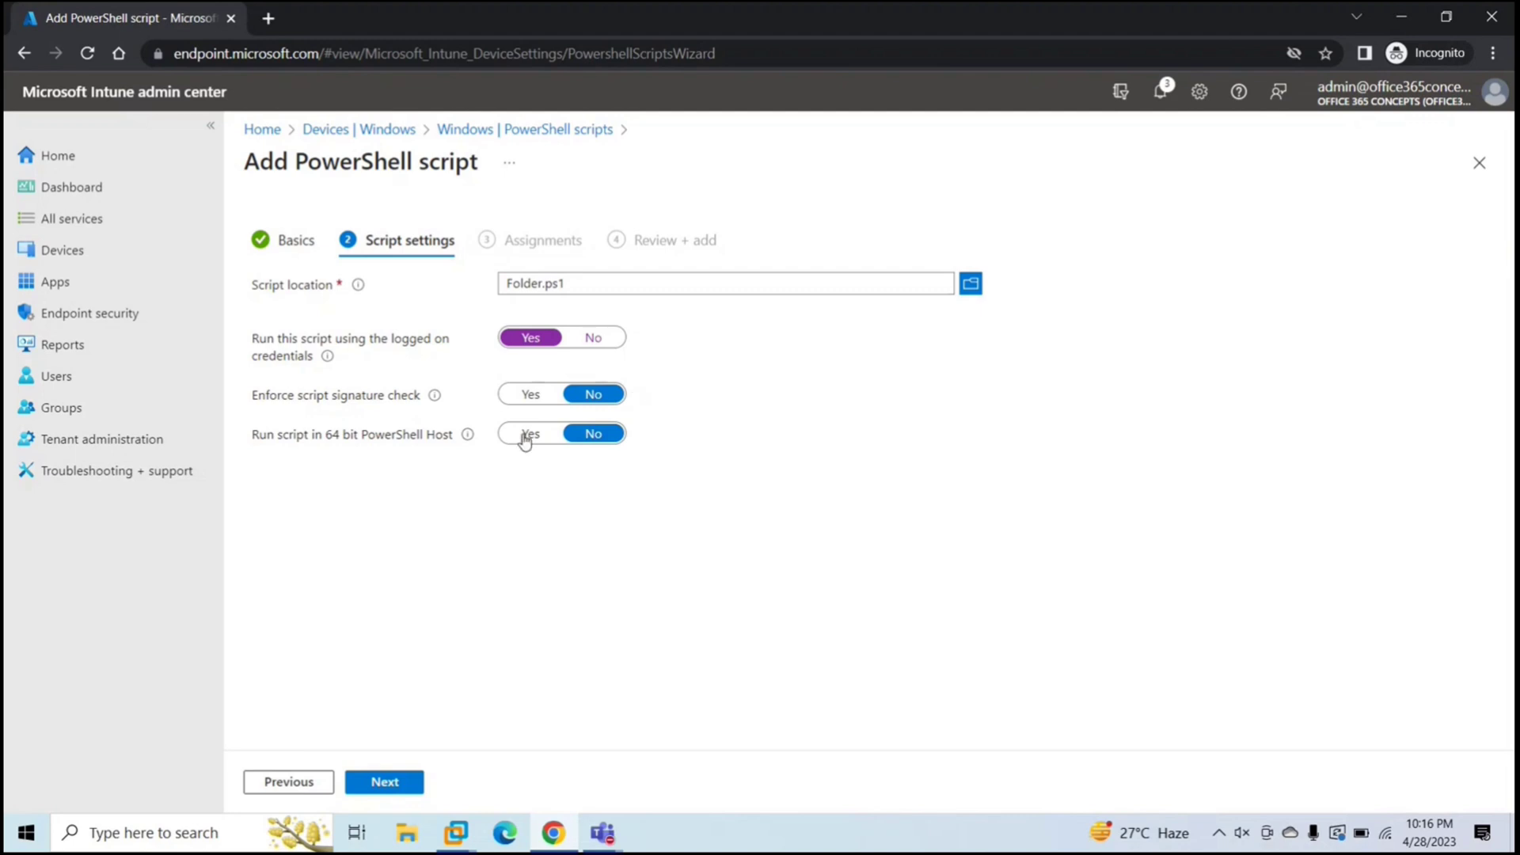
mouse_move(388, 459)
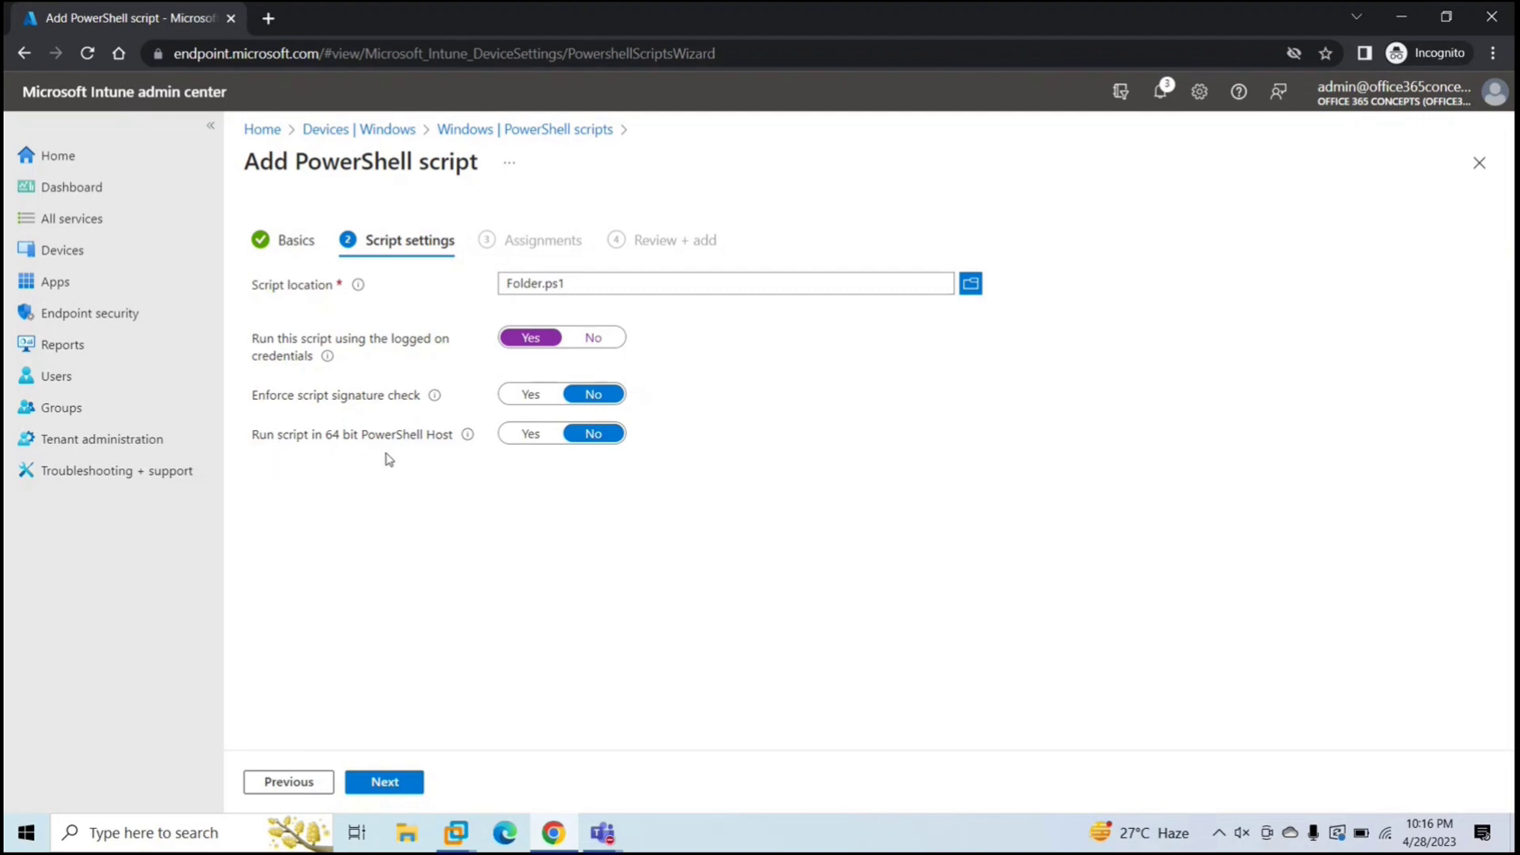
mouse_move(549, 471)
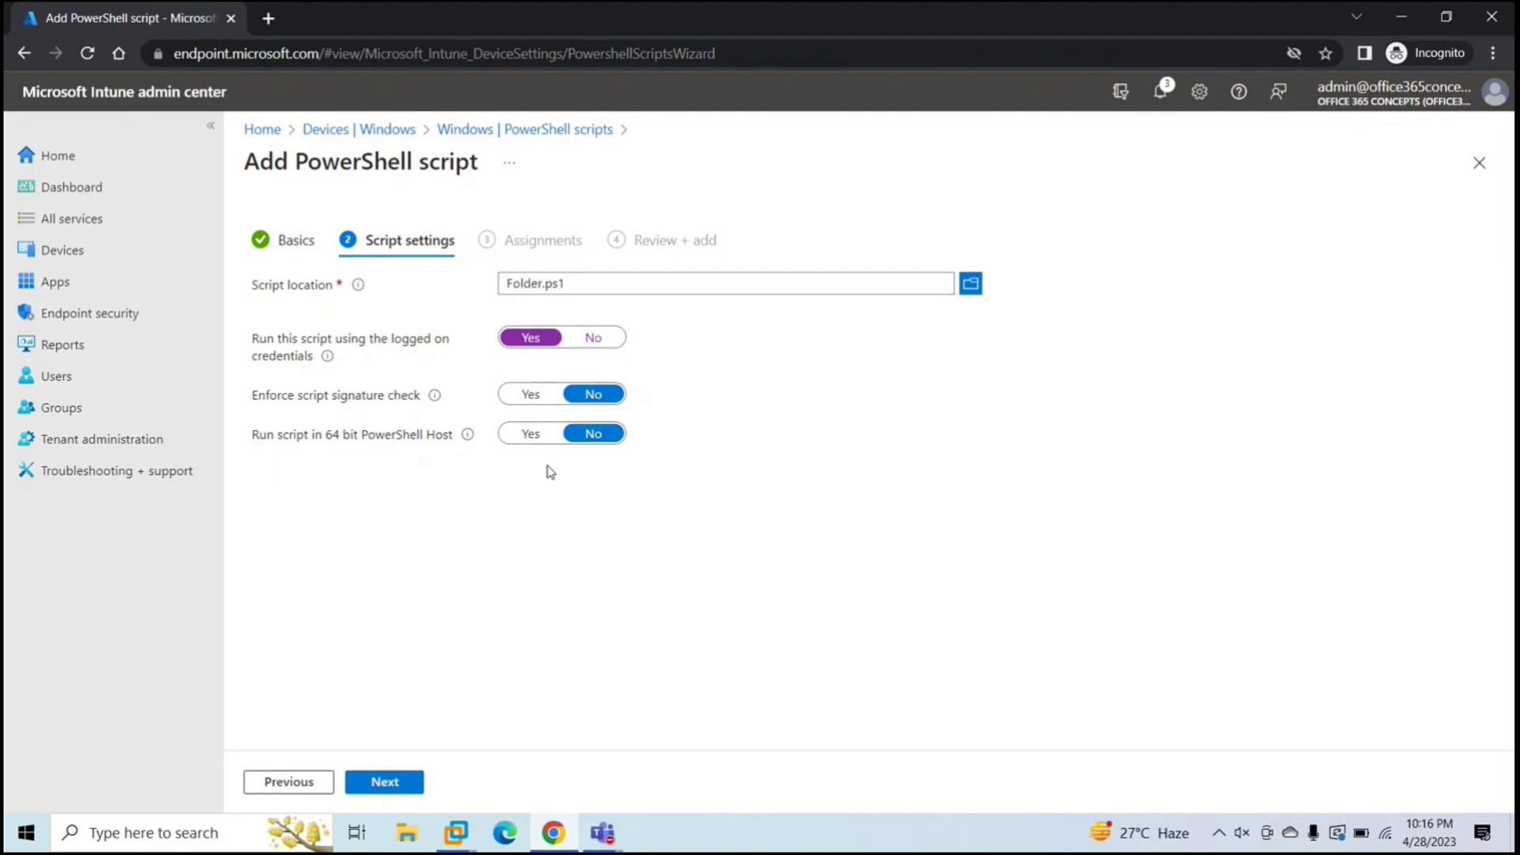
mouse_move(522, 462)
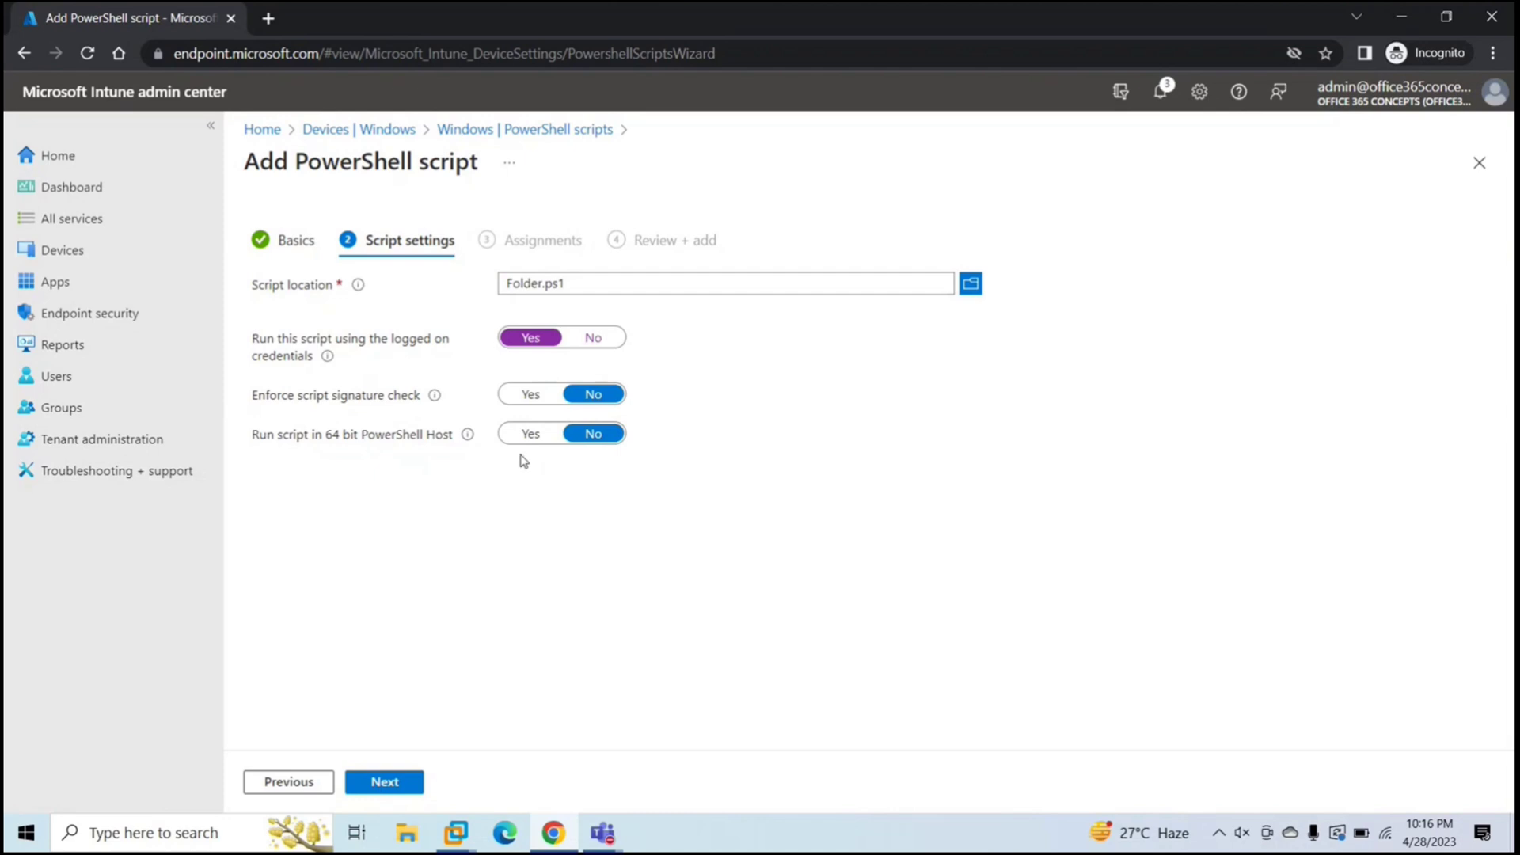
mouse_move(547, 451)
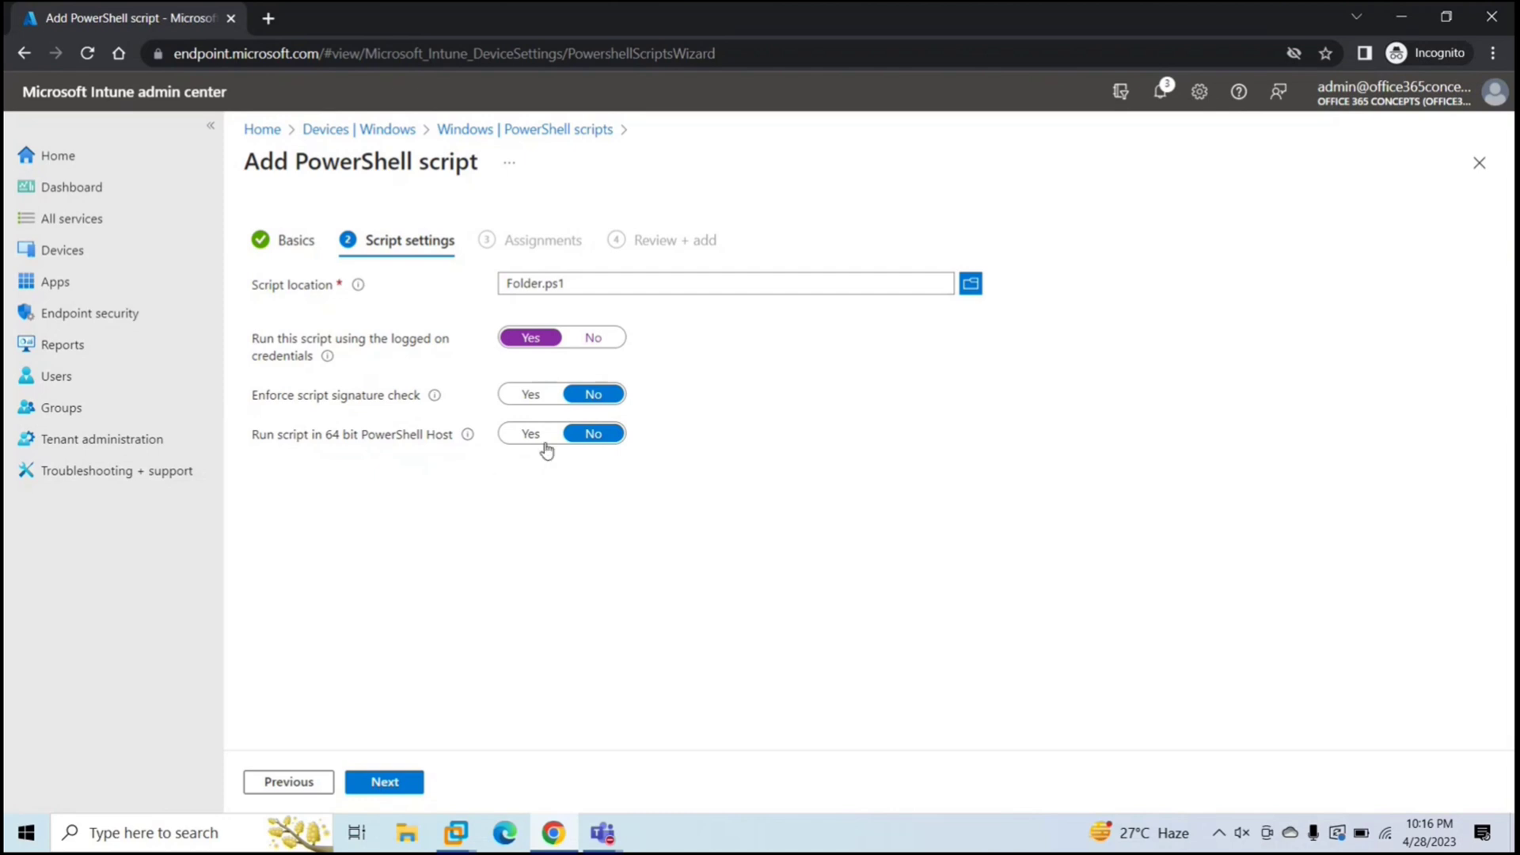
mouse_move(569, 465)
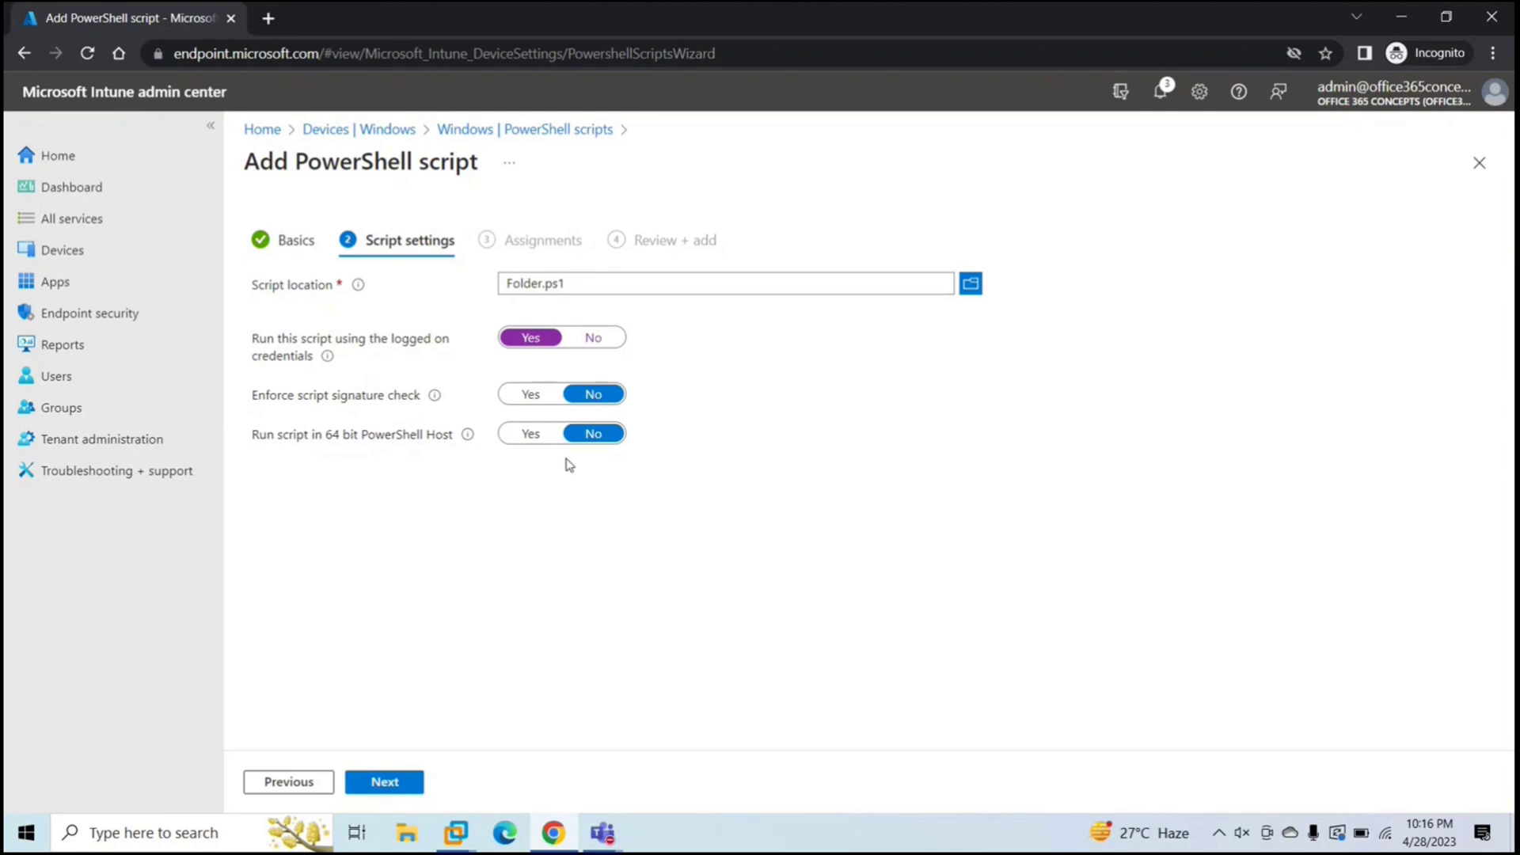
mouse_move(552, 480)
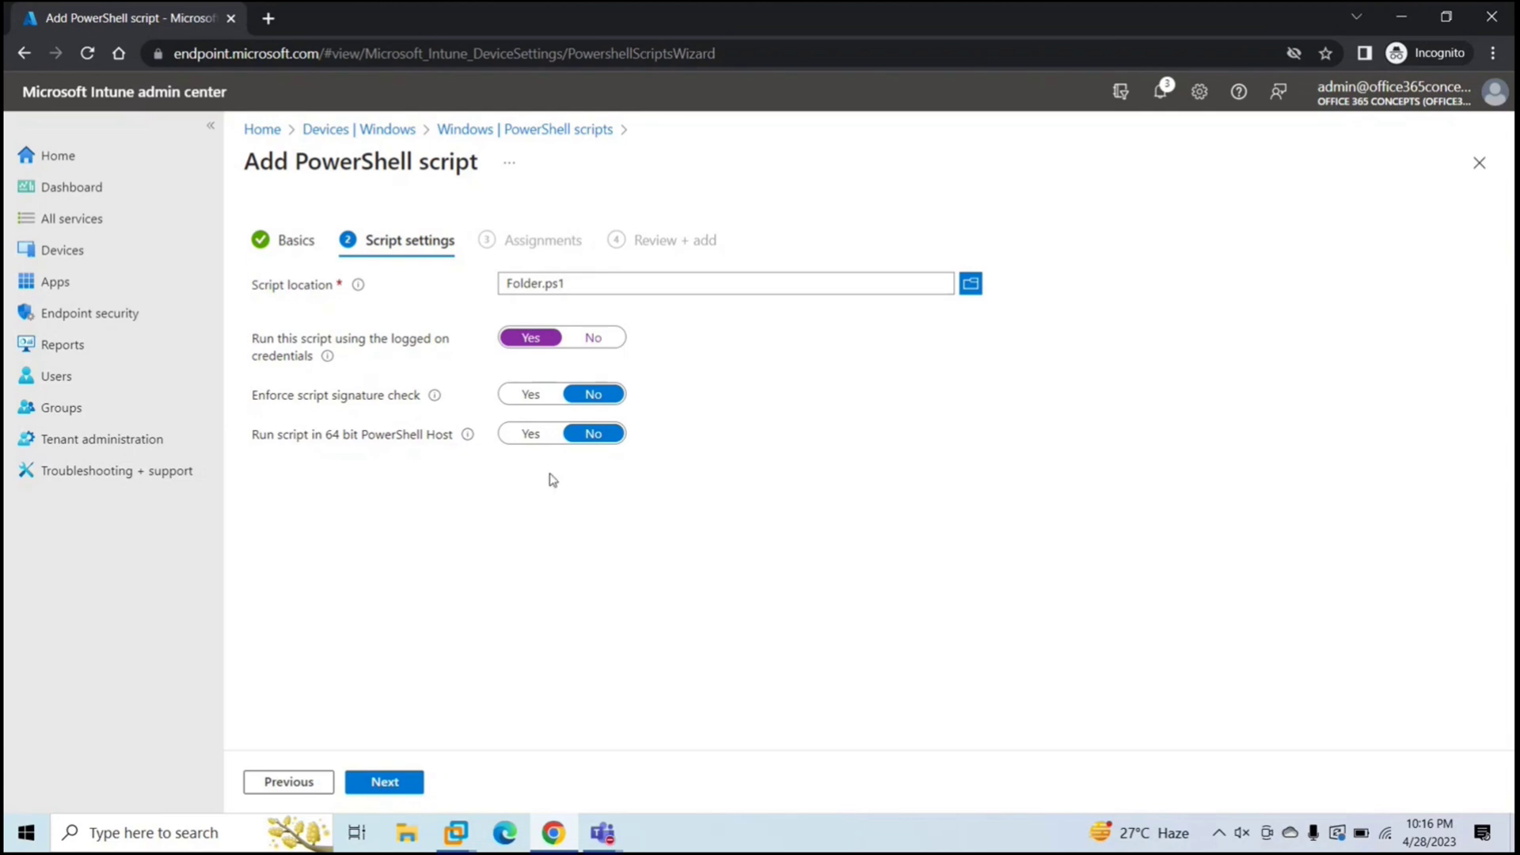
- Advance the Create Folder script wizard to the Assignments step
click(384, 781)
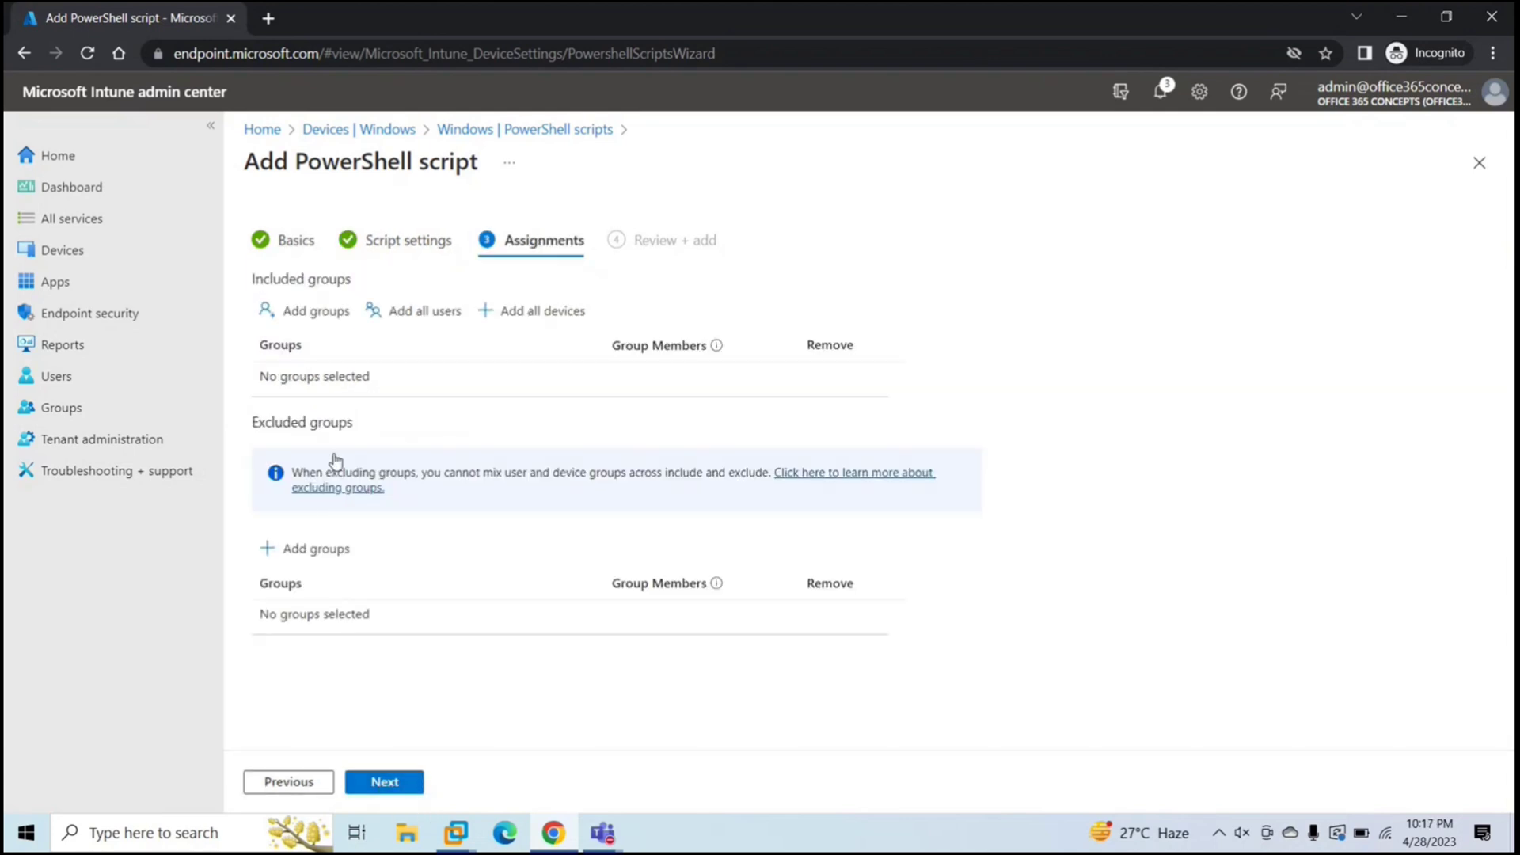
mouse_move(411, 336)
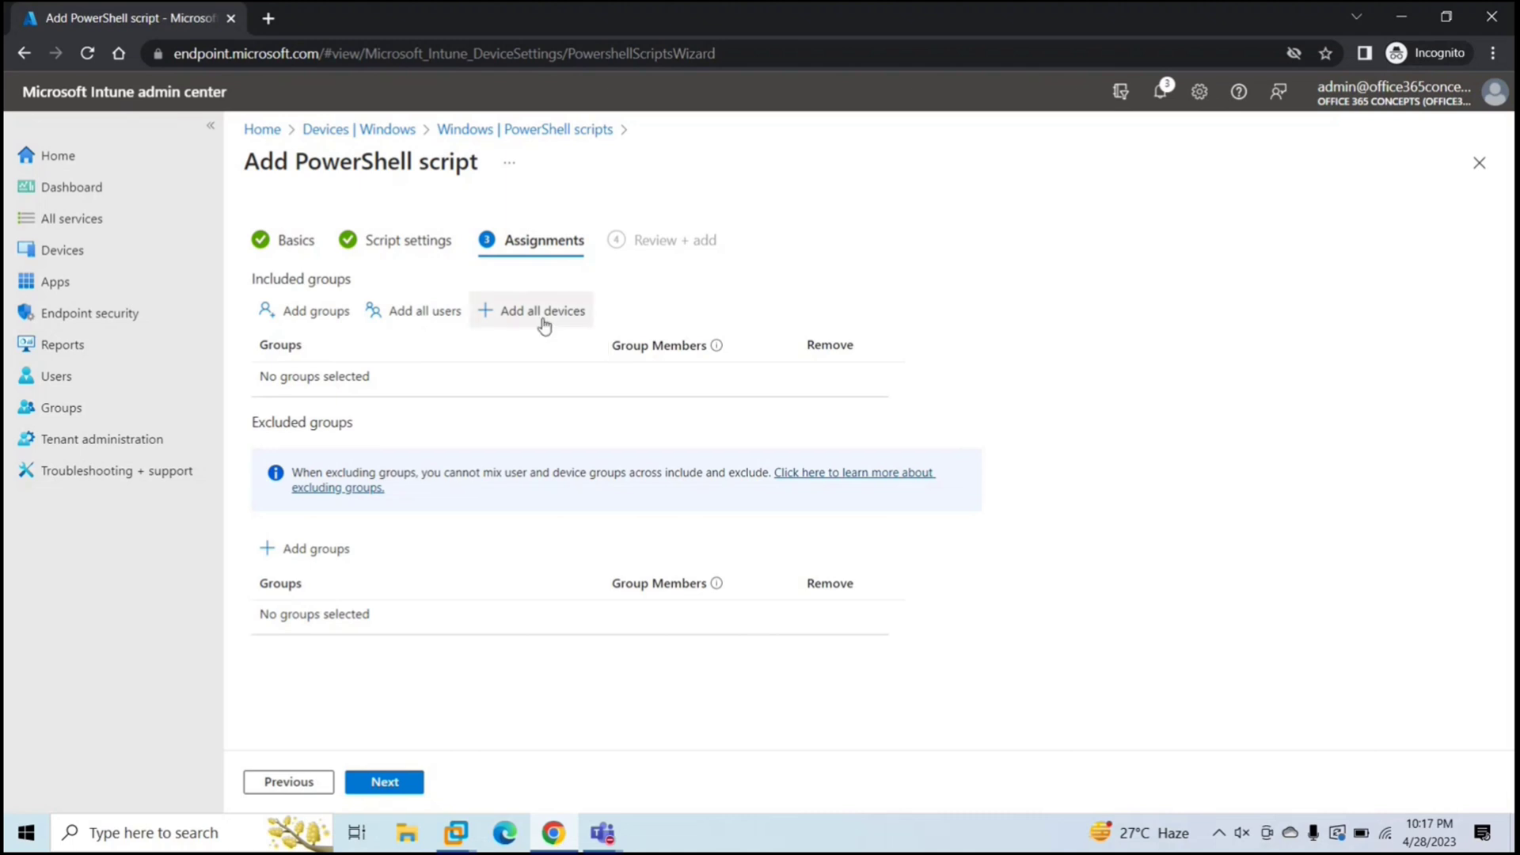
mouse_move(613, 311)
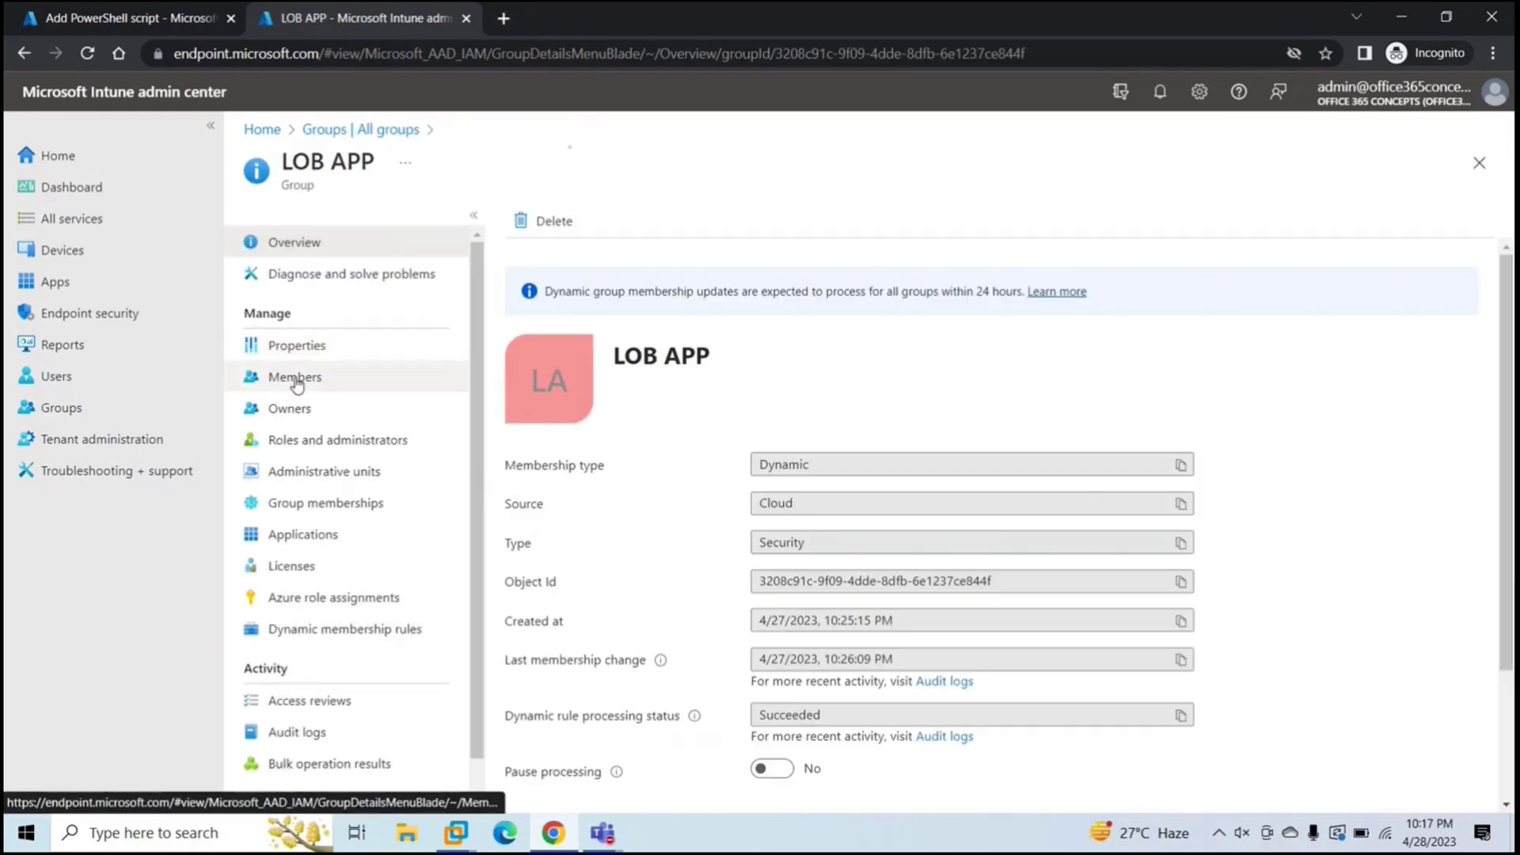
- View LOB APP group members in a new tab, showing device DESKTOP-T39R18J
click(293, 376)
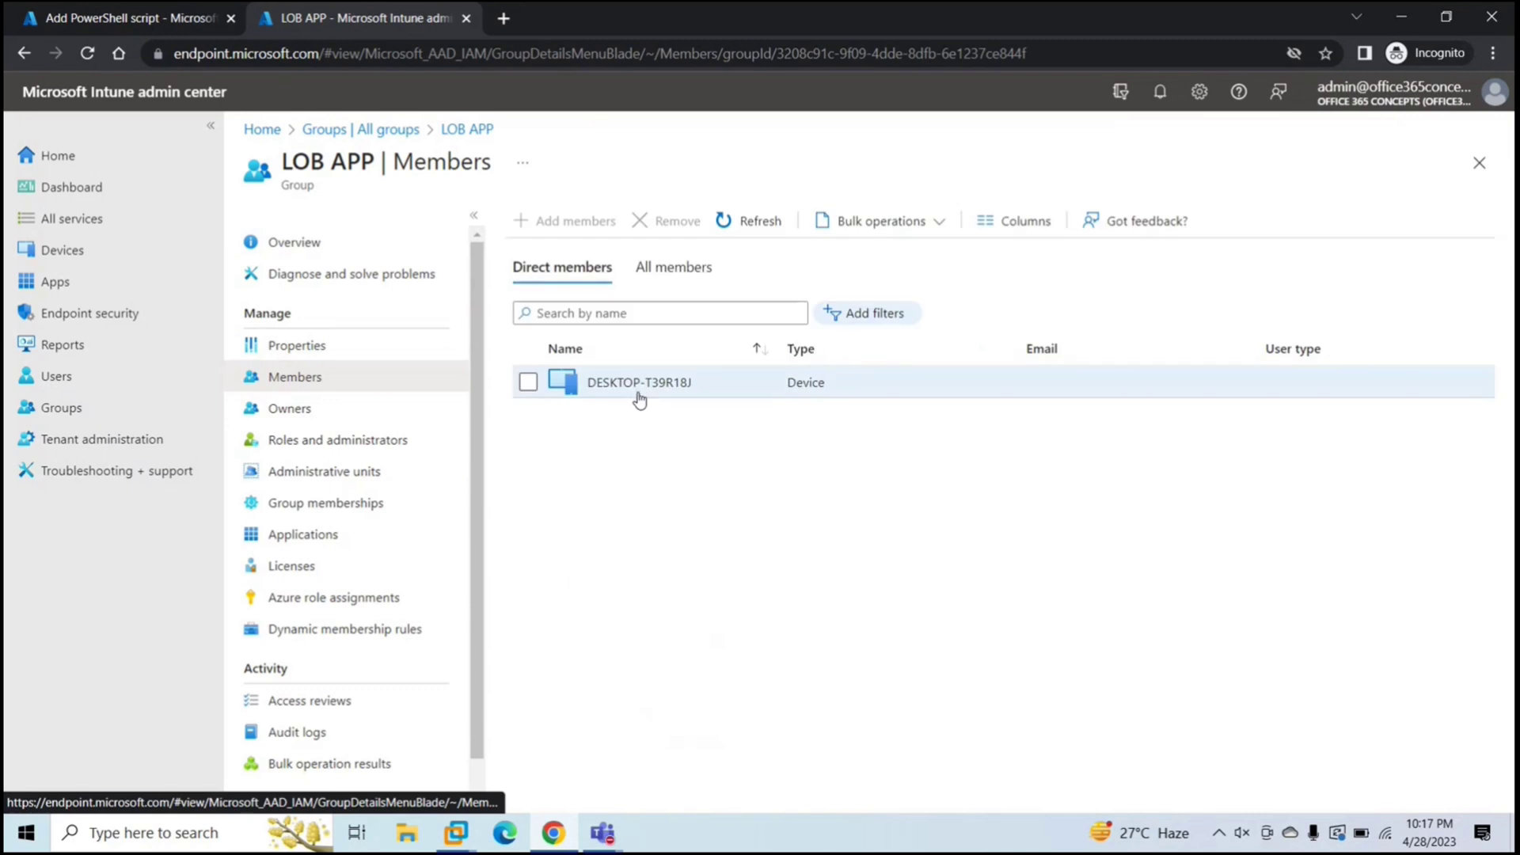
mouse_move(712, 487)
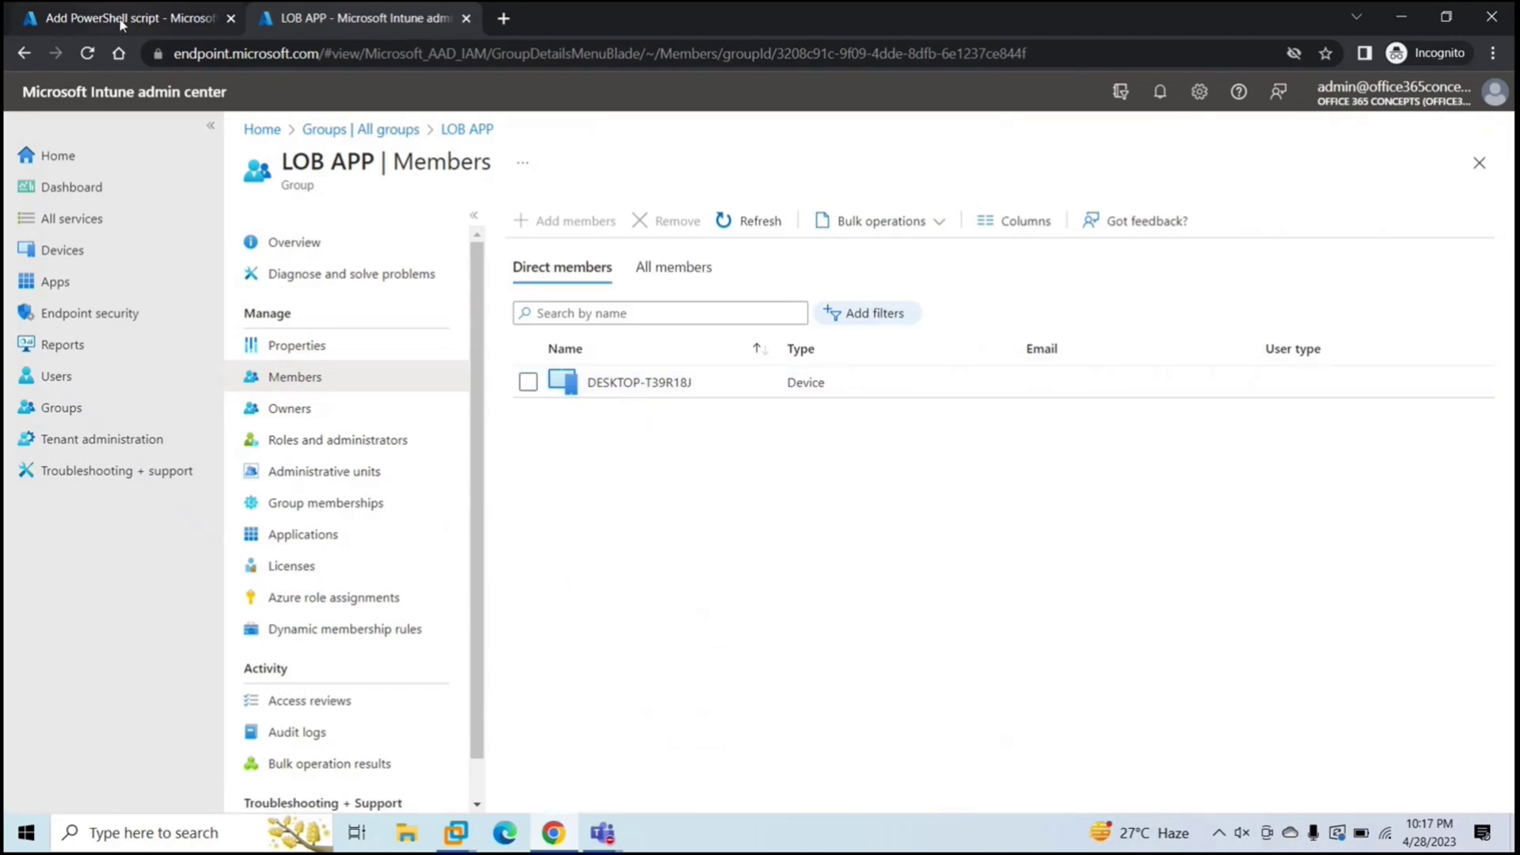
- Include the LOB APP group, review, and create the Create Folder script
click(116, 18)
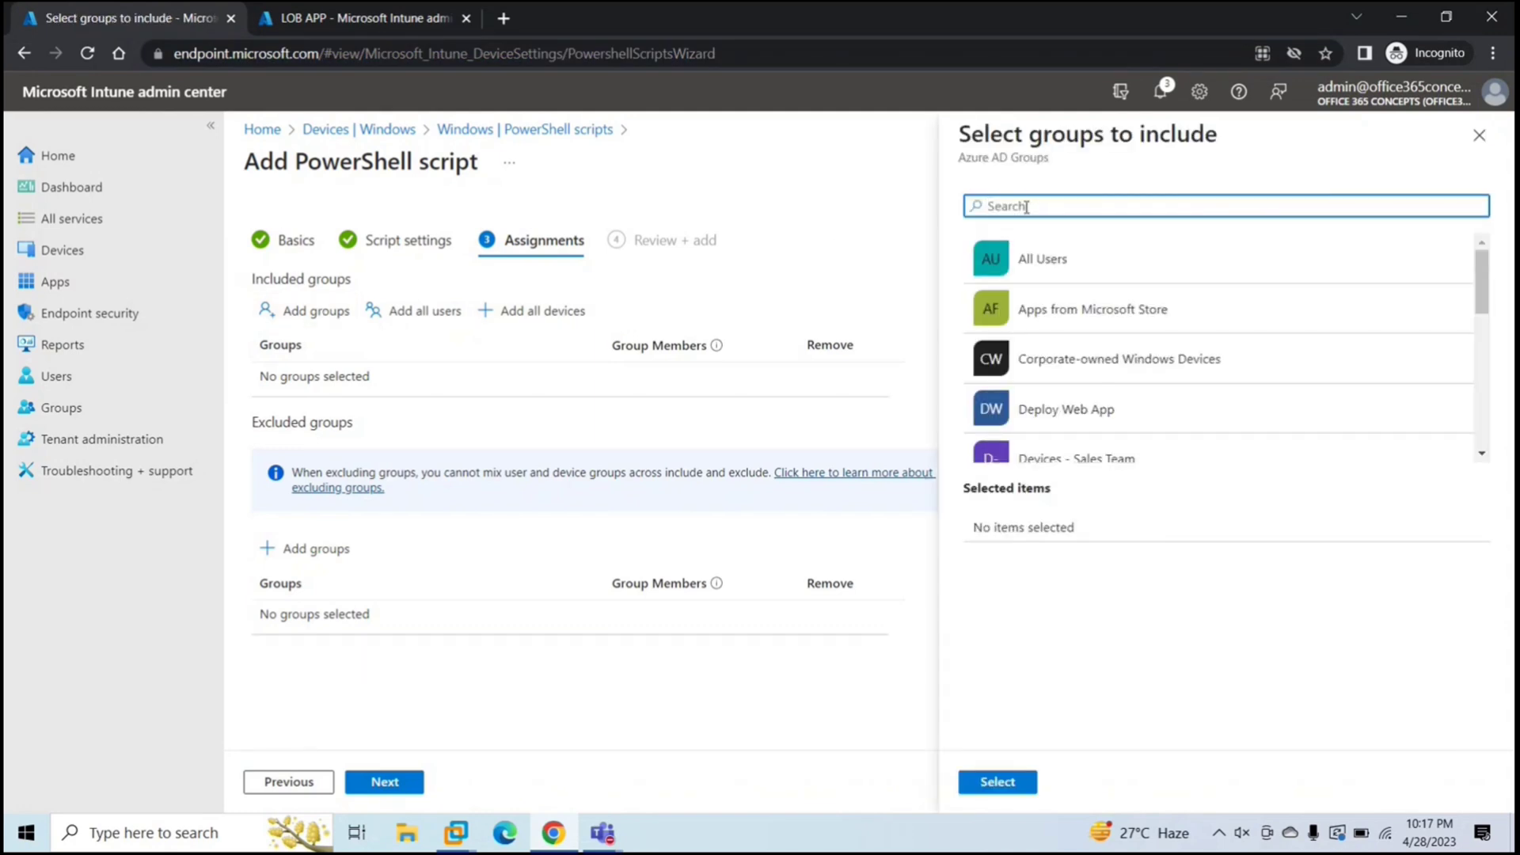
text(lob app)
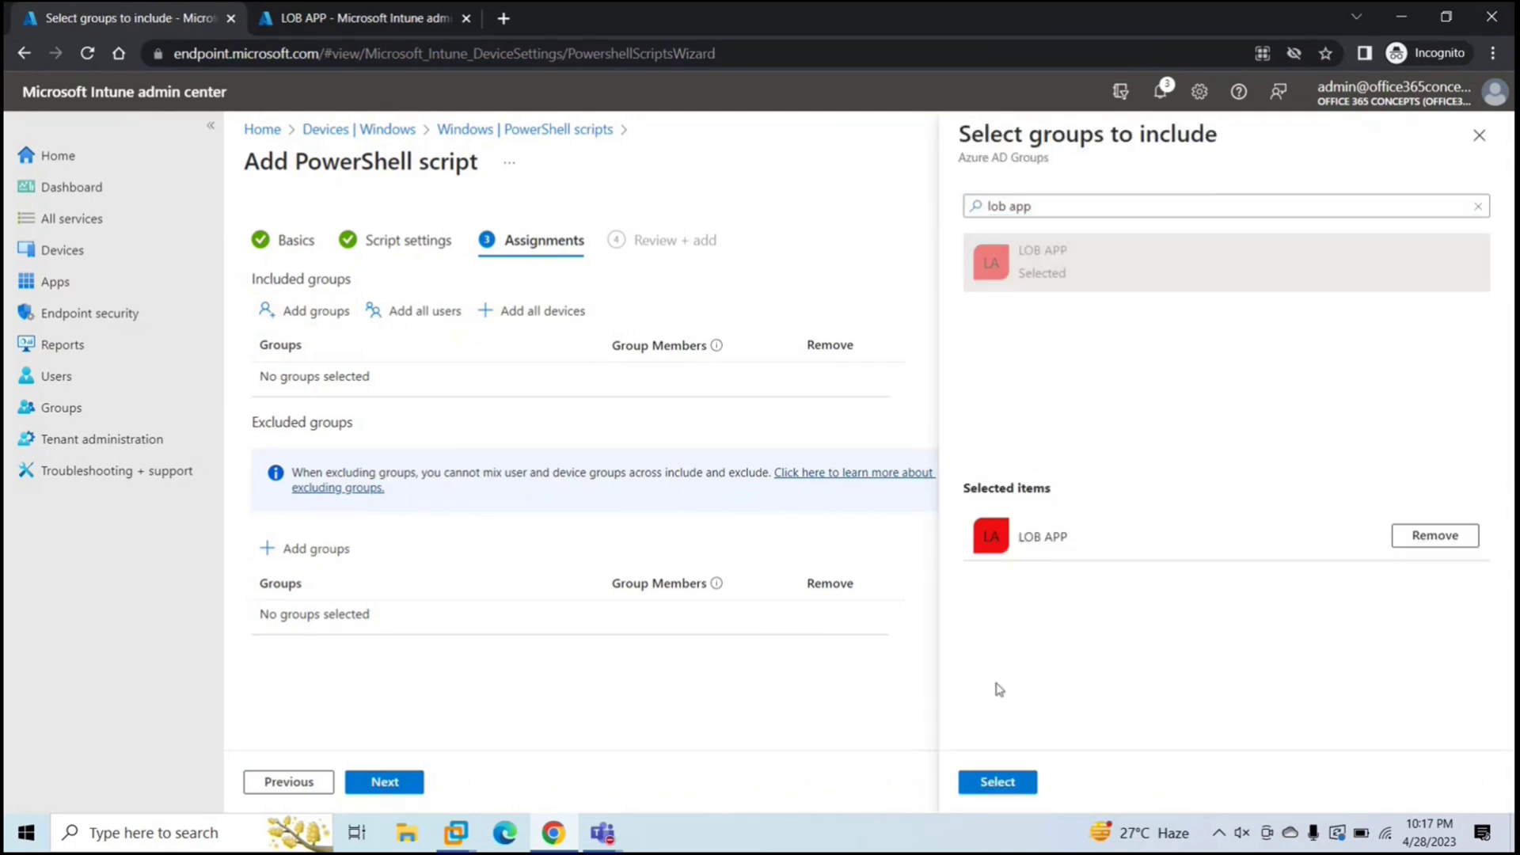
click(996, 781)
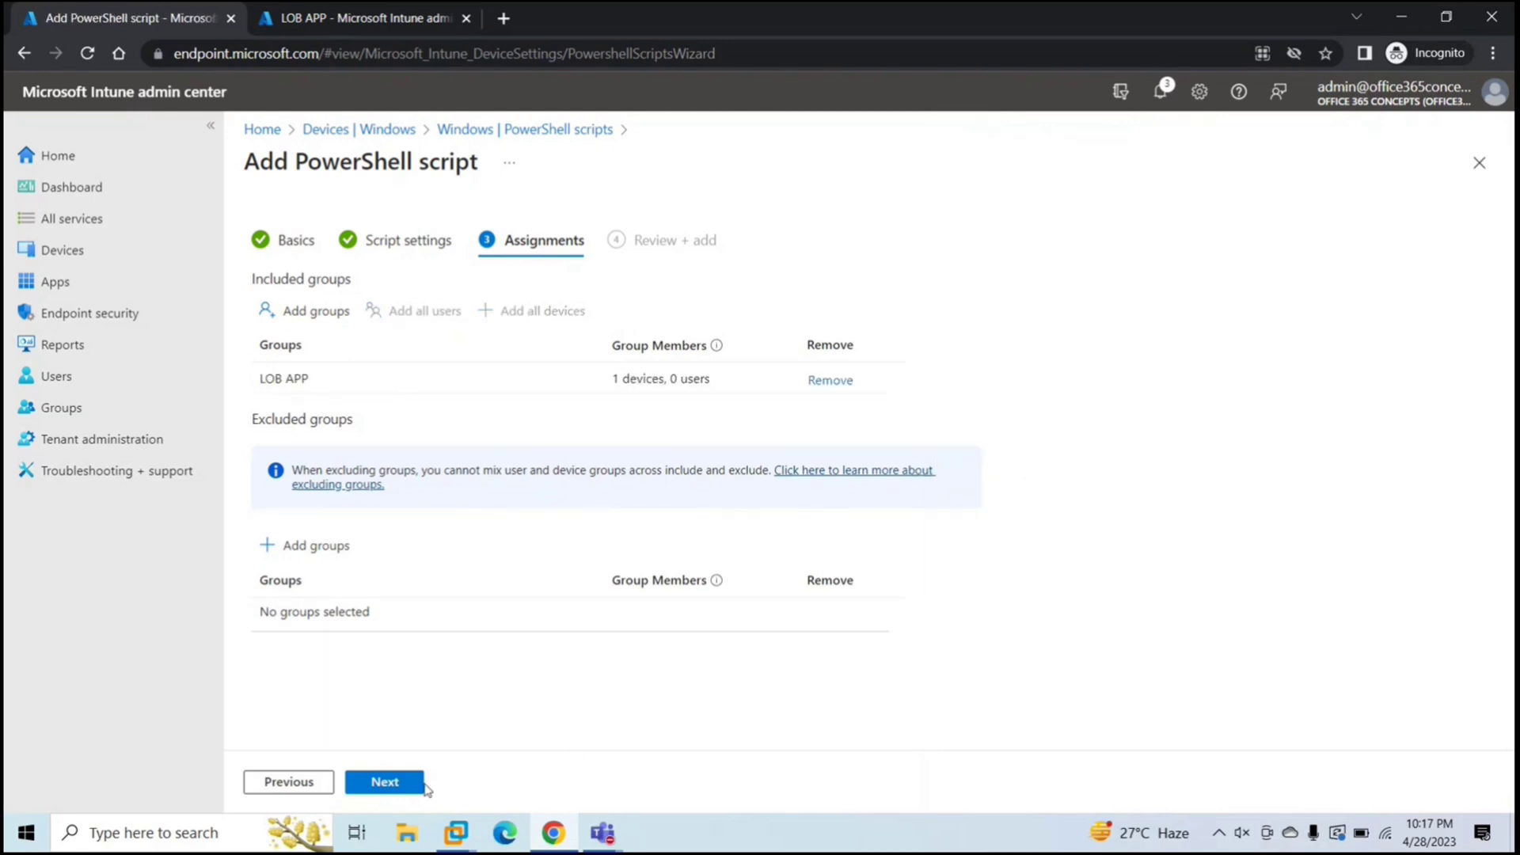
click(384, 782)
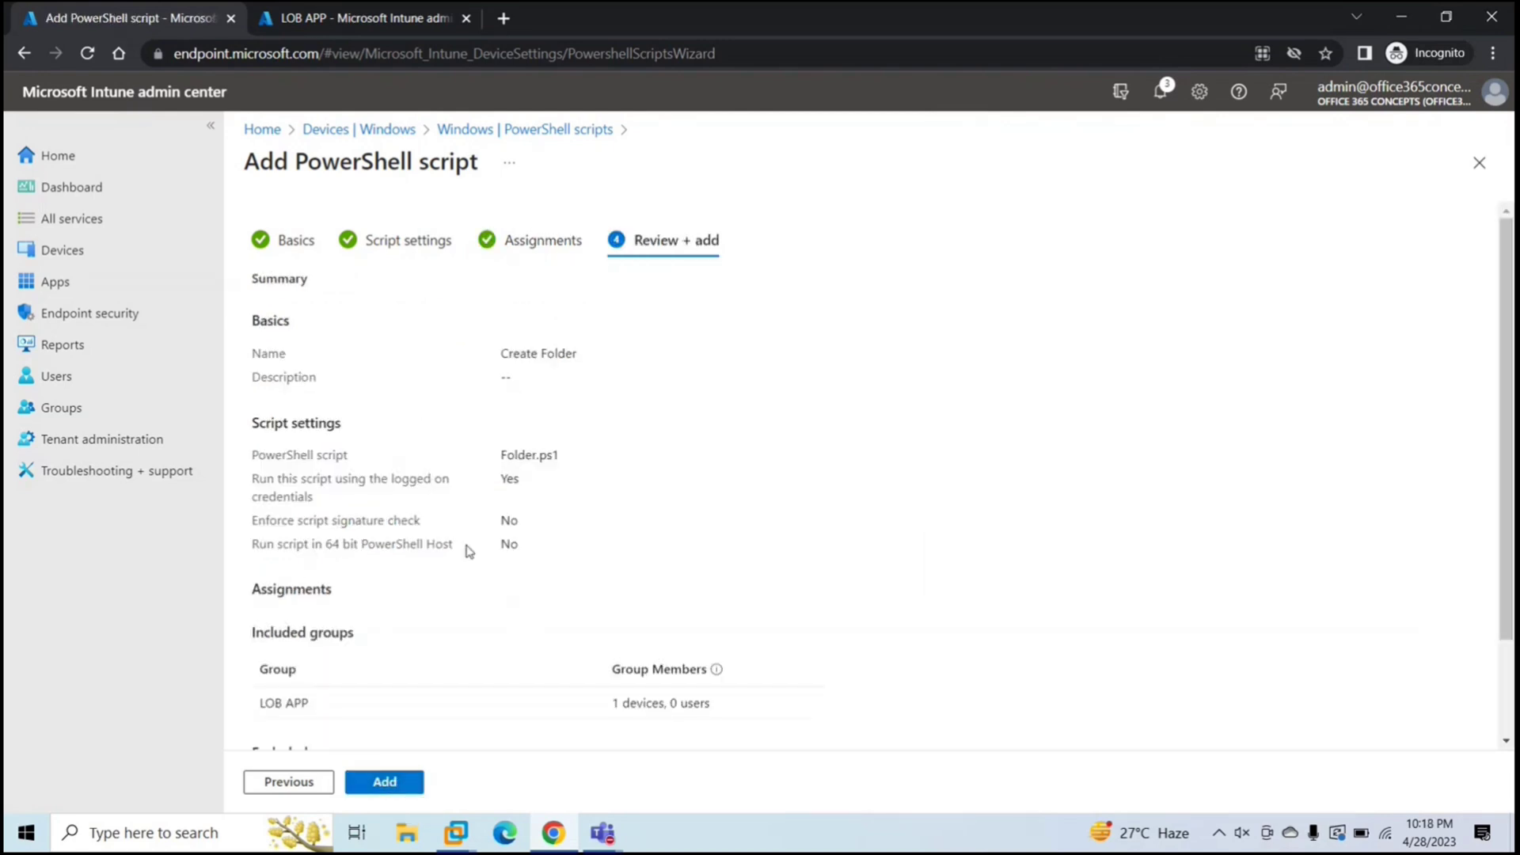
click(384, 781)
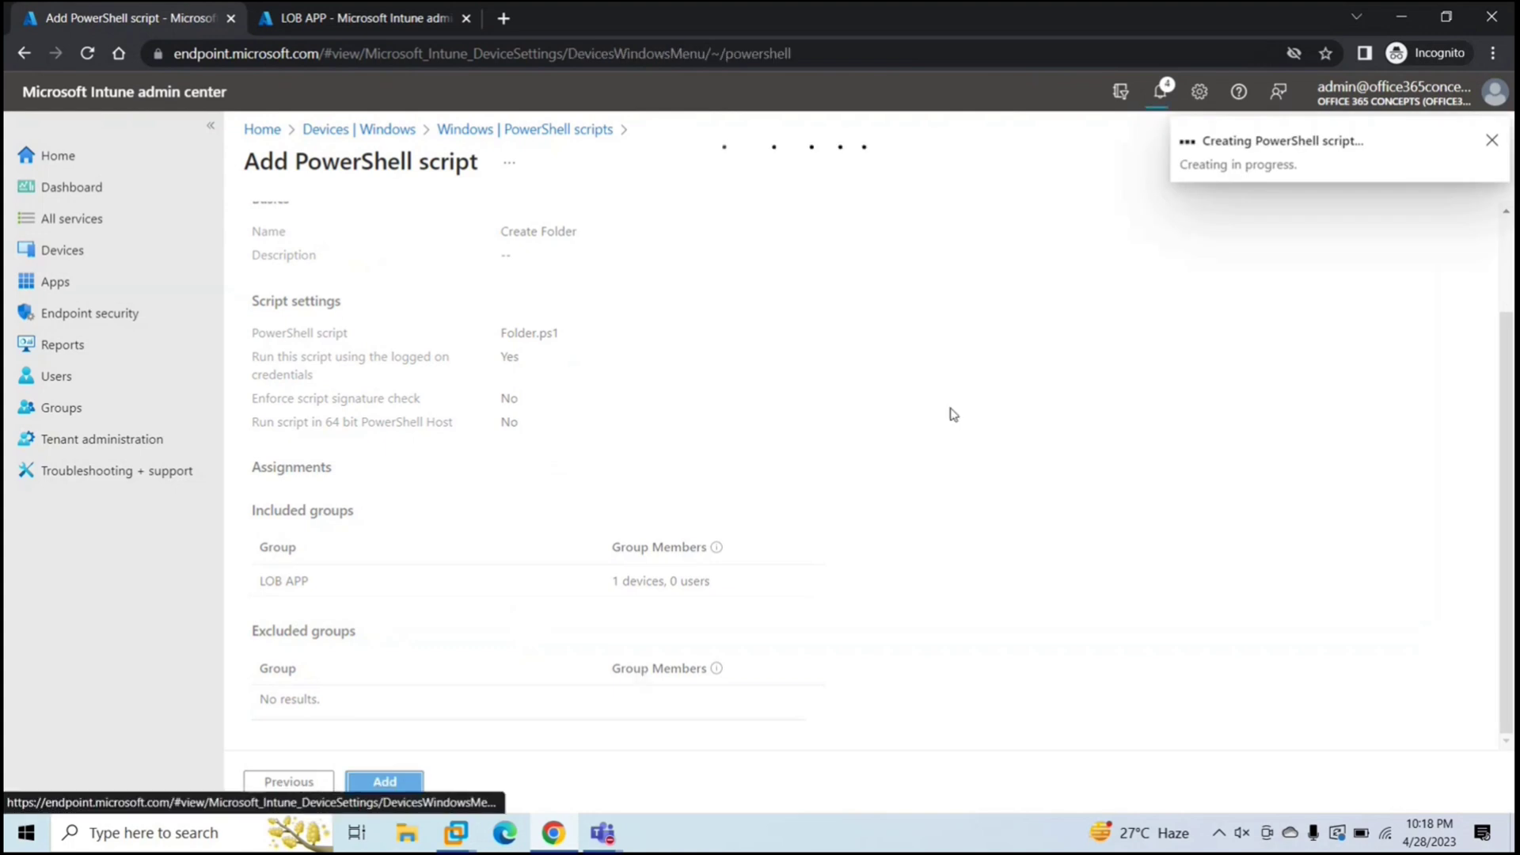
click(384, 781)
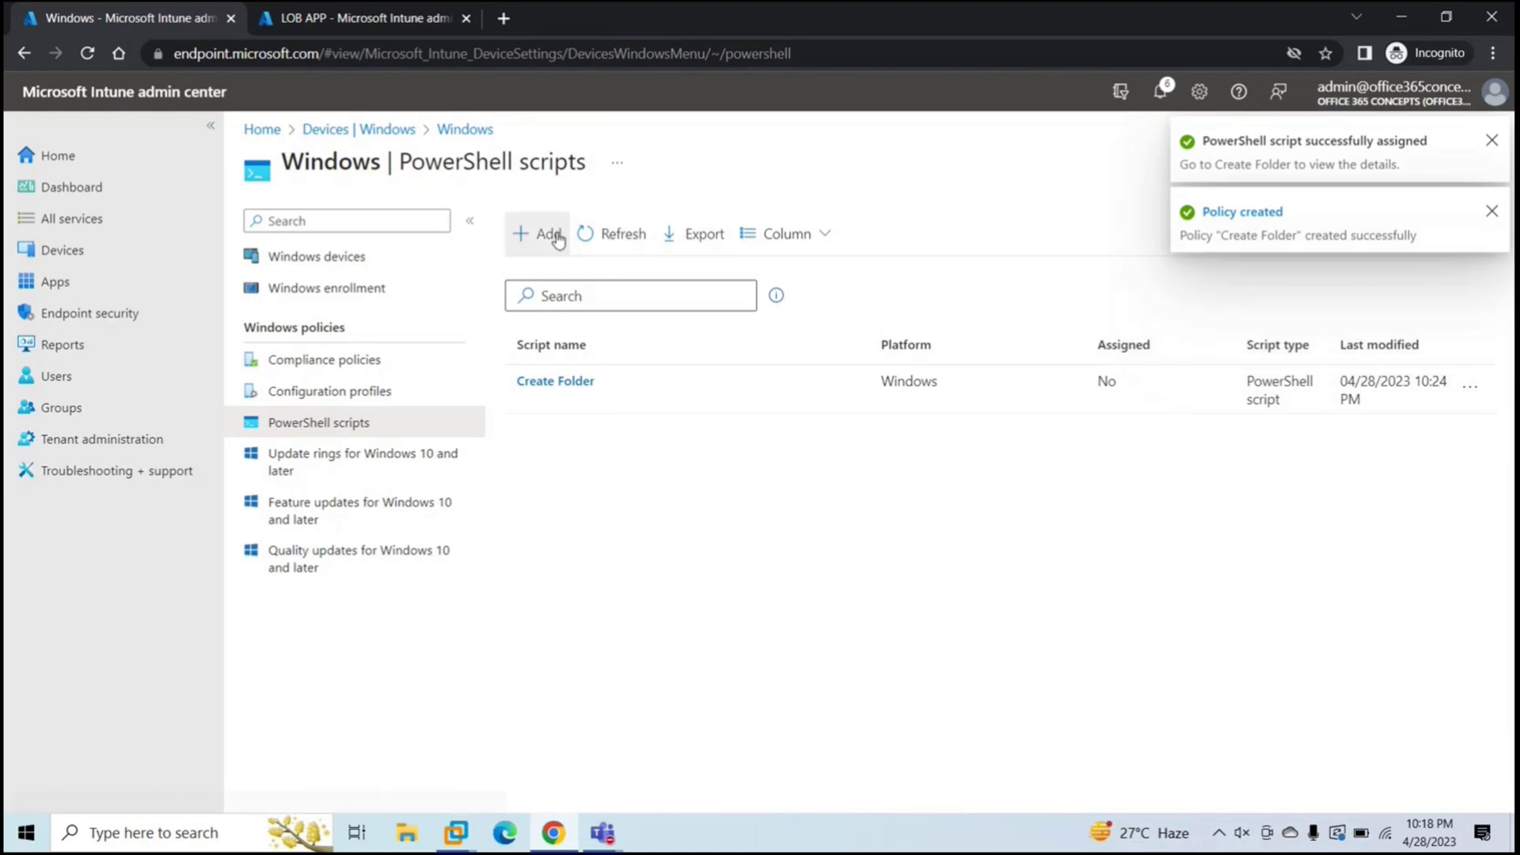
- Start a second PowerShell script named 'Pop Up' and proceed to script settings
click(539, 233)
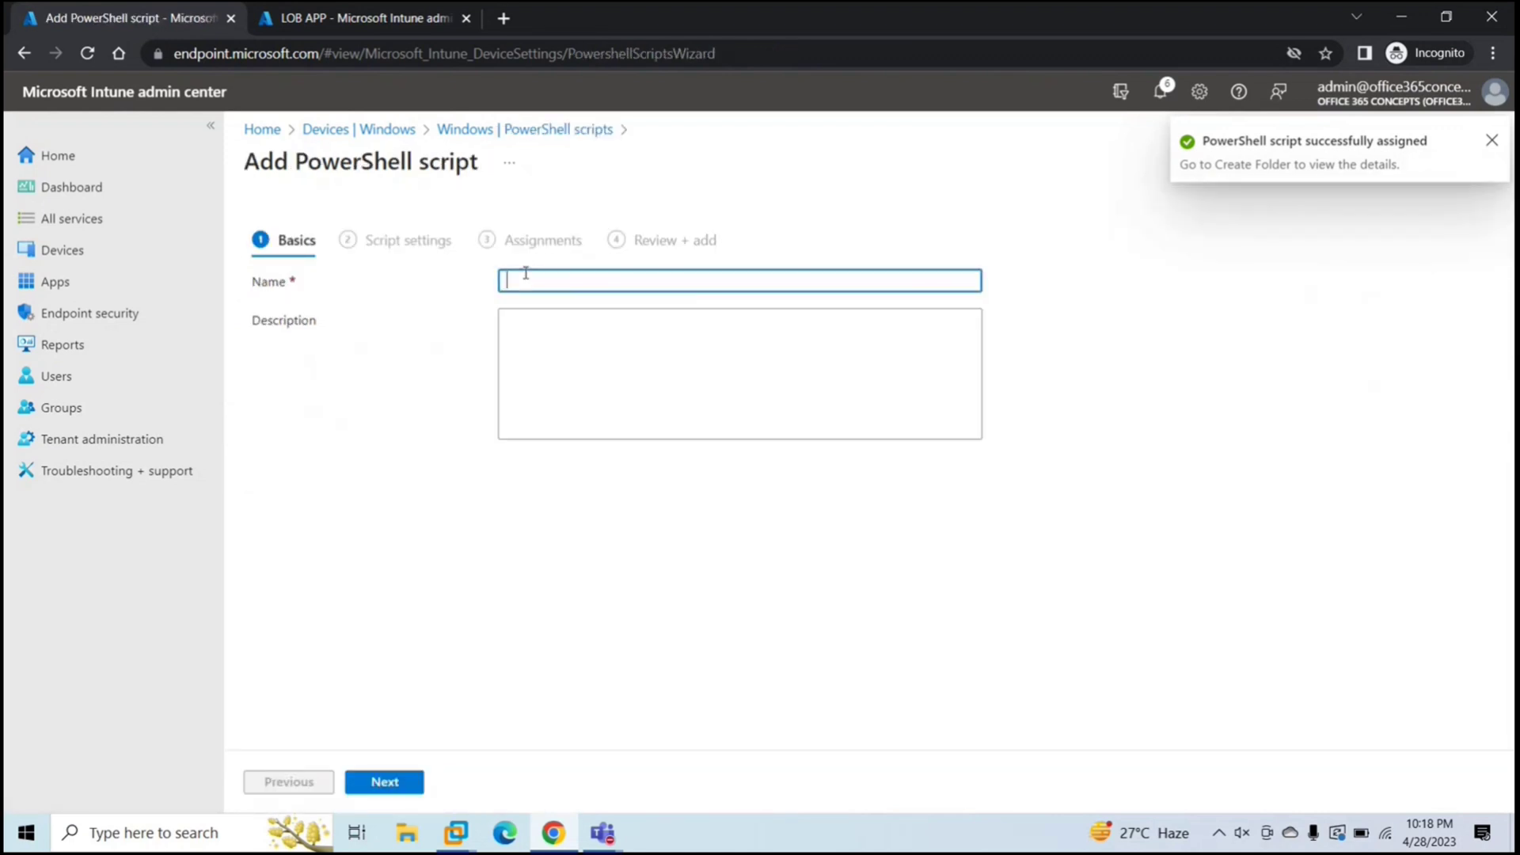
text(Pop)
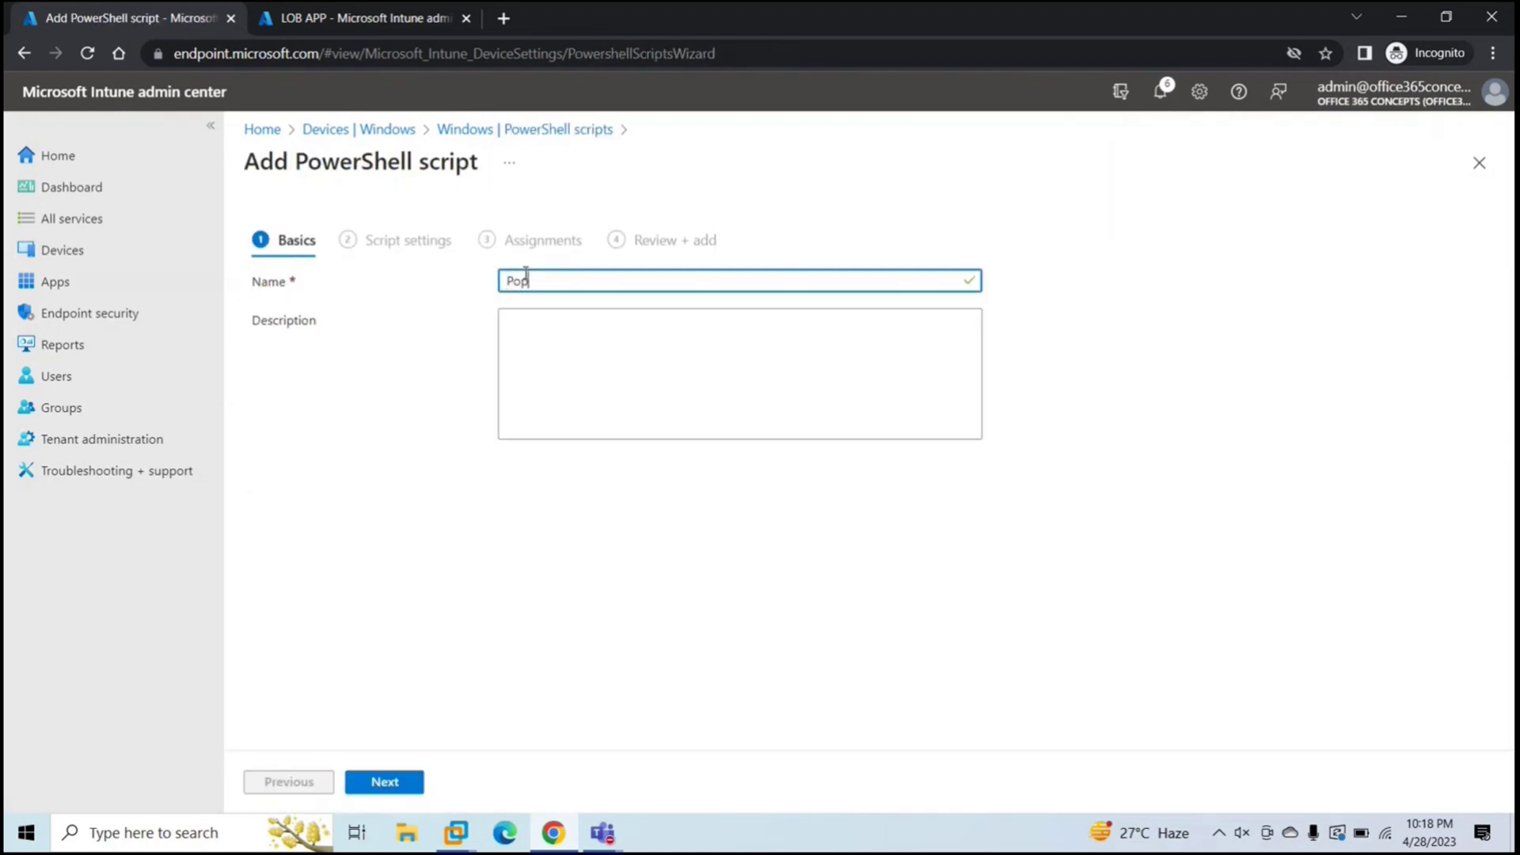
text(Up)
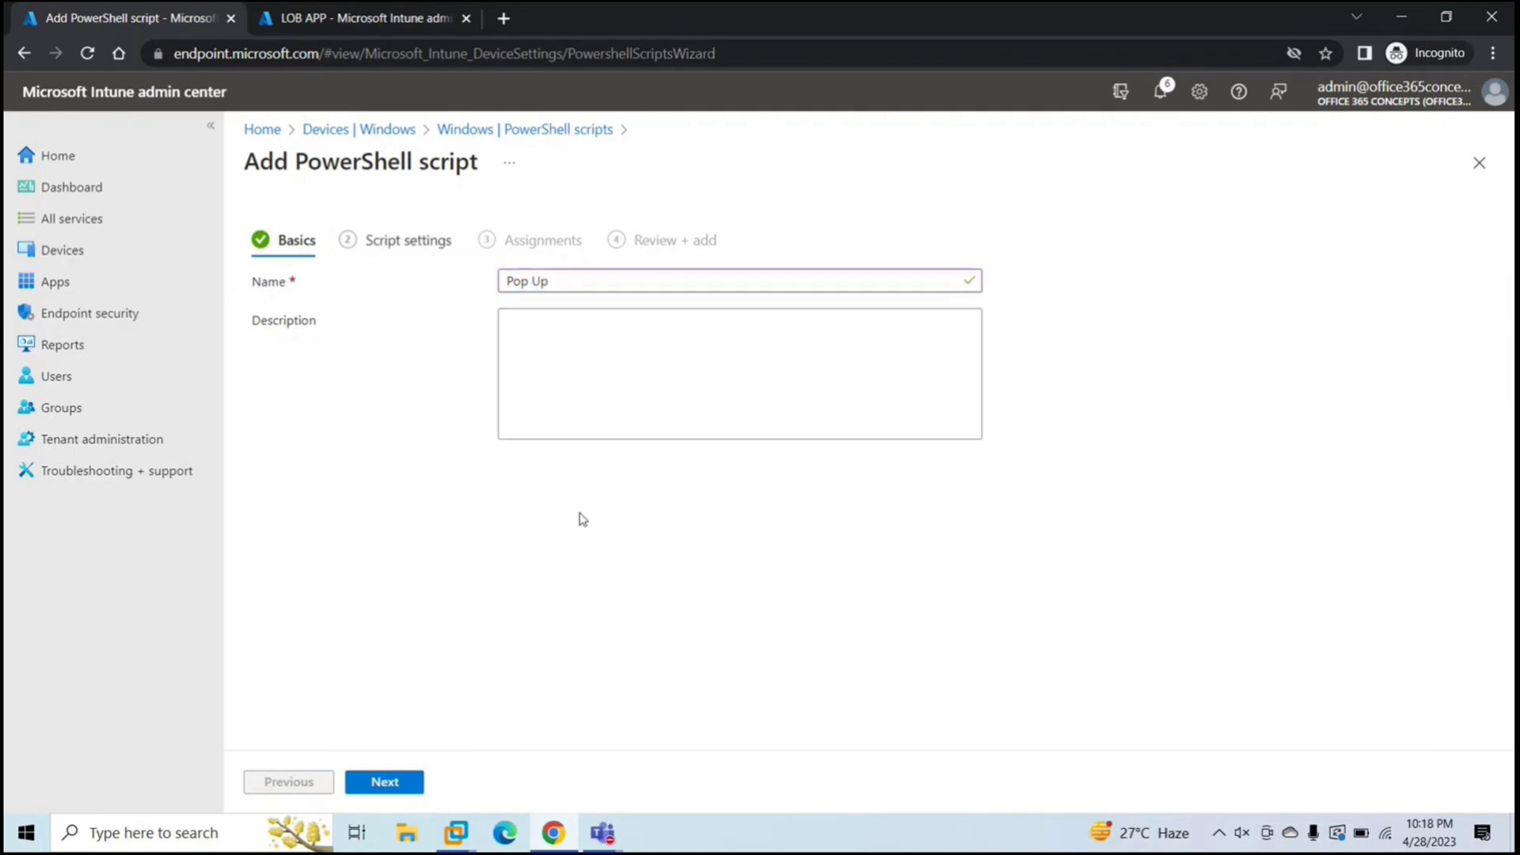
click(383, 781)
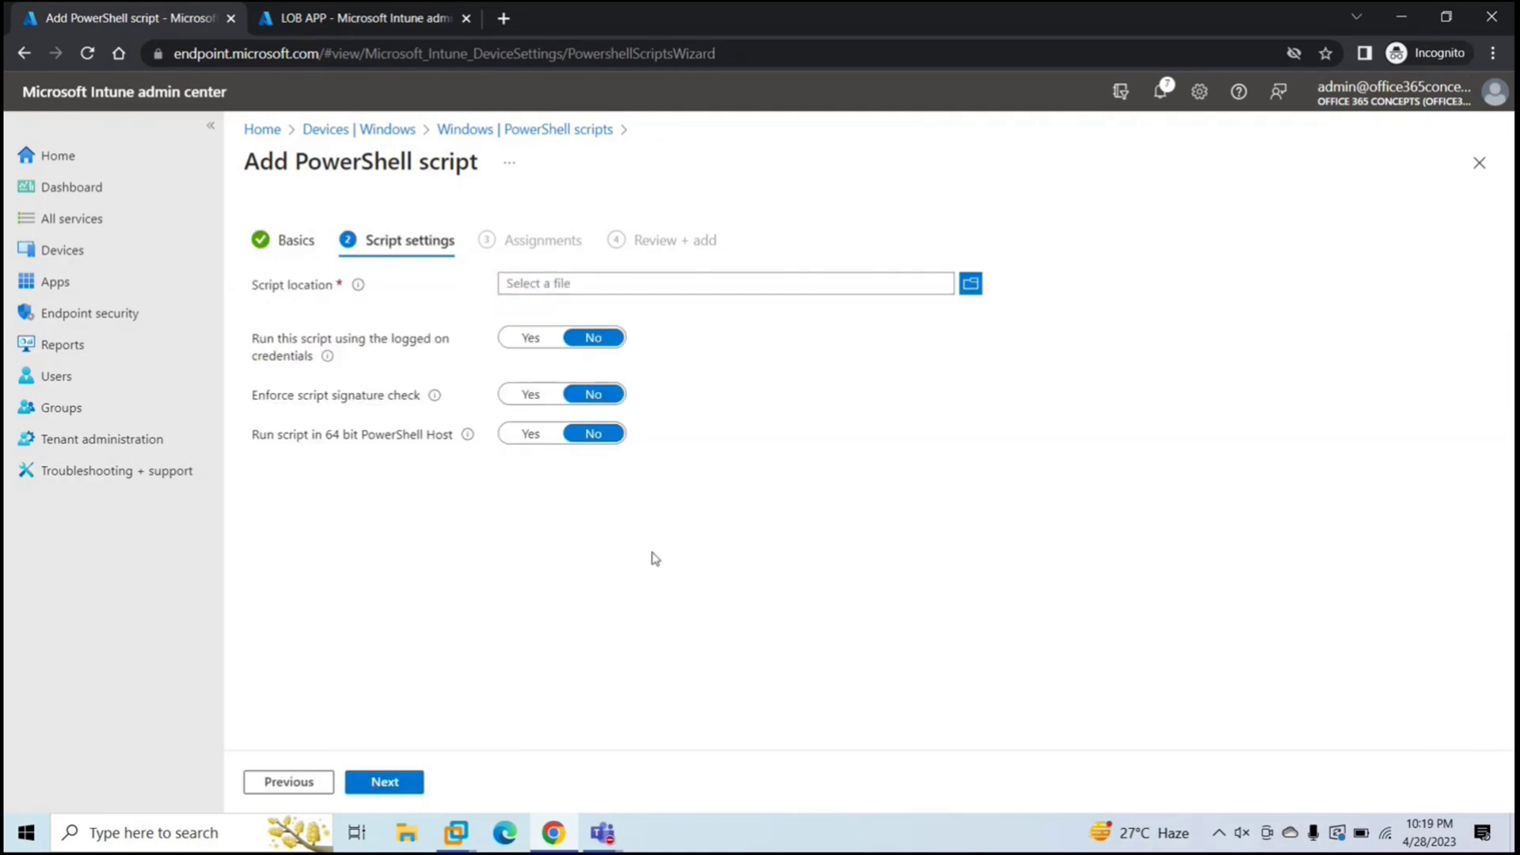
- Upload popup.ps1, run it with logged-on credentials, and continue to assignments
click(969, 283)
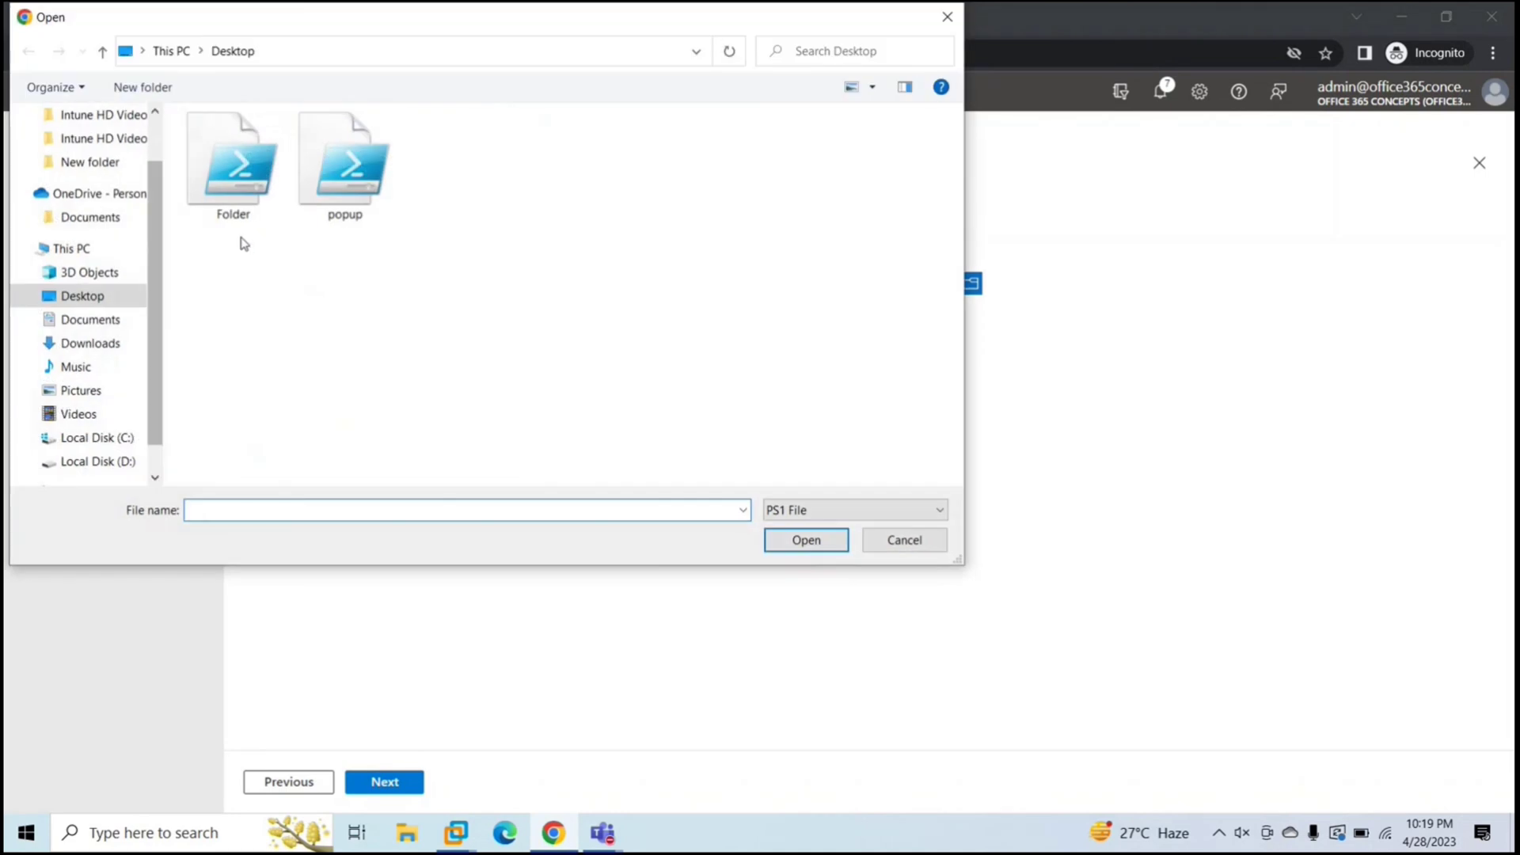
click(805, 540)
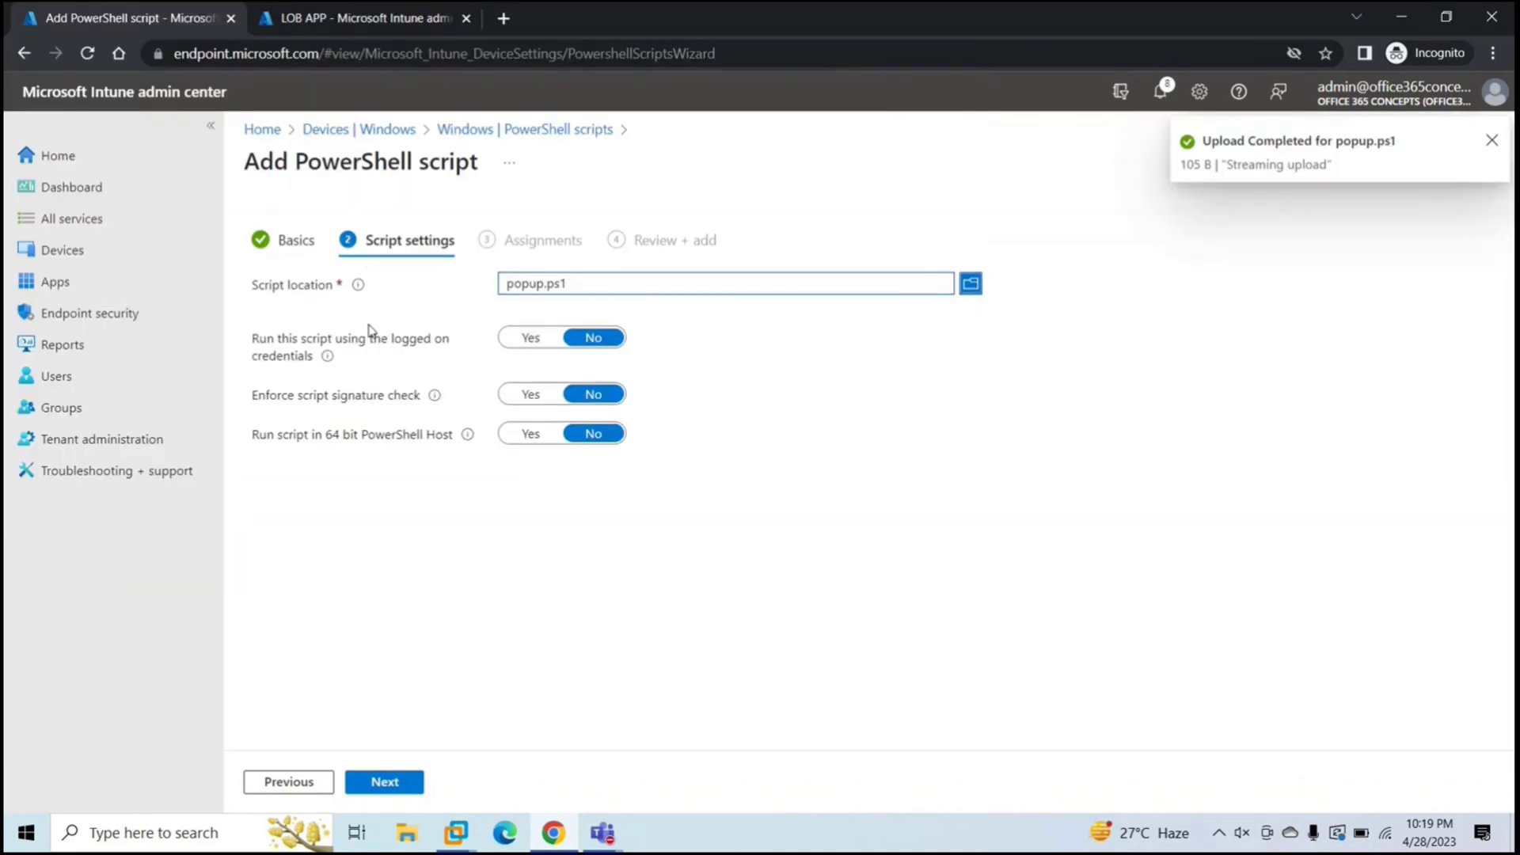
mouse_move(545, 354)
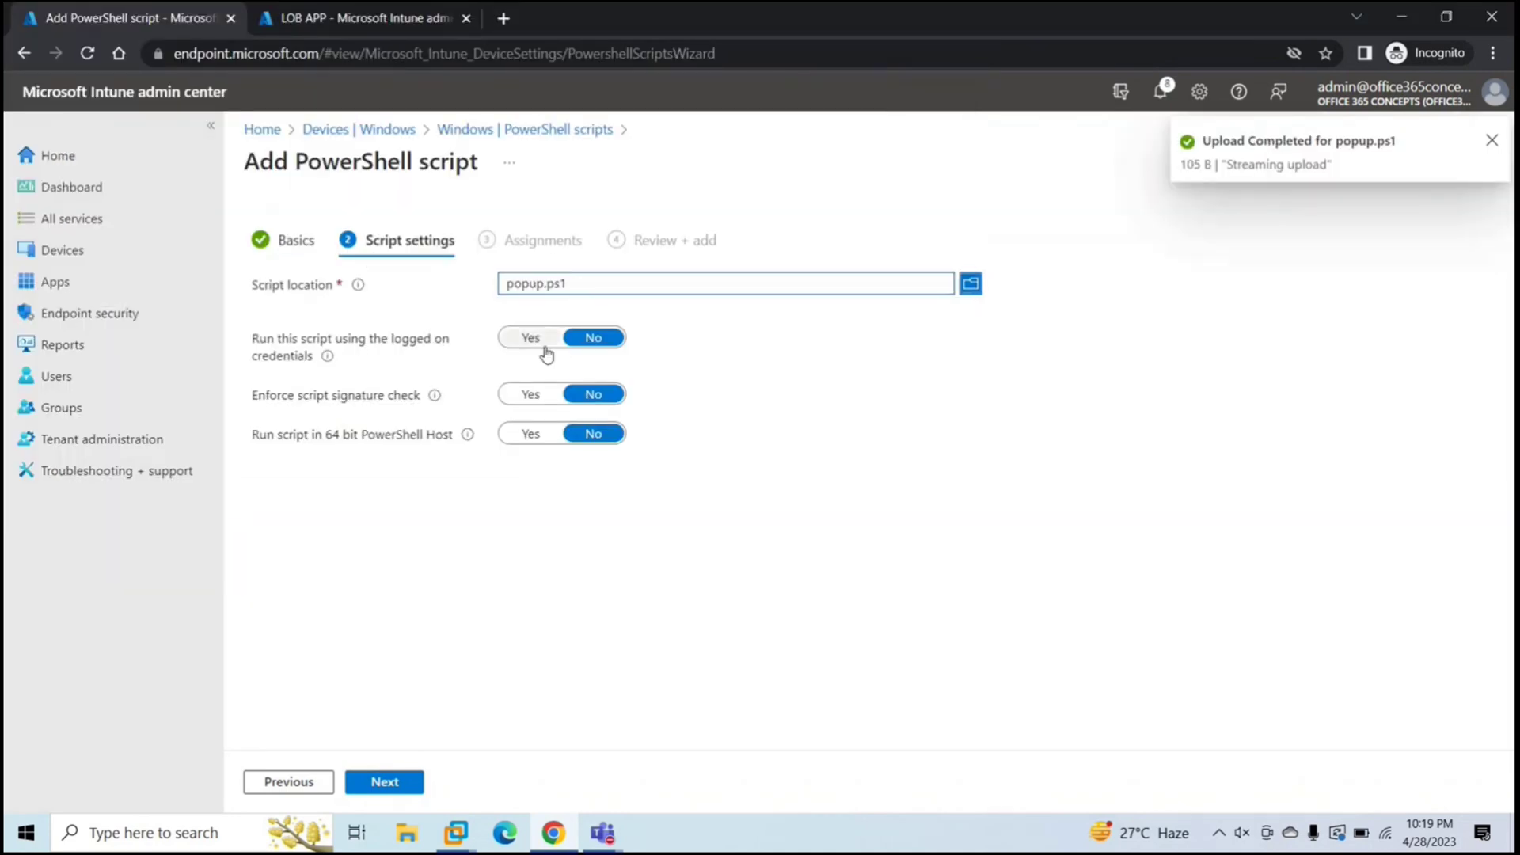
click(530, 337)
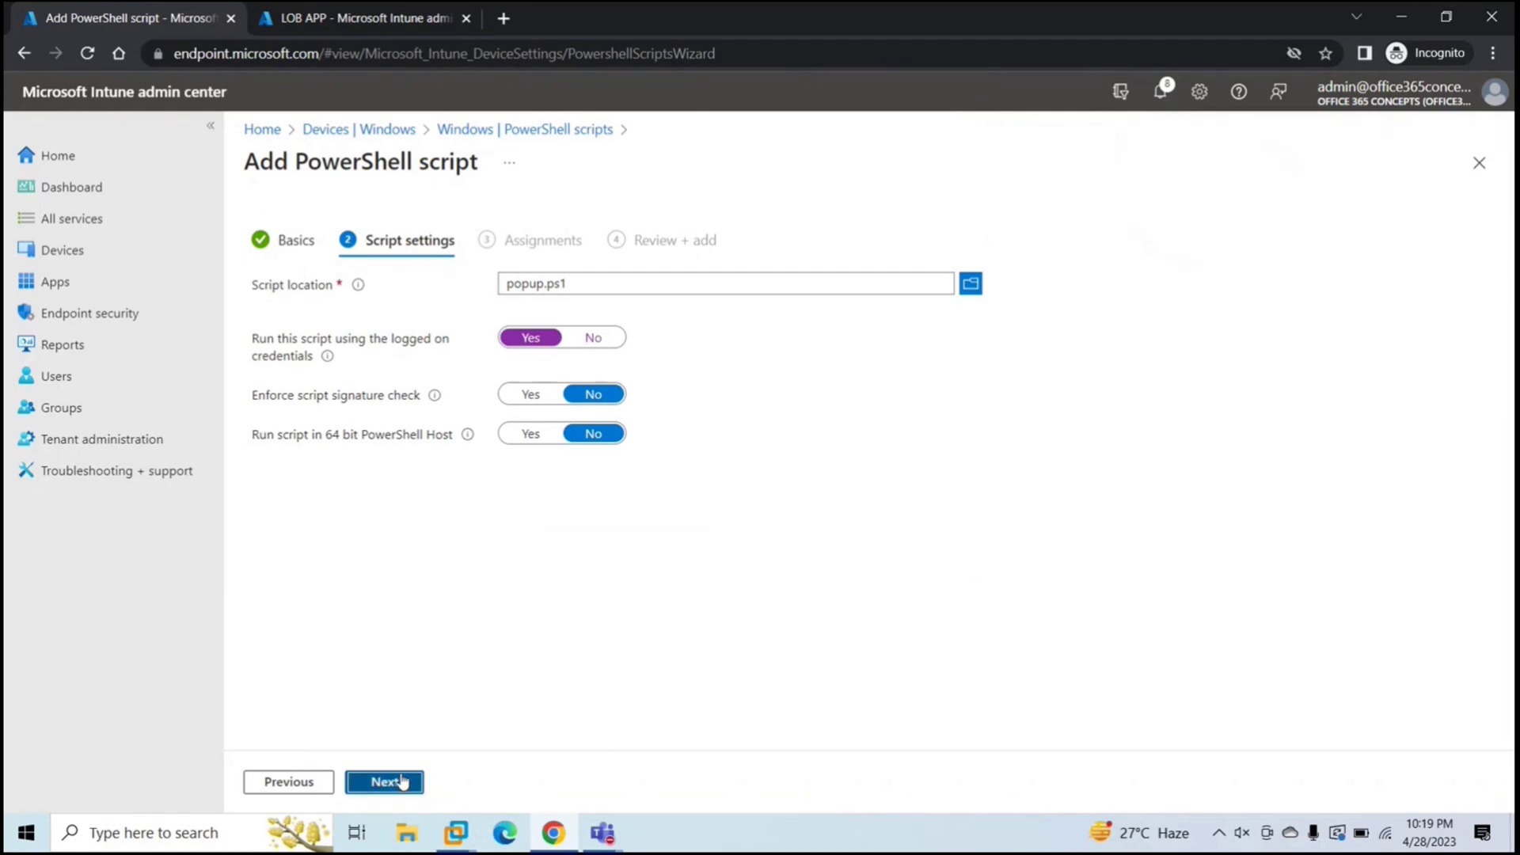
click(384, 782)
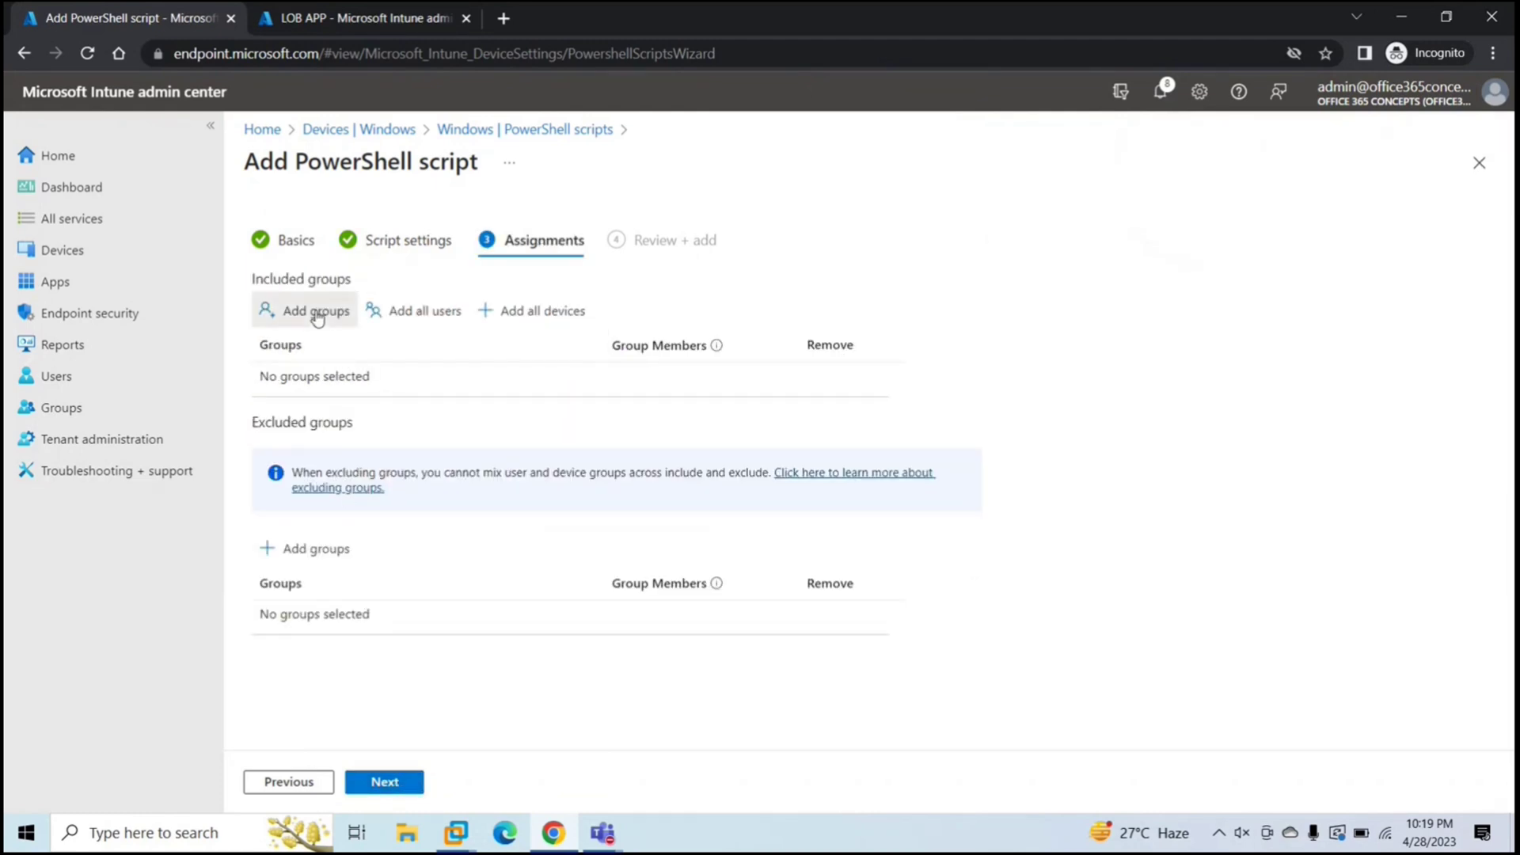
- Include the LOB APP group, review, and create the Pop Up script
click(315, 310)
text(lob)
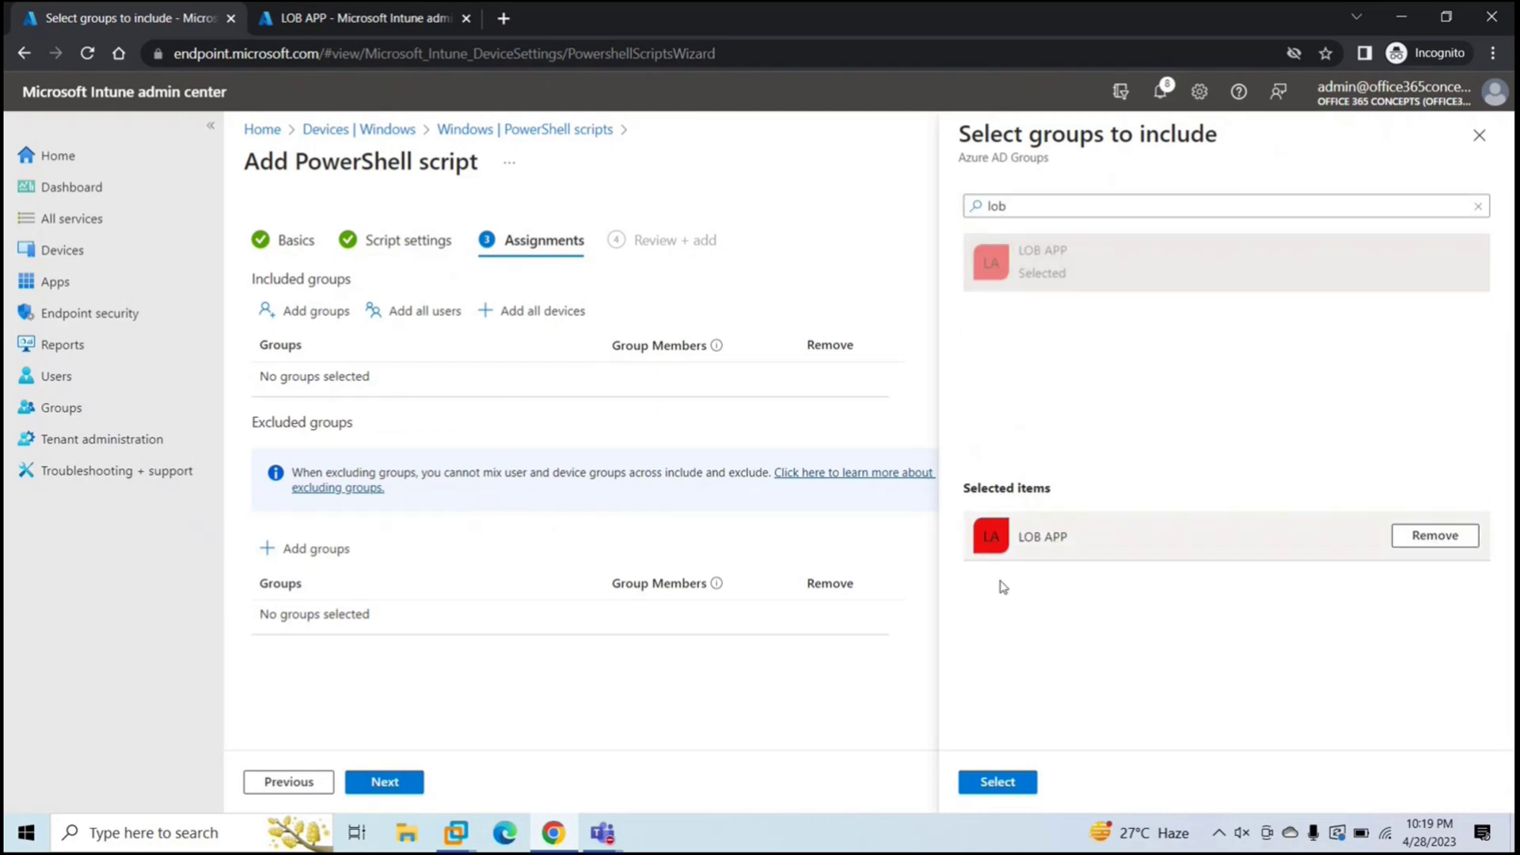
click(997, 781)
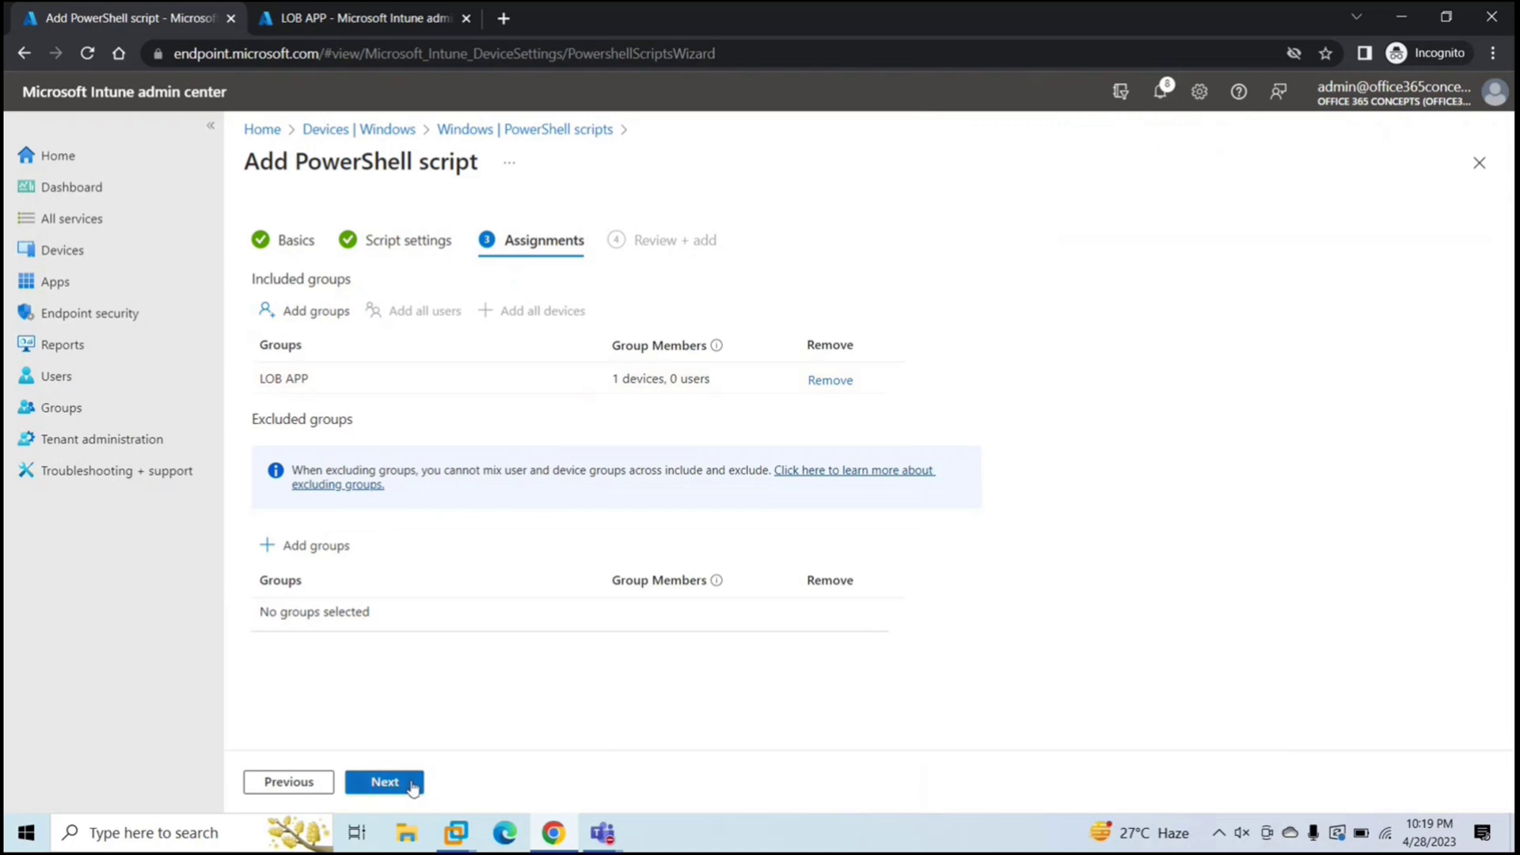
click(383, 781)
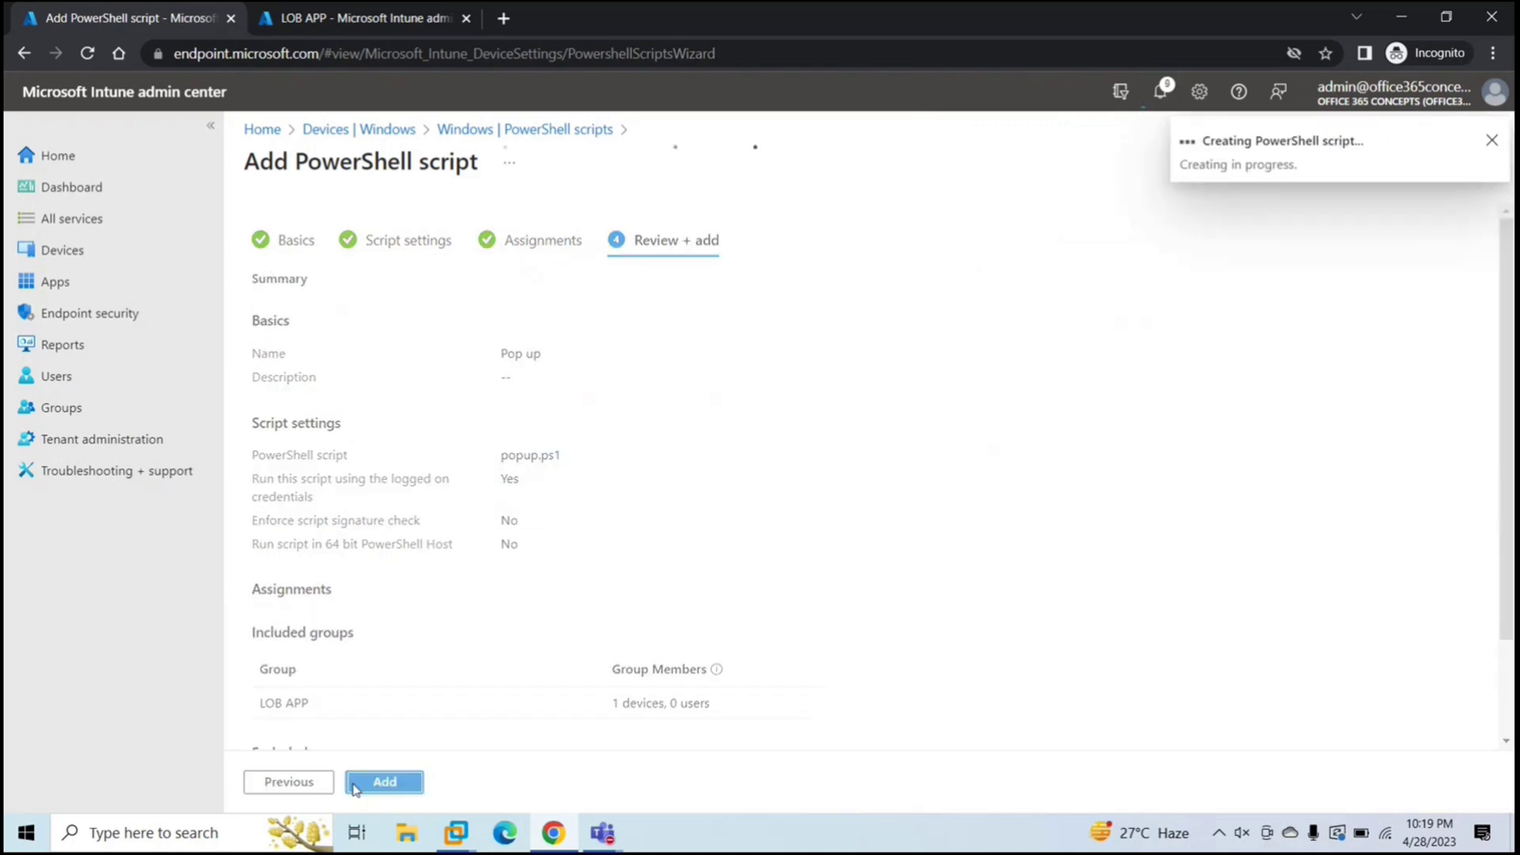
click(384, 781)
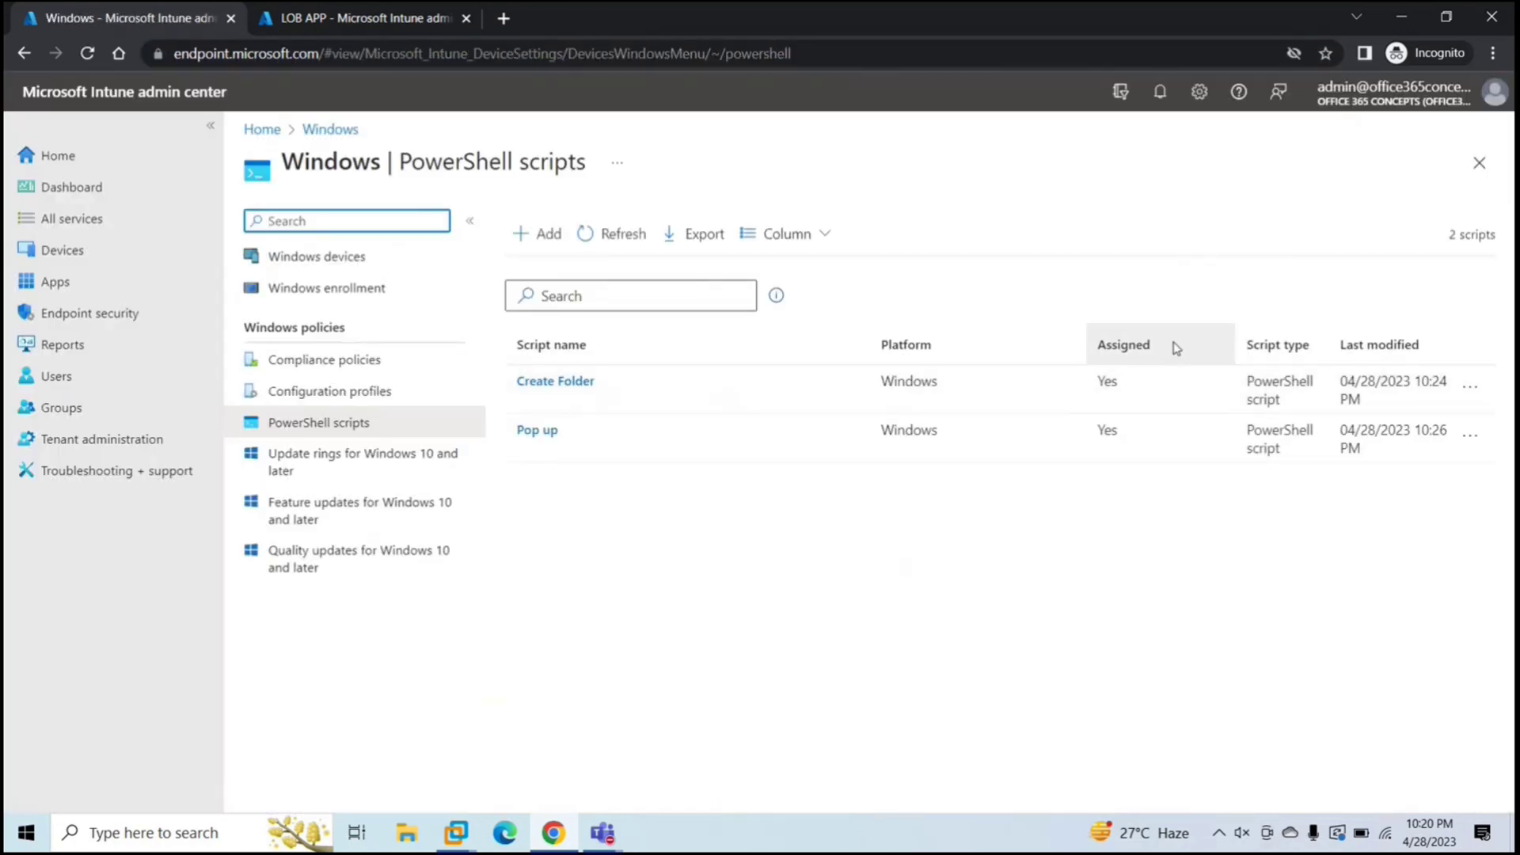
mouse_move(456, 833)
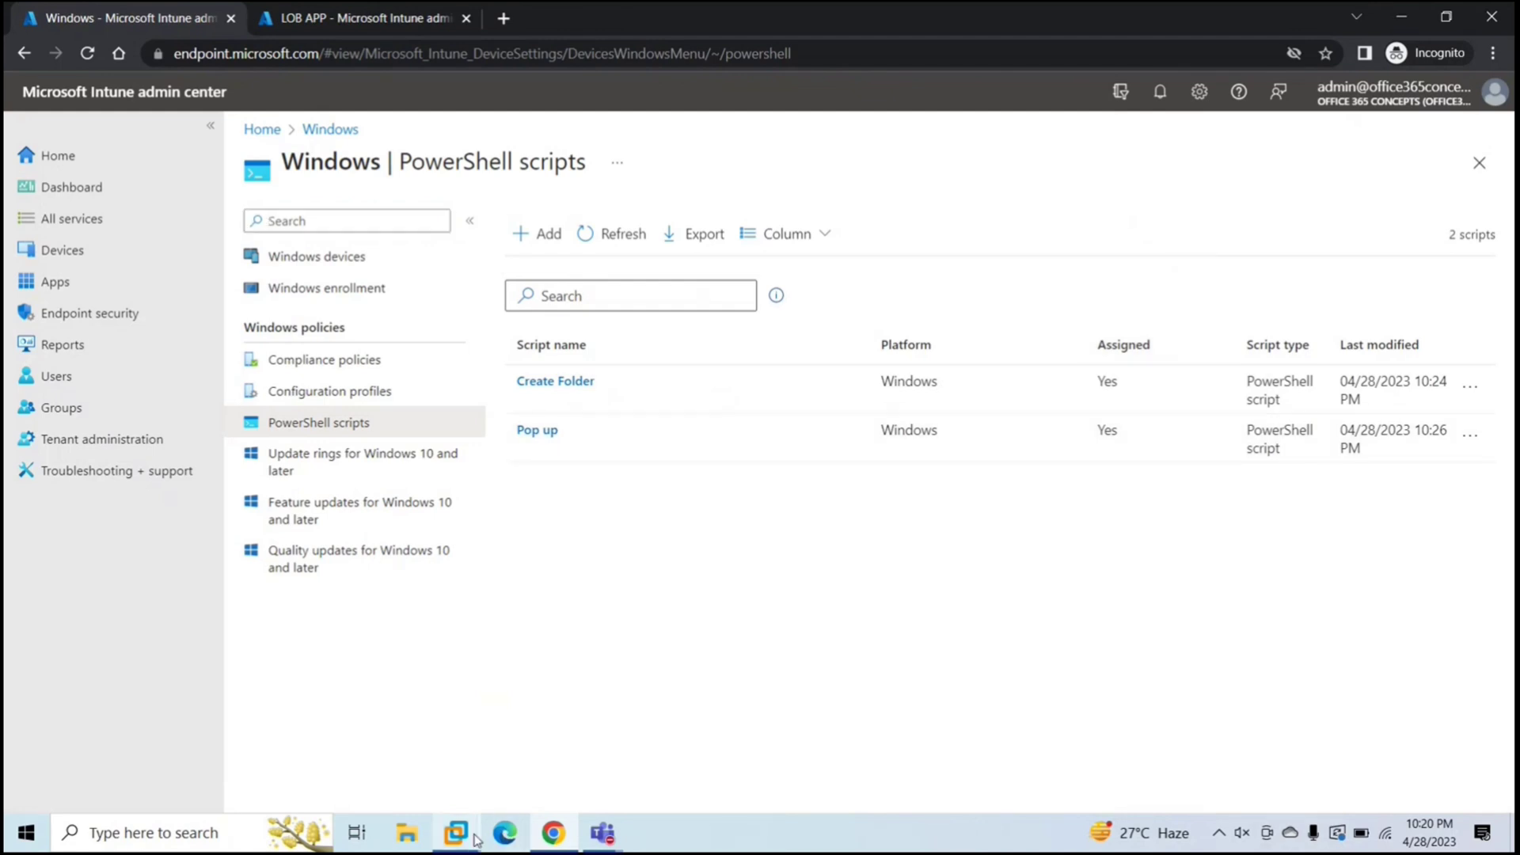
- On the test device, sync the Azure AD work account under Settings > Access work or school
click(456, 832)
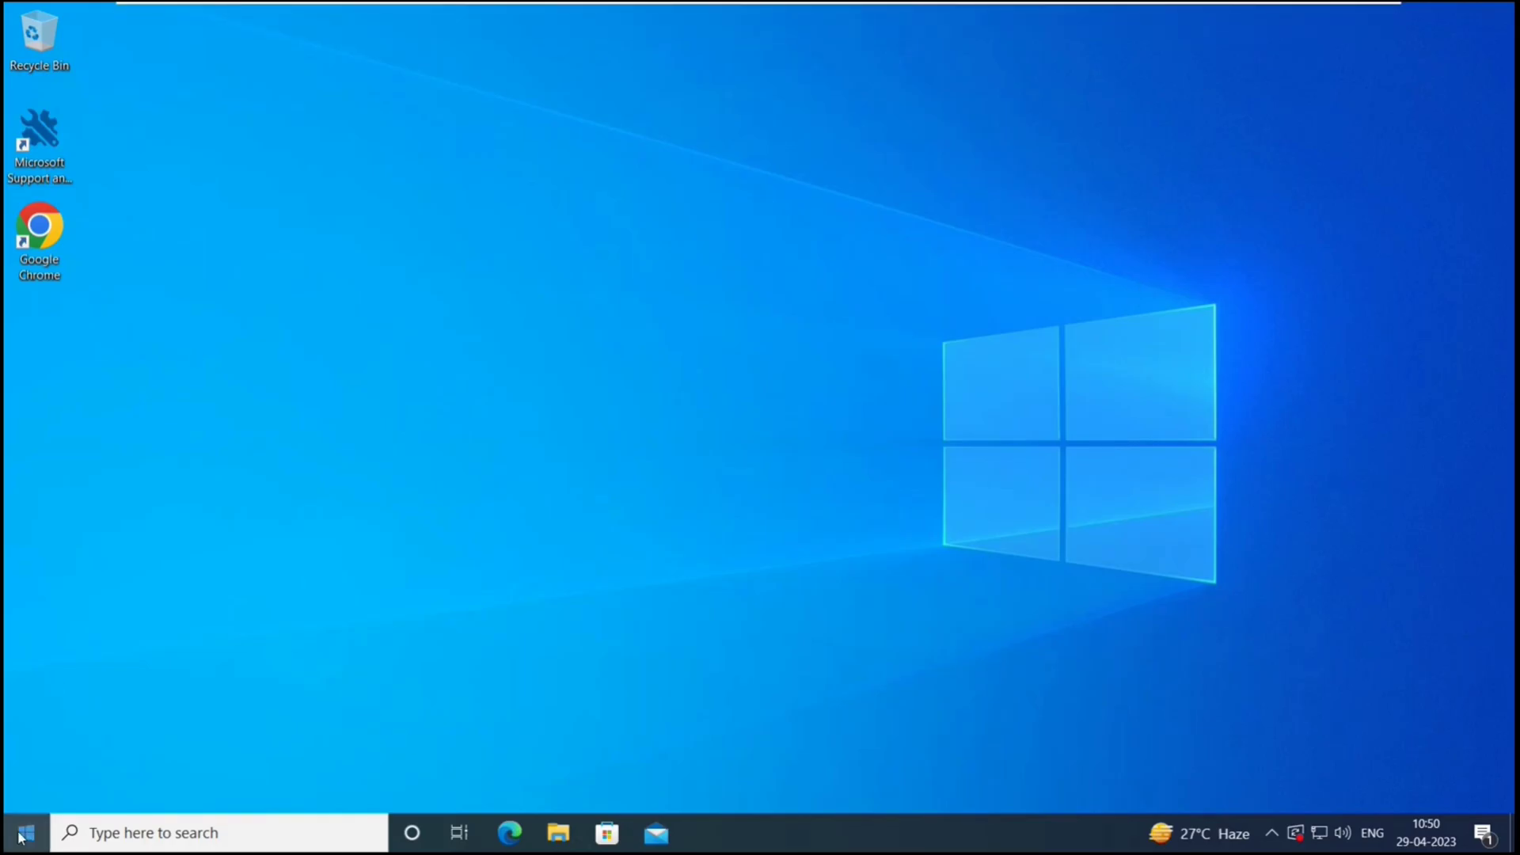
click(19, 832)
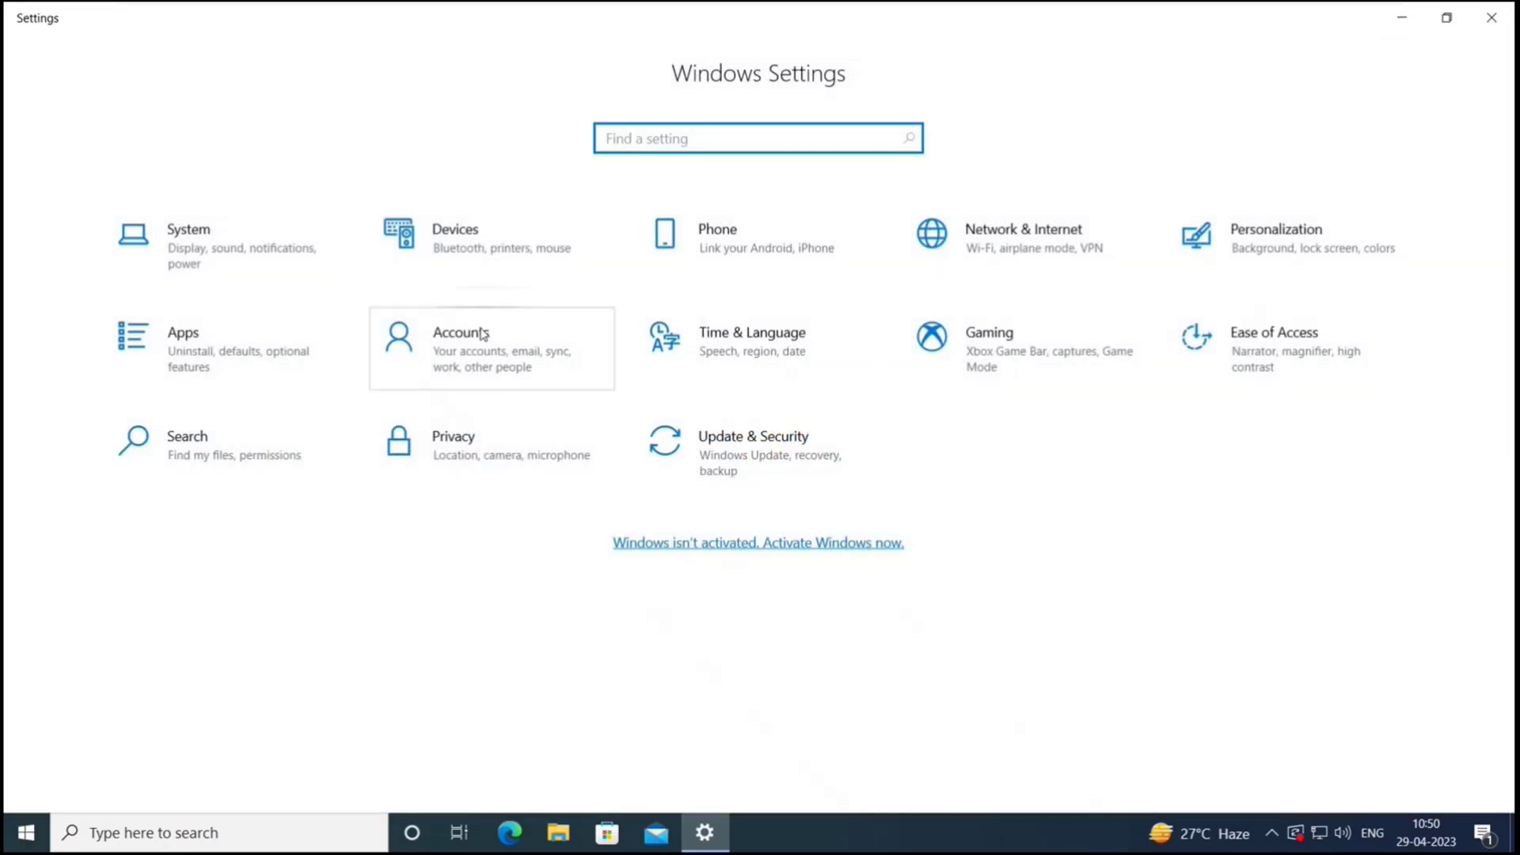
click(462, 331)
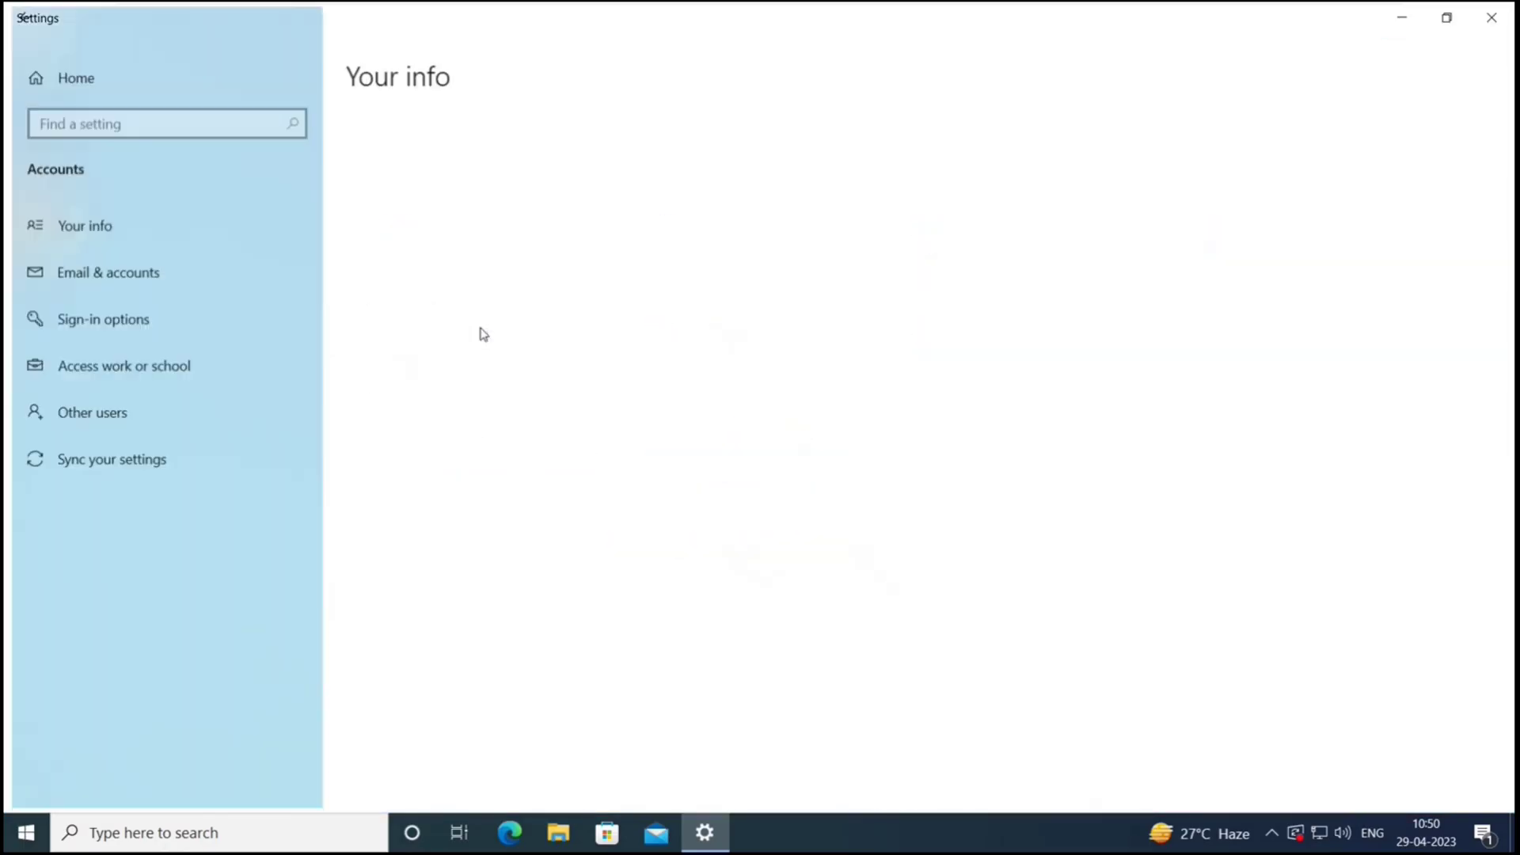
click(124, 366)
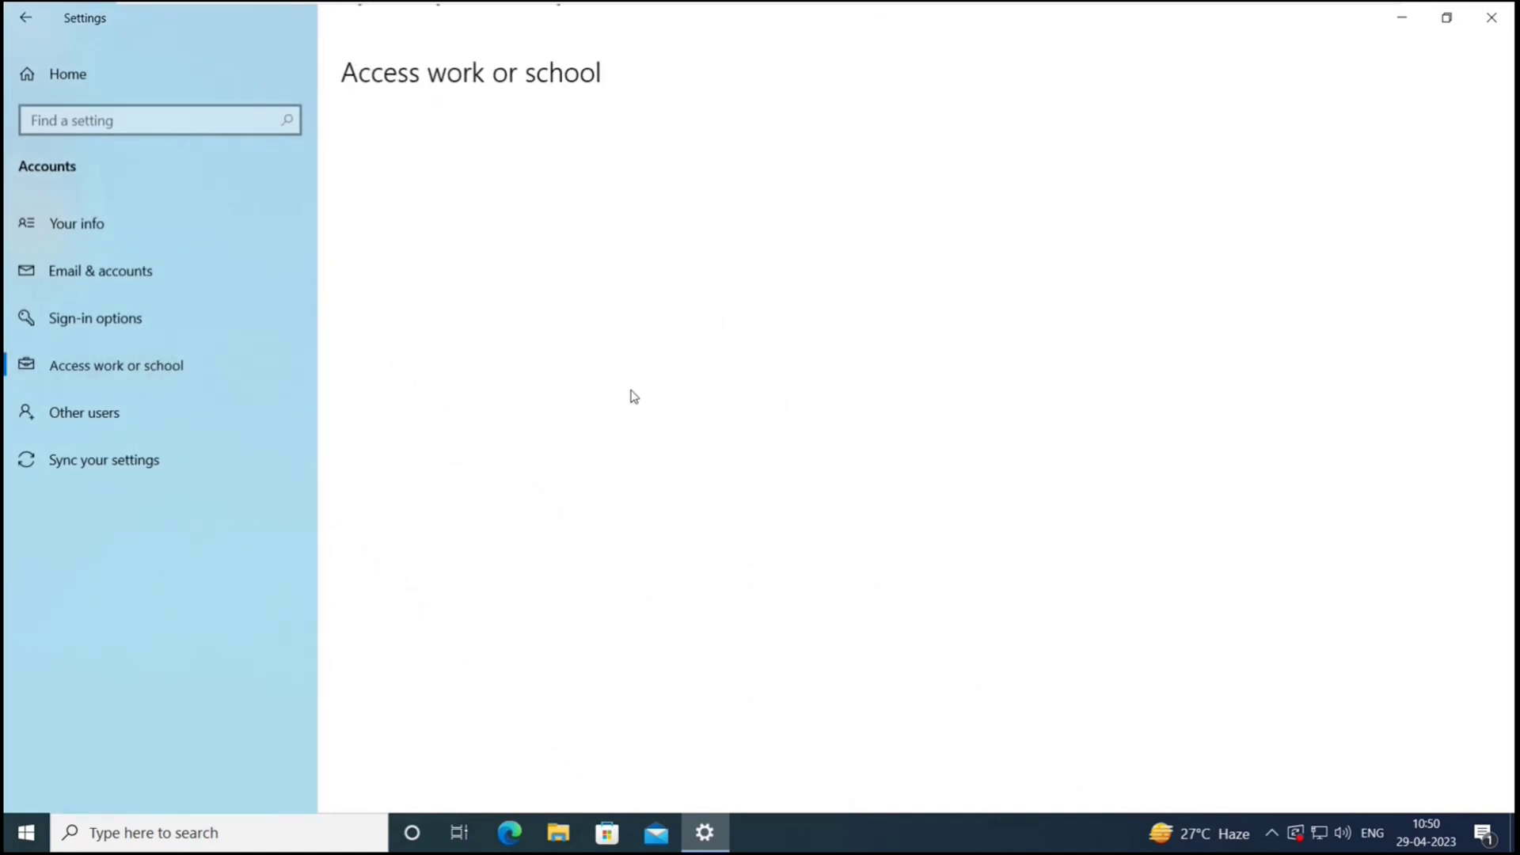
click(115, 366)
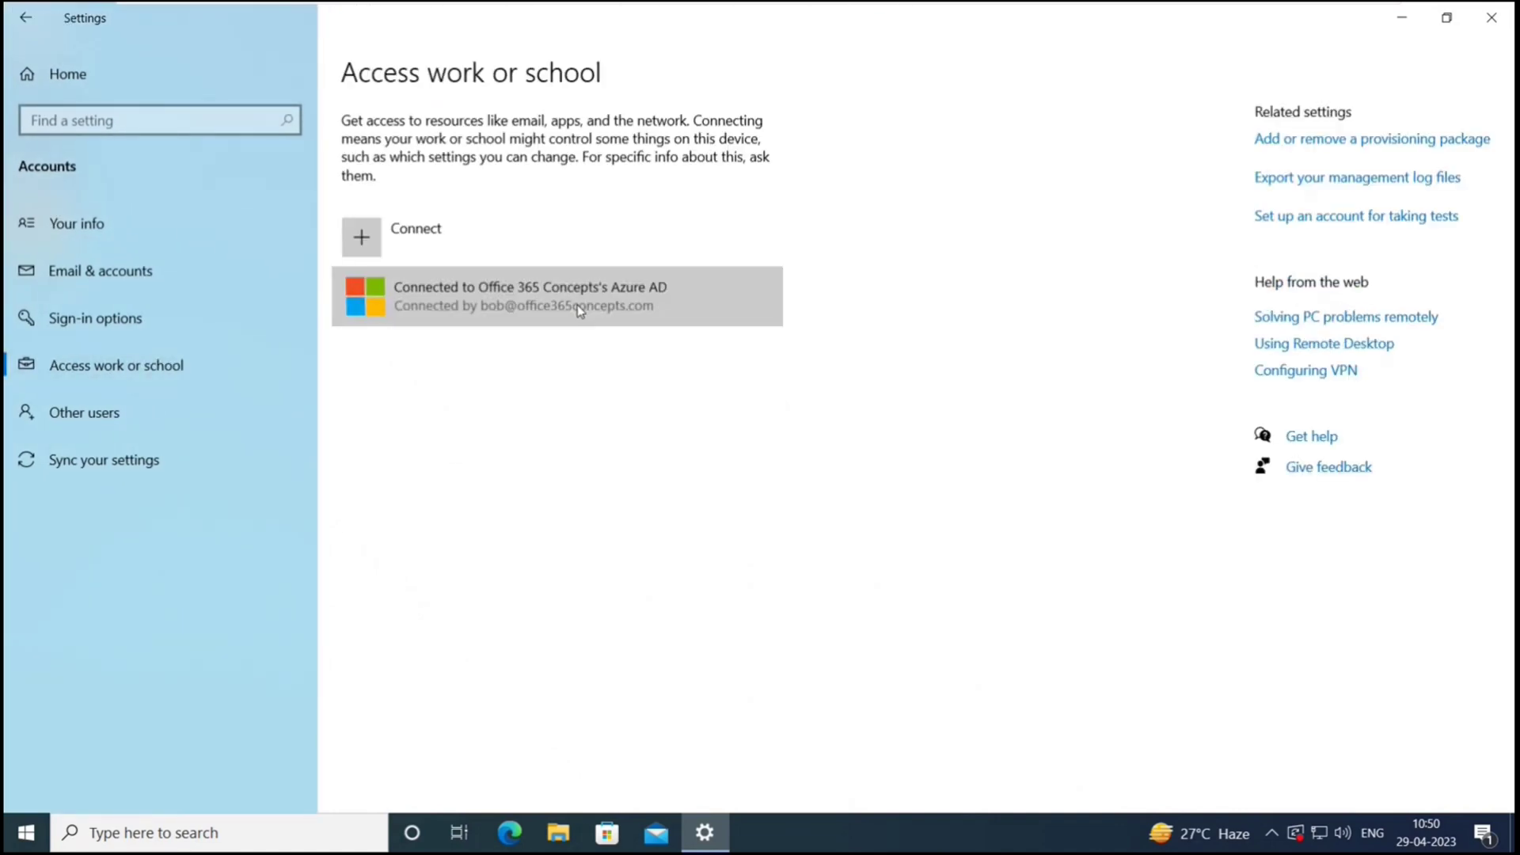
click(557, 296)
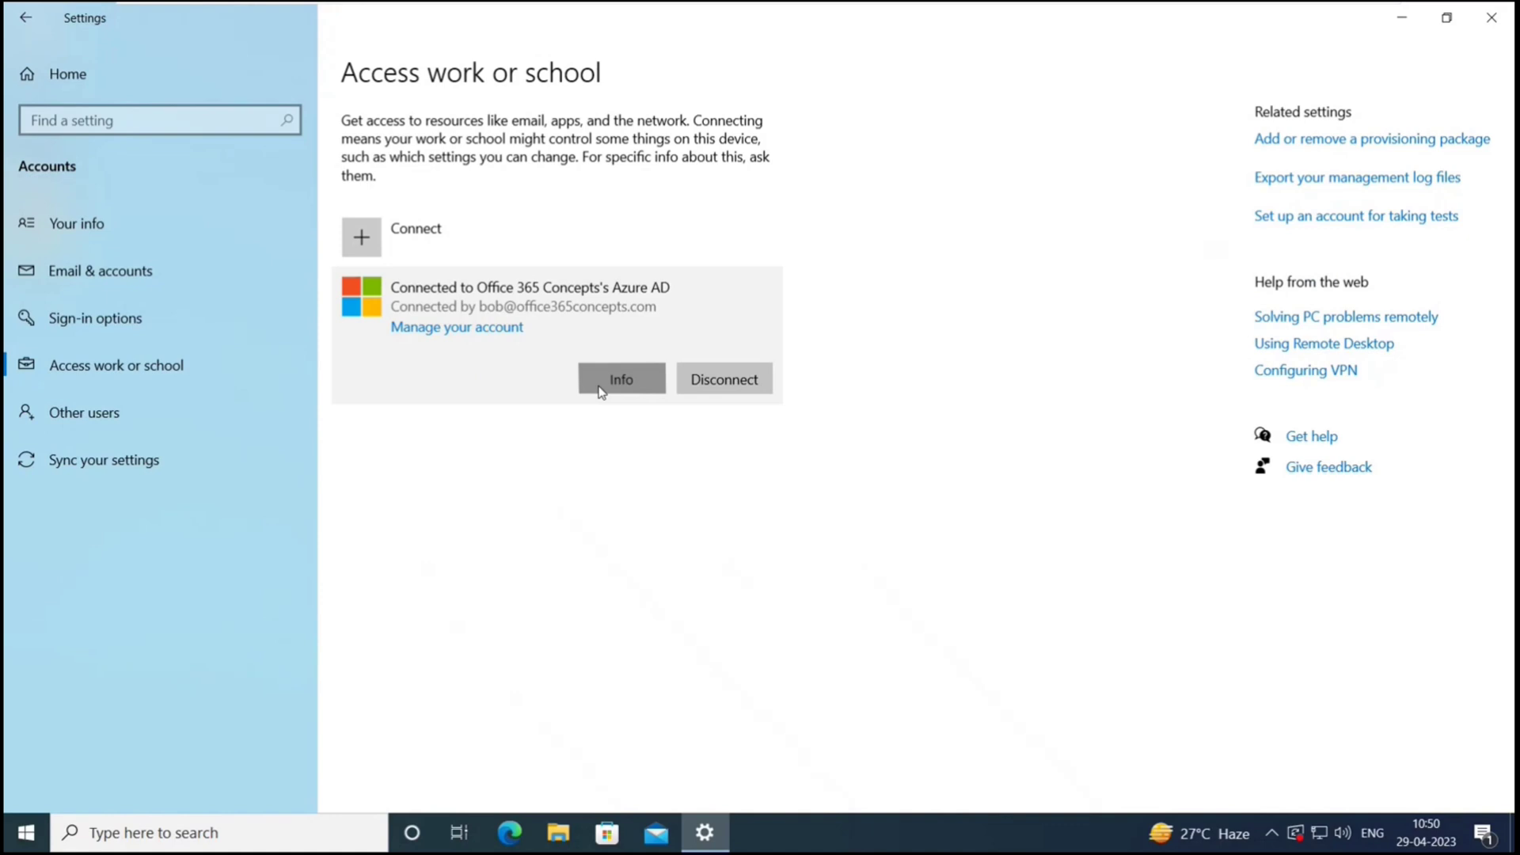
click(621, 378)
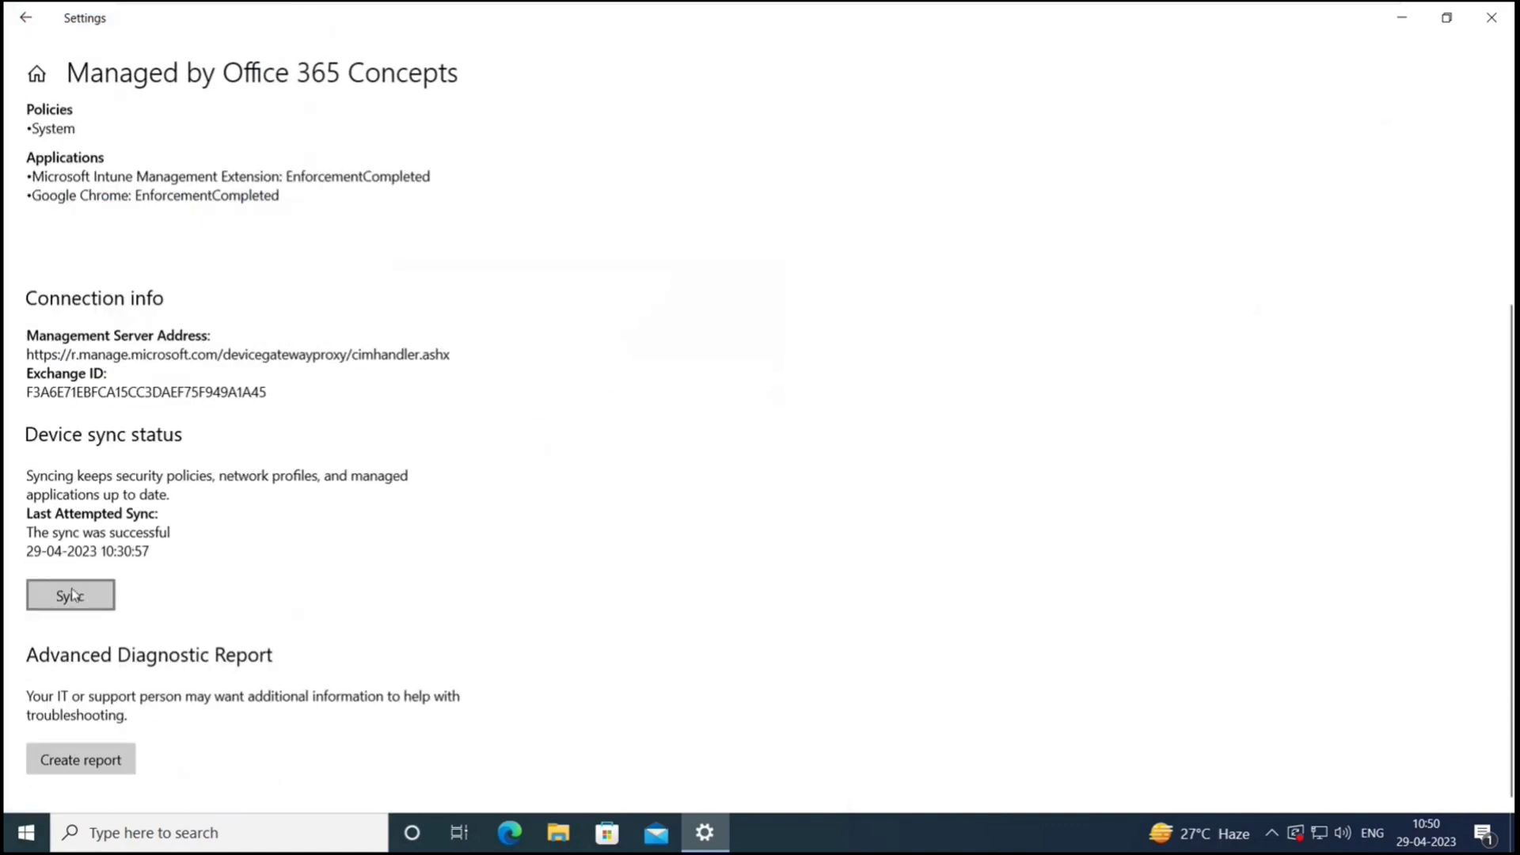
click(70, 595)
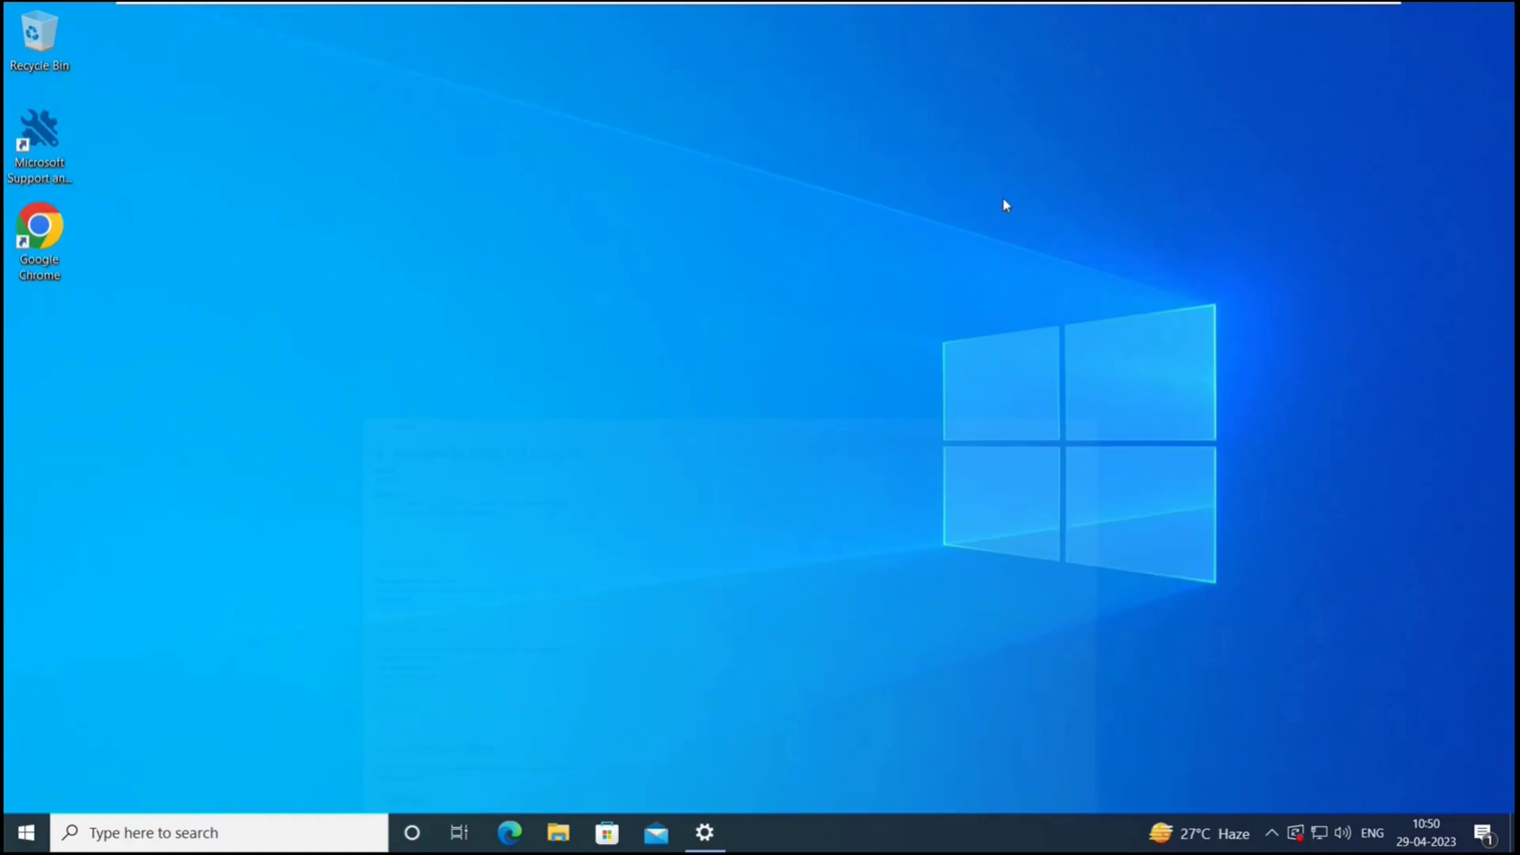
mouse_move(422, 476)
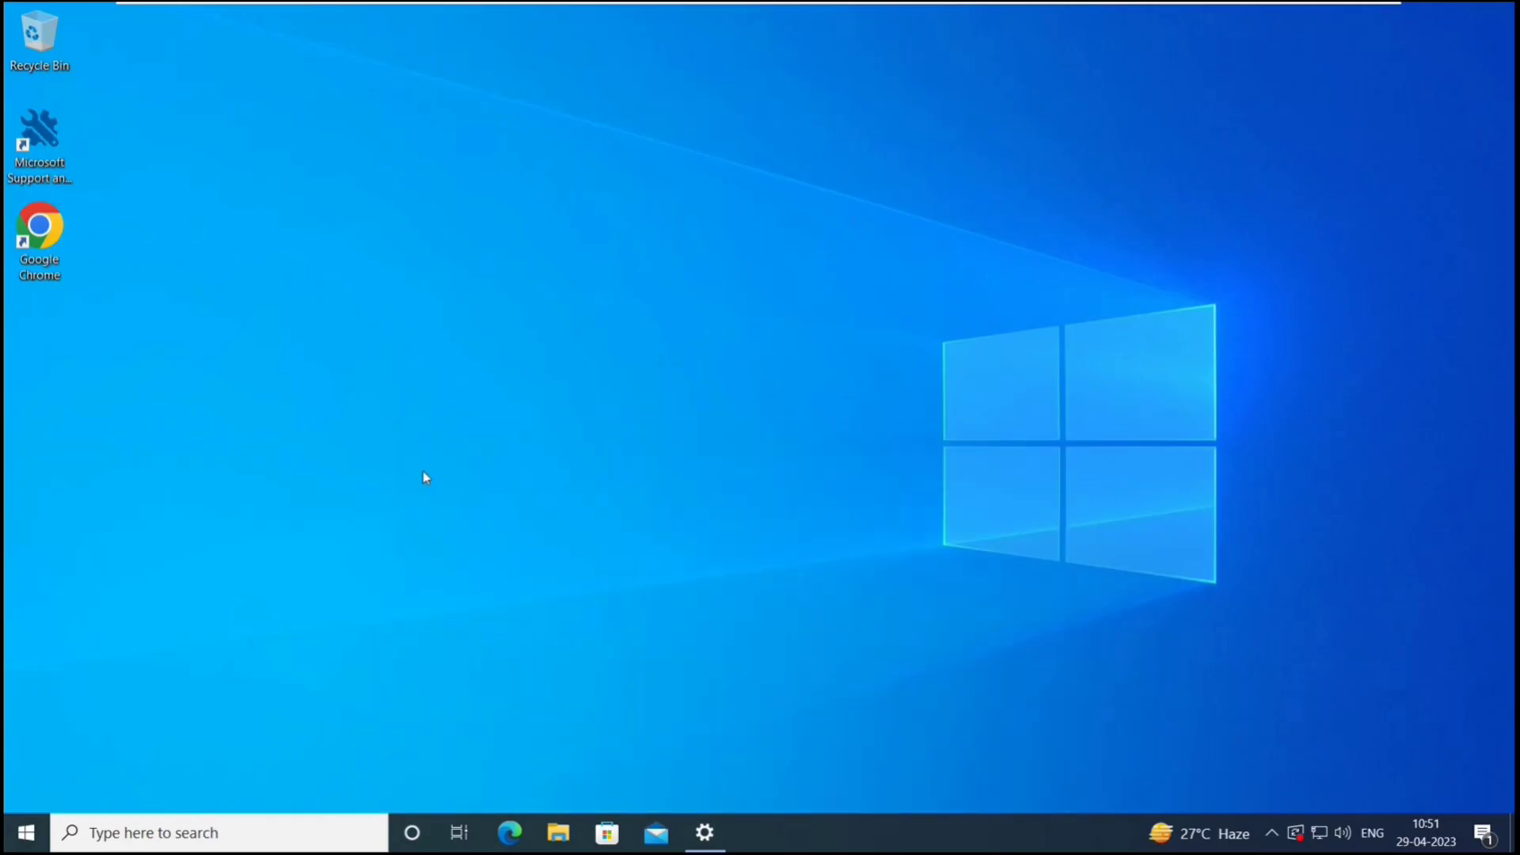
mouse_move(819, 467)
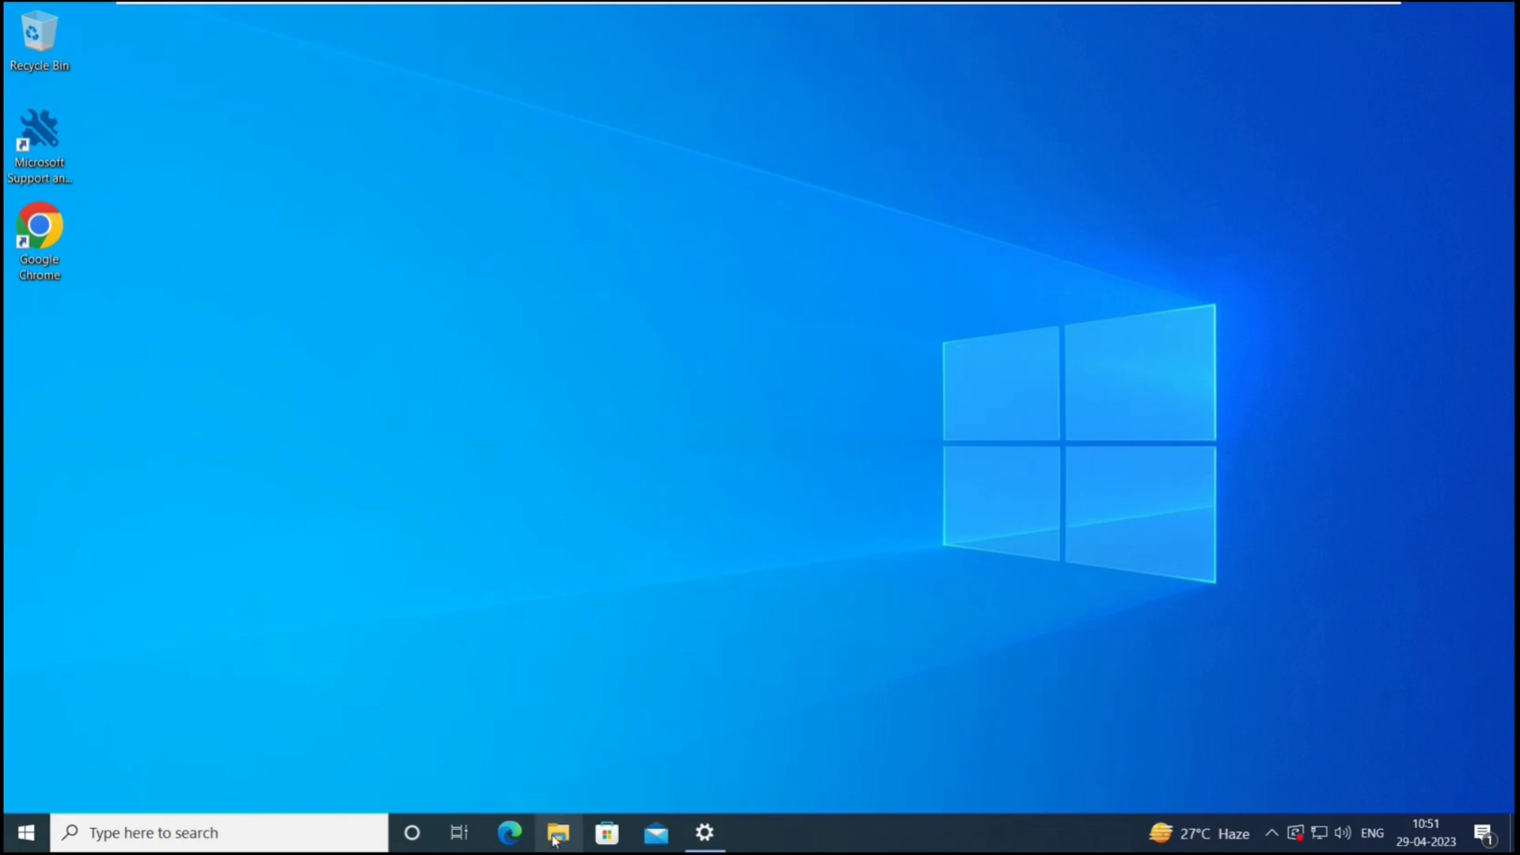
- Browse from File Explorer's This PC to the Local Disk (C:) drive
click(556, 832)
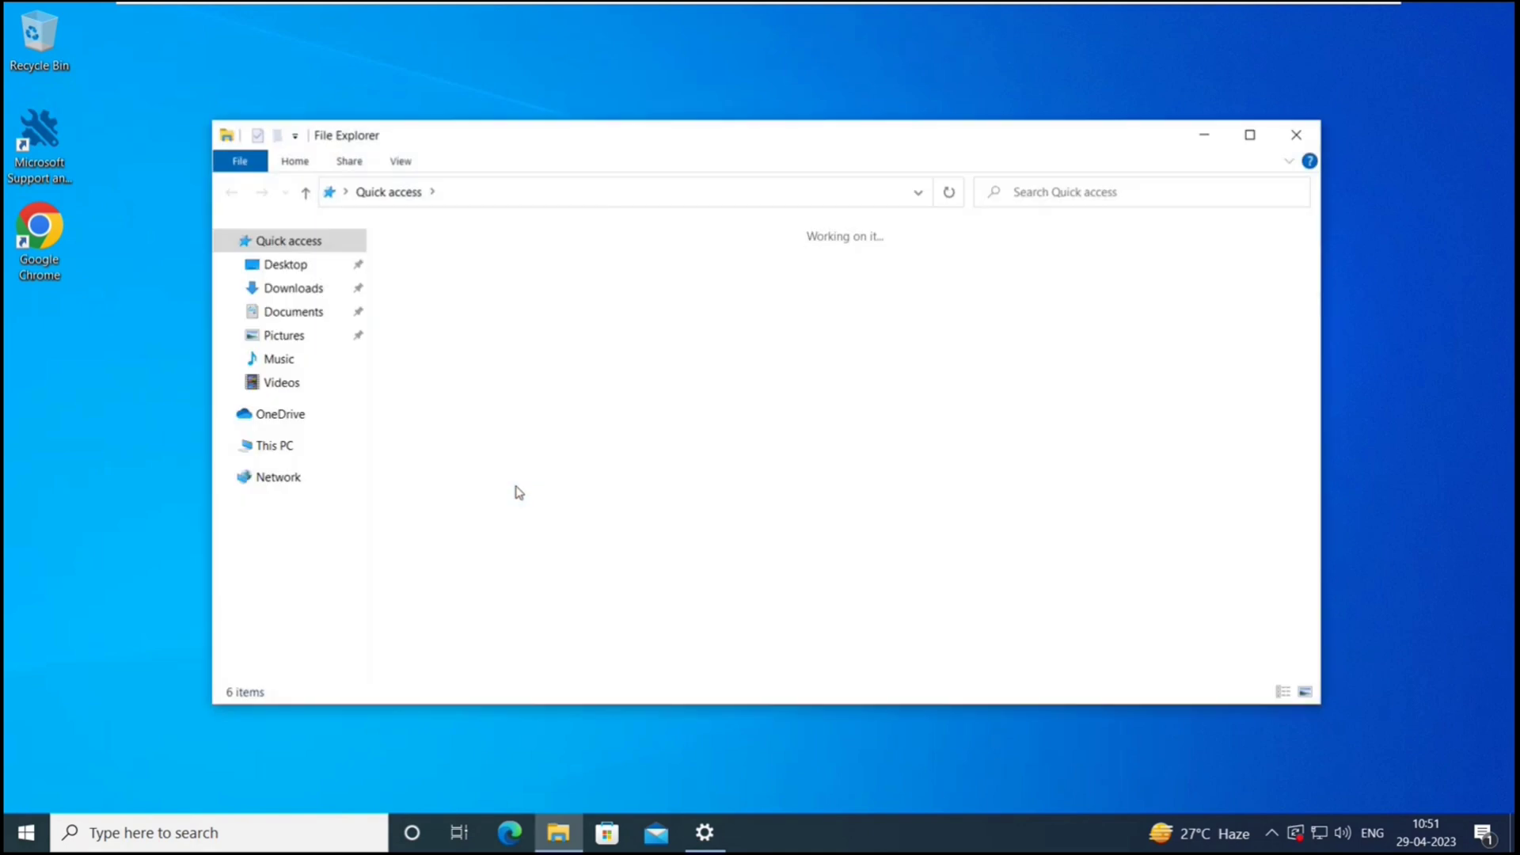
click(275, 445)
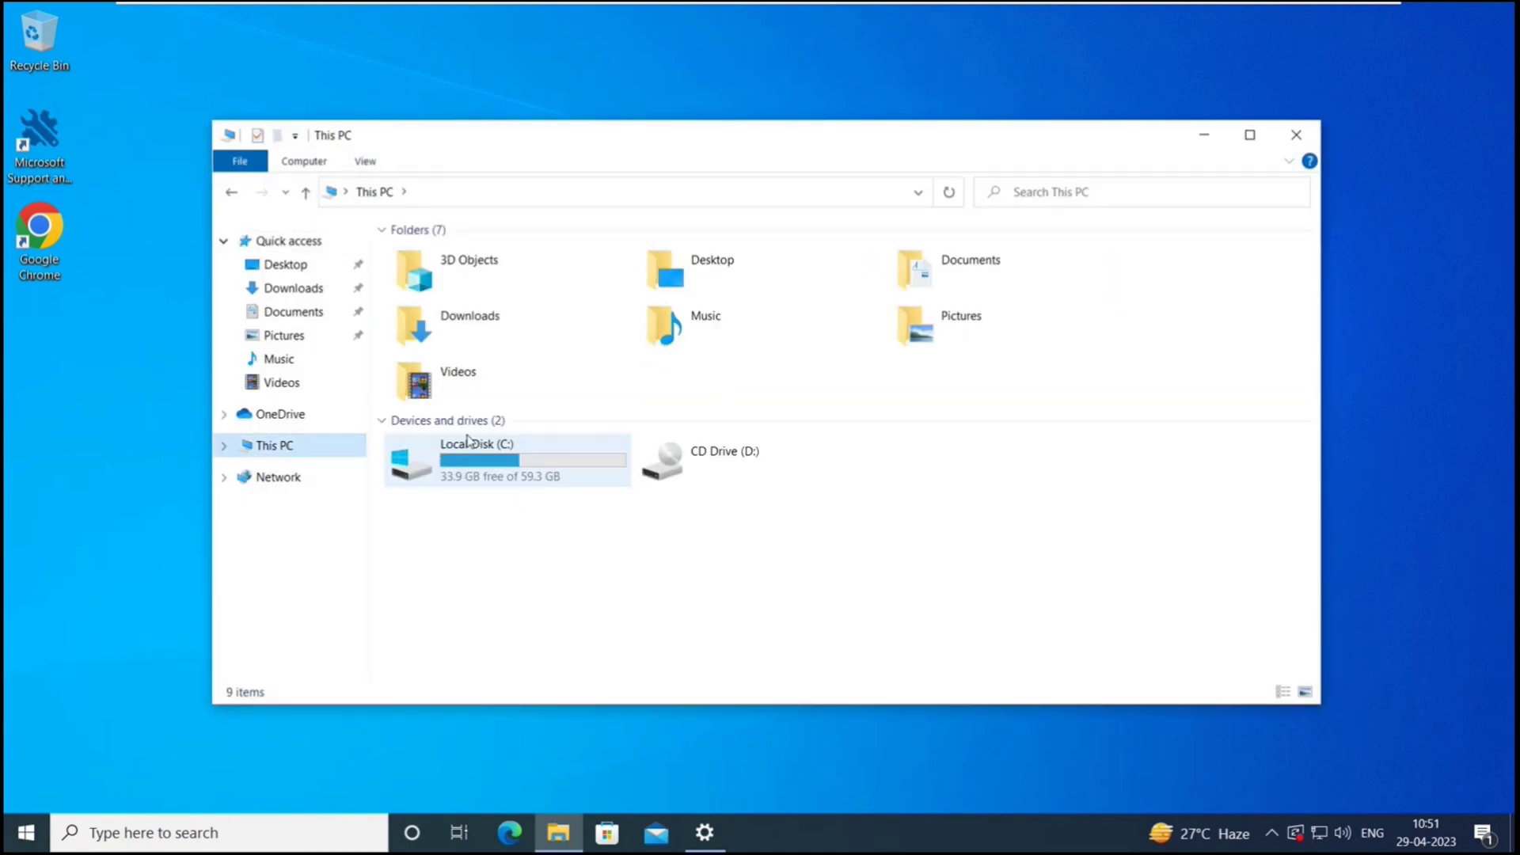
double_click(476, 443)
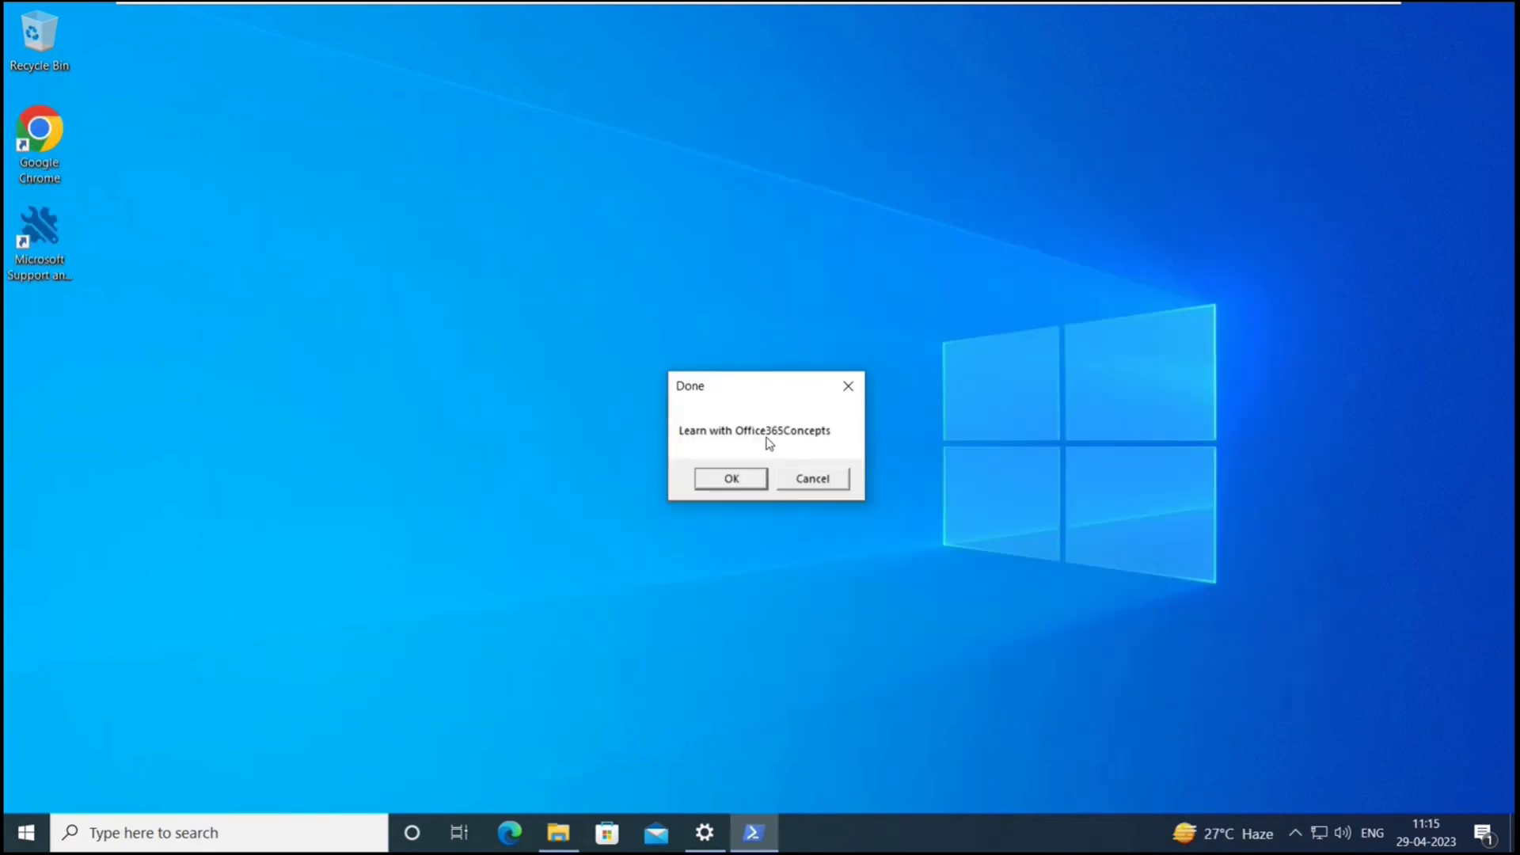
mouse_move(817, 449)
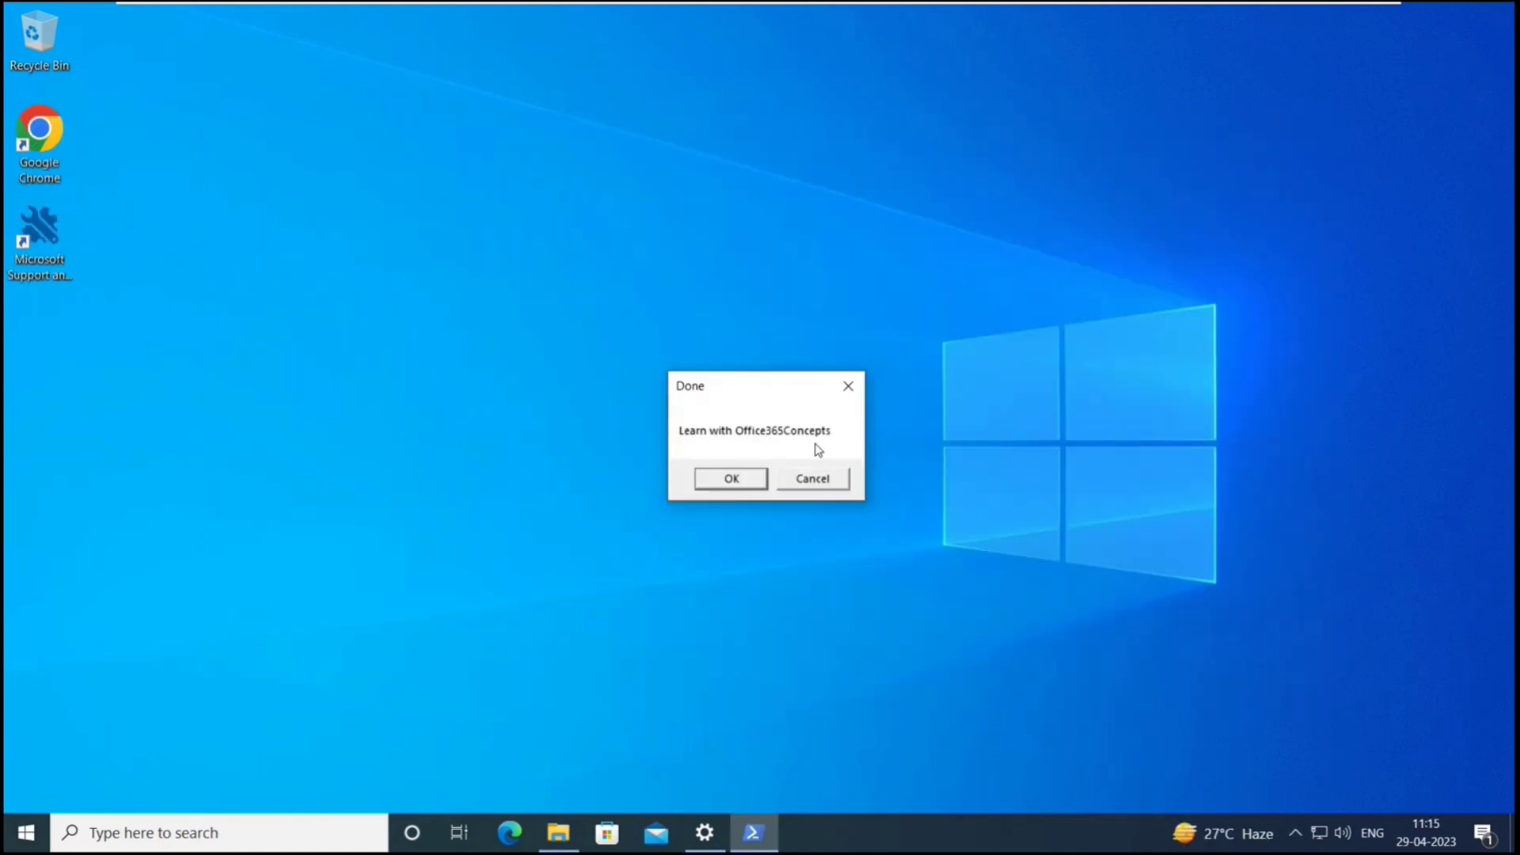
mouse_move(618, 766)
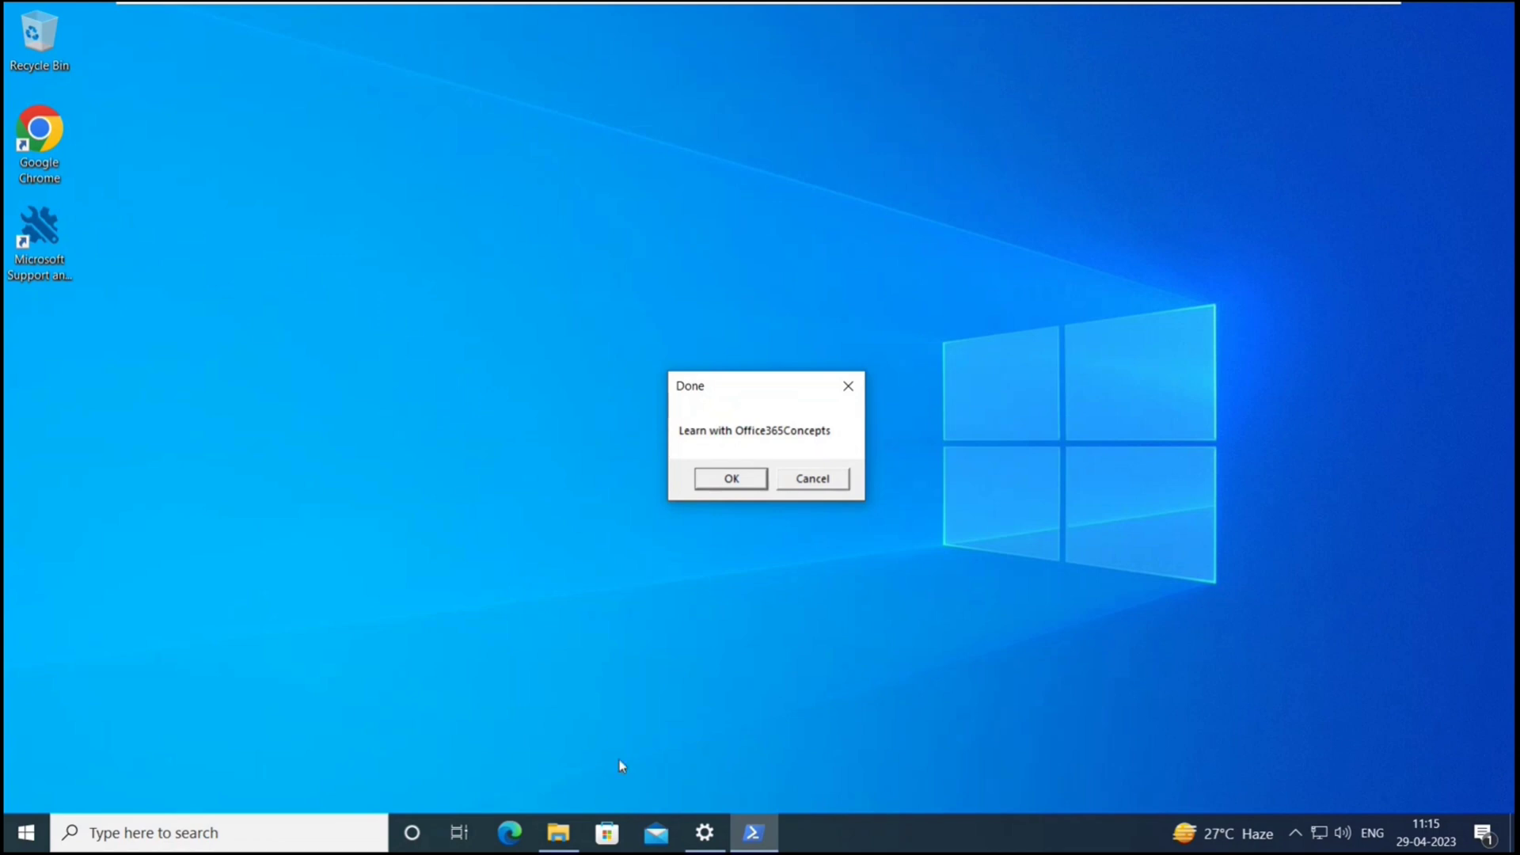
- Return to Local Disk (C:) and select the newly created IntuneFolder
click(730, 478)
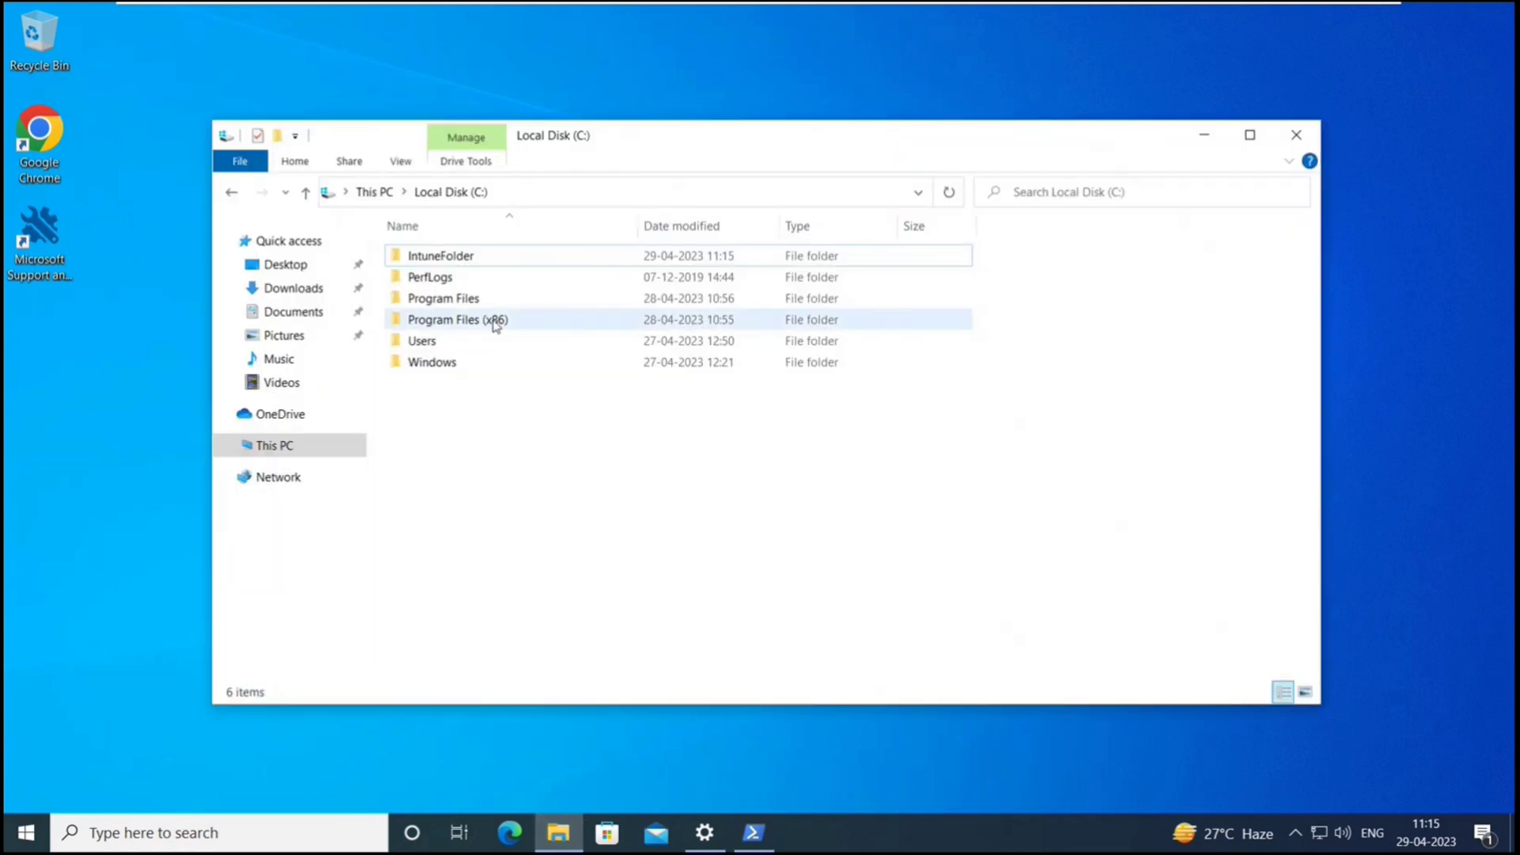
click(440, 255)
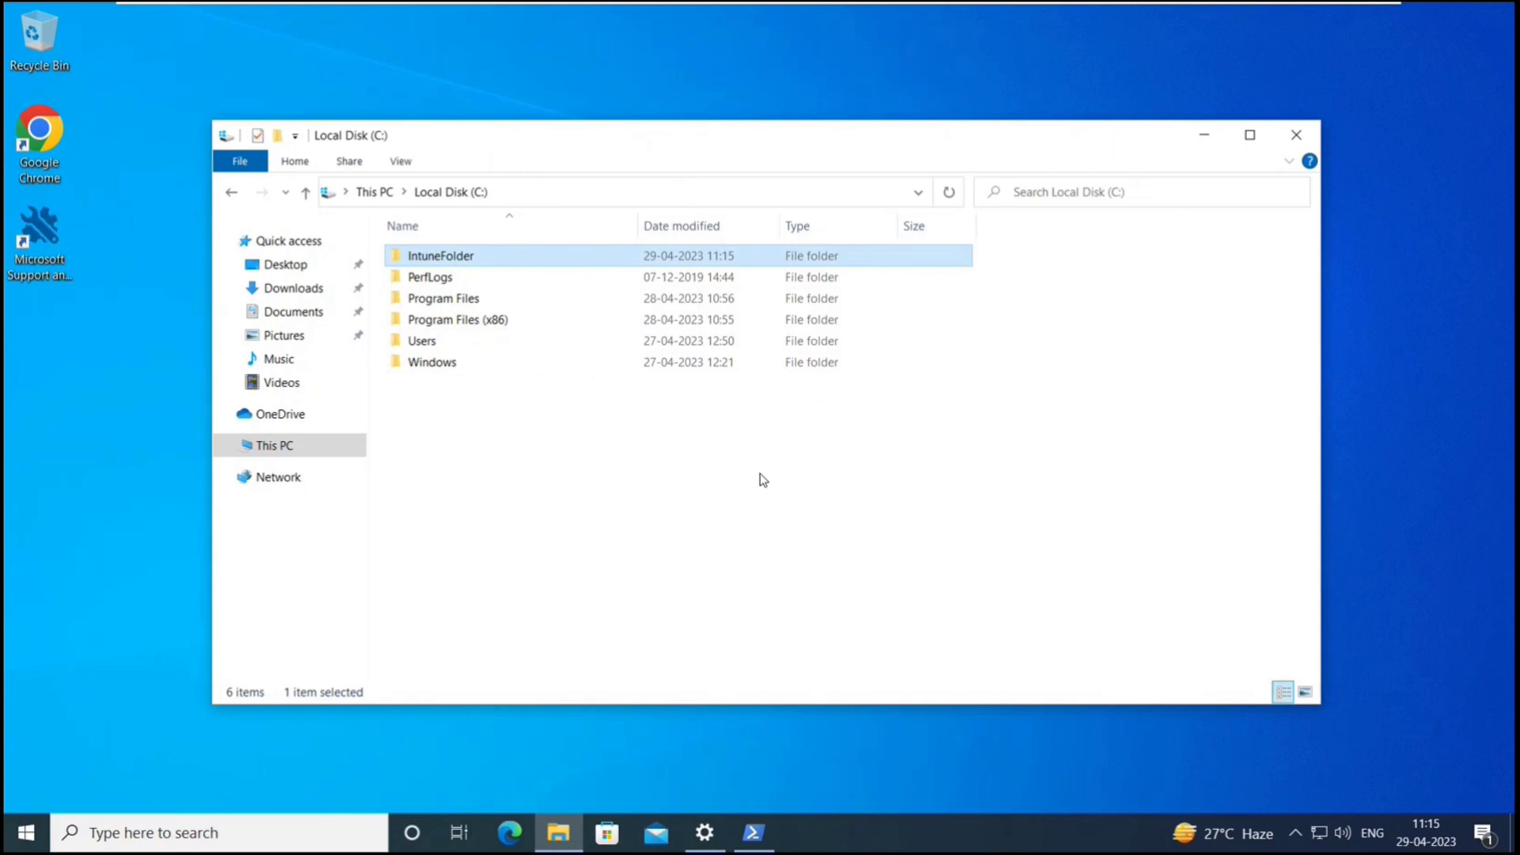